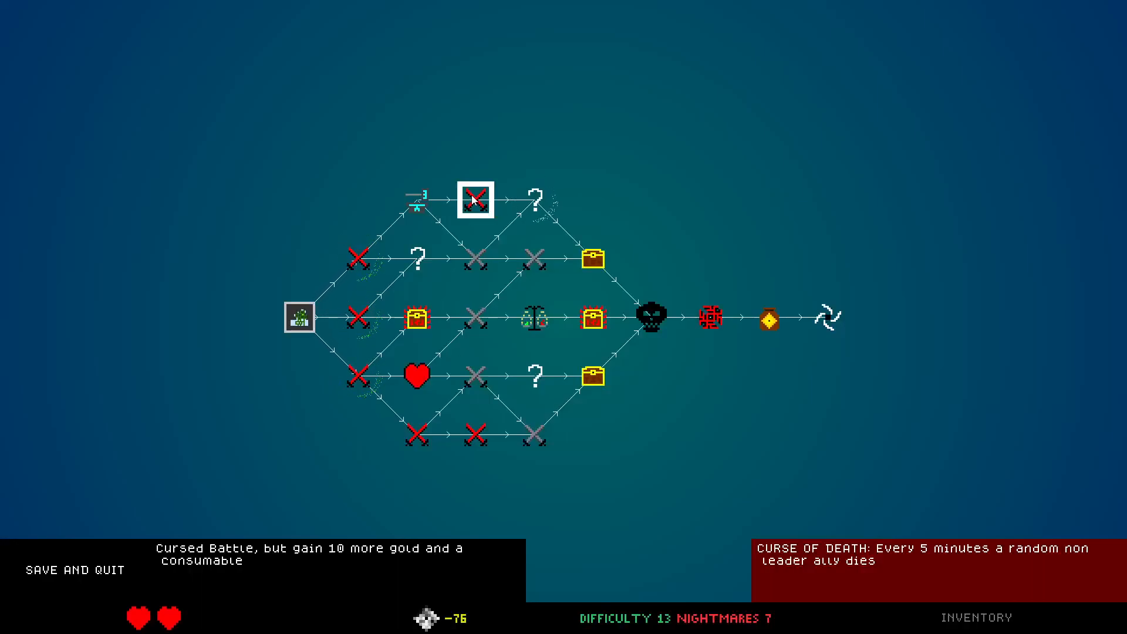
{"action": "mouse_move", "coordinate": [475, 199]}
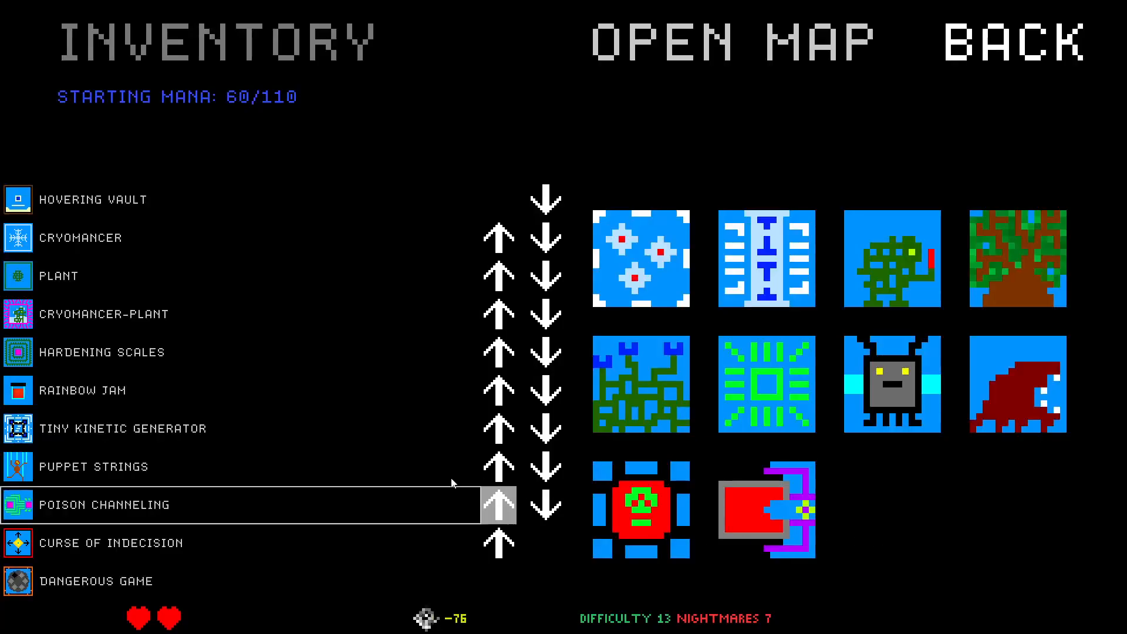
Show Dangerous Game's details and preview its Very Dangerous Game upgrade
{"action": "left_click", "coordinate": [96, 581]}
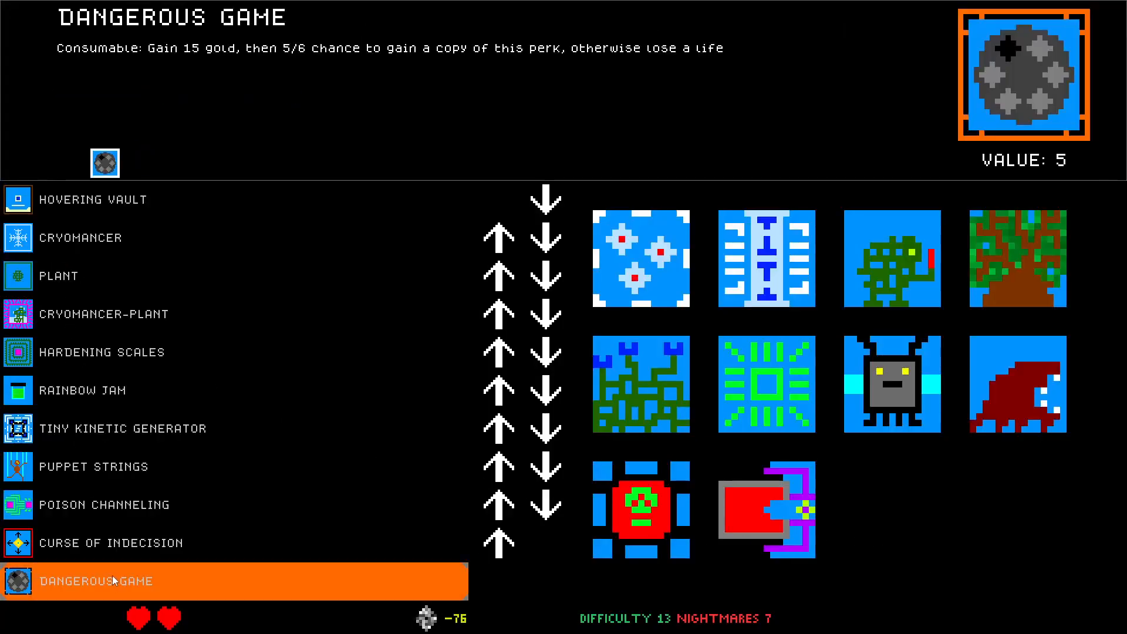
{"action": "mouse_move", "coordinate": [115, 581]}
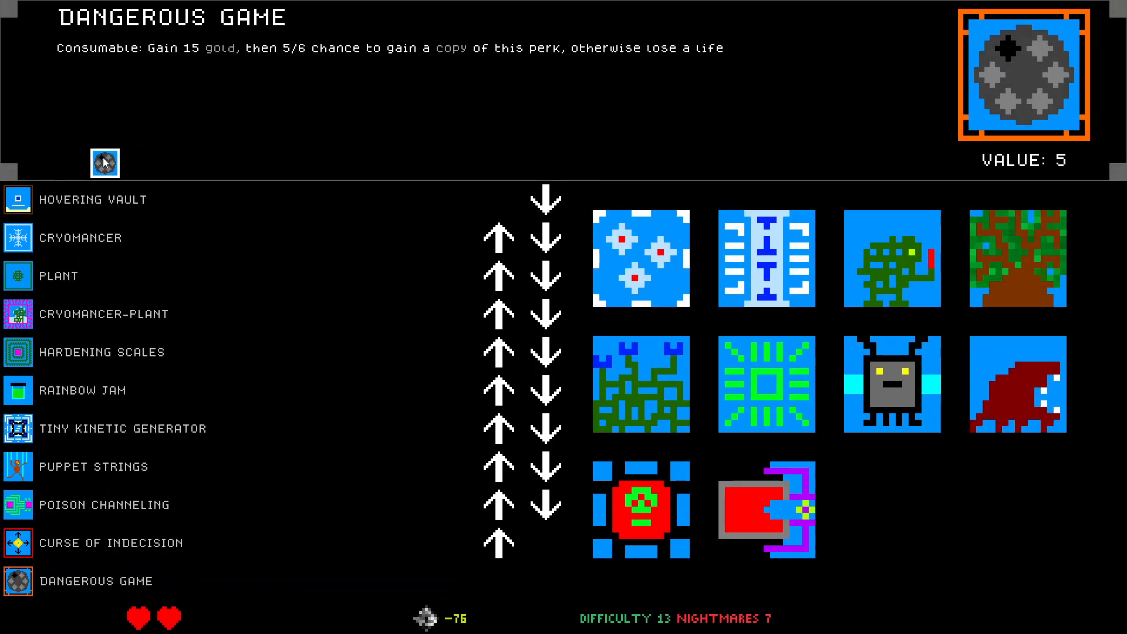
{"action": "left_click", "coordinate": [105, 161]}
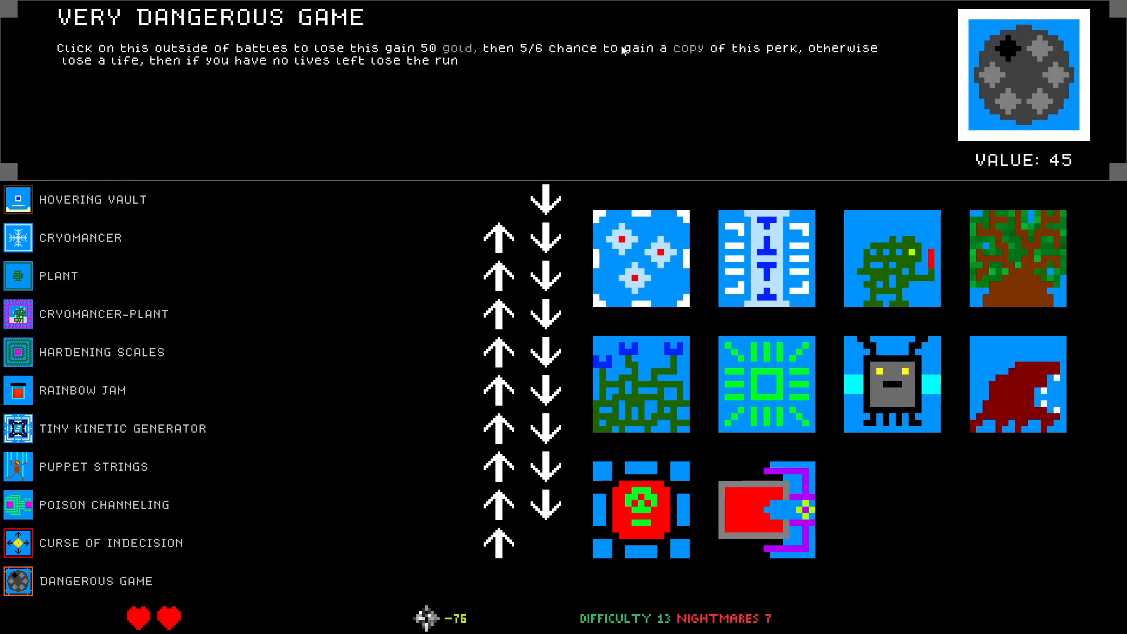
{"action": "mouse_move", "coordinate": [674, 69]}
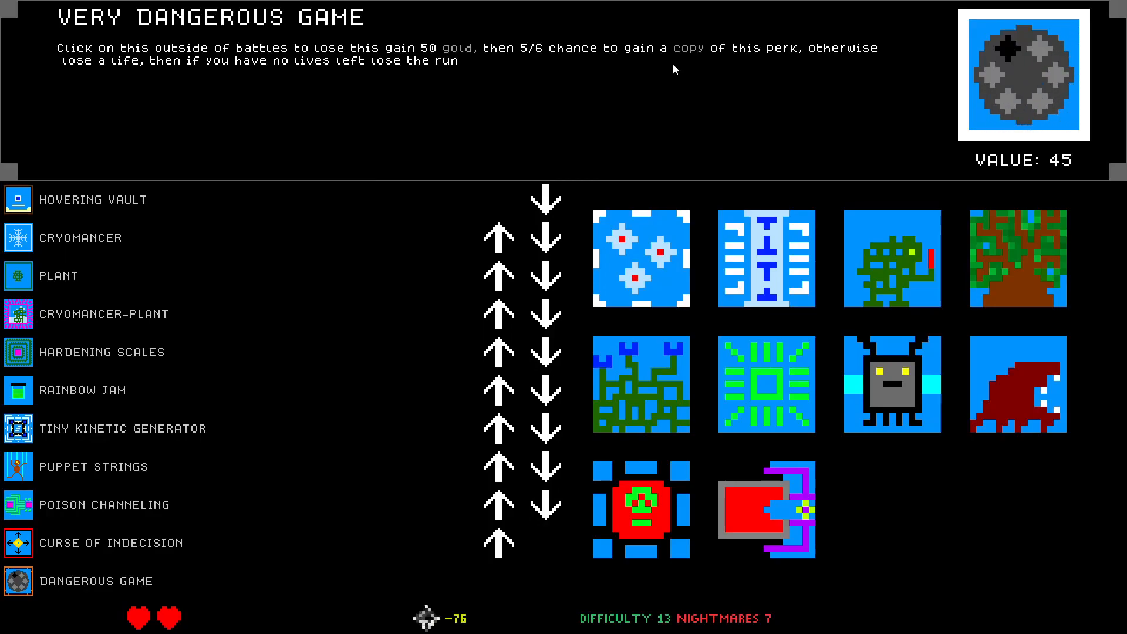
{"action": "mouse_move", "coordinate": [325, 70]}
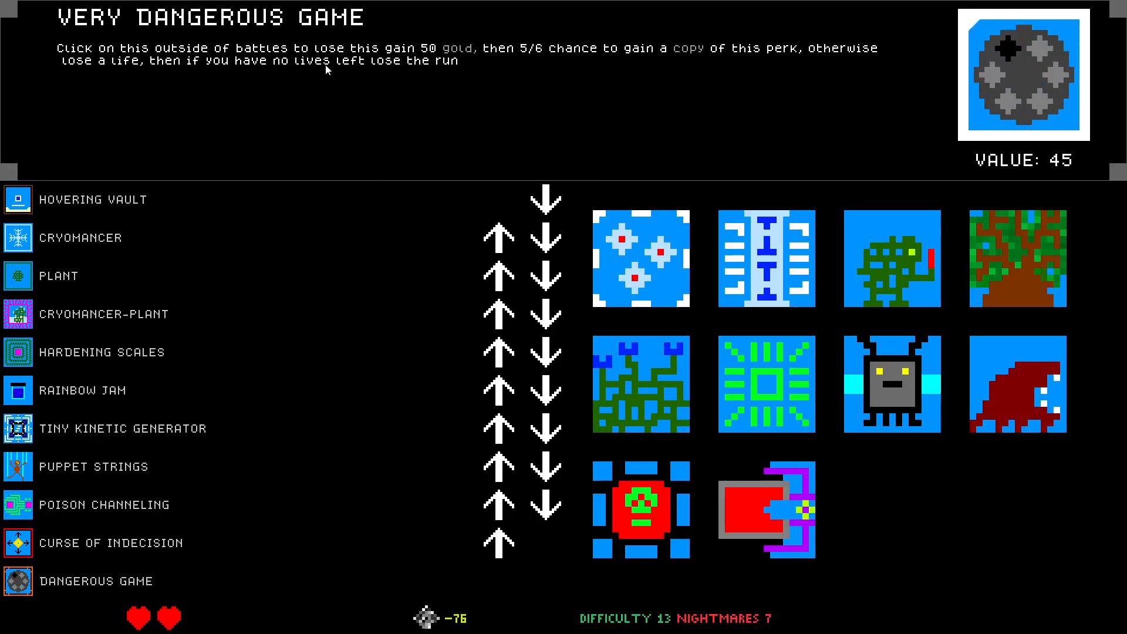
{"action": "mouse_move", "coordinate": [360, 67]}
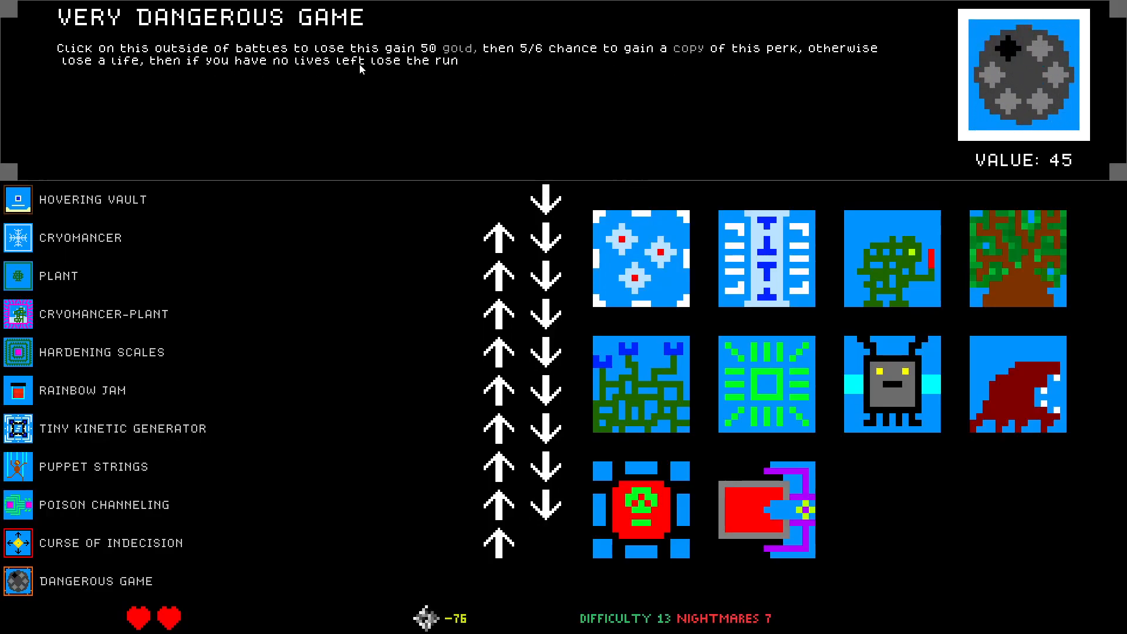
{"action": "mouse_move", "coordinate": [352, 99]}
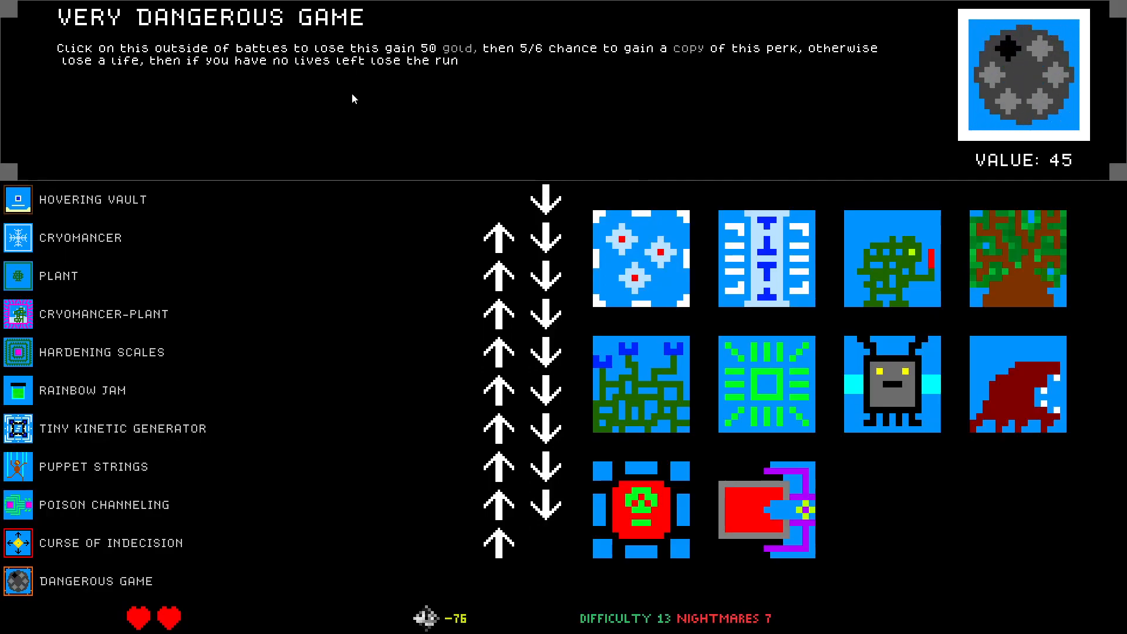
Show the Regenerative Poison Channeling upgrade's description
{"action": "left_click", "coordinate": [95, 581]}
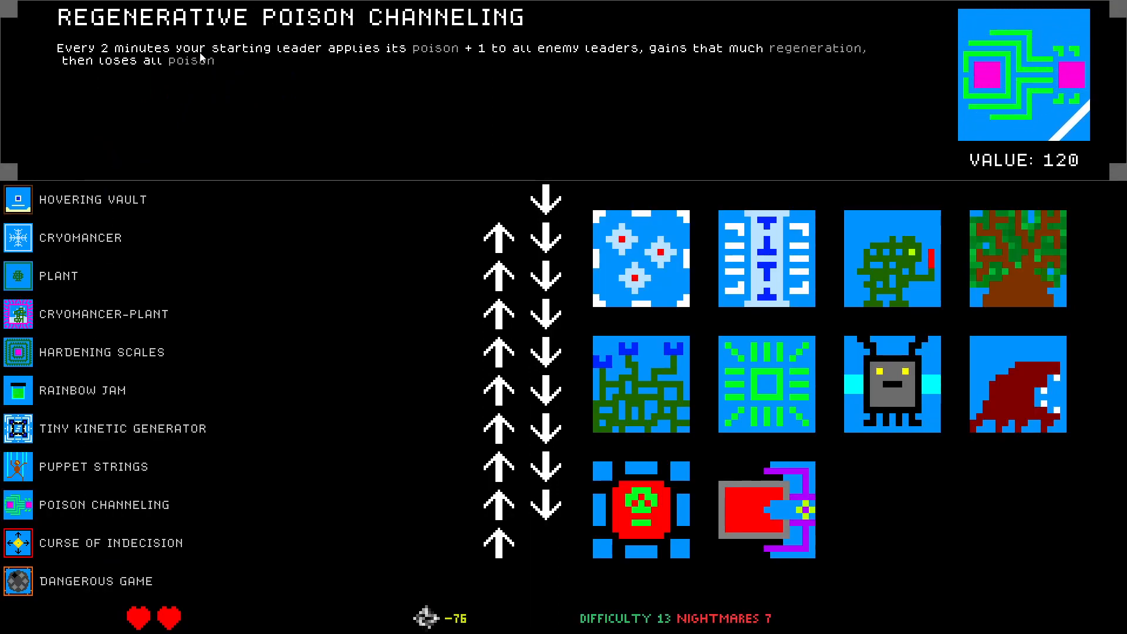
{"action": "mouse_move", "coordinate": [401, 61]}
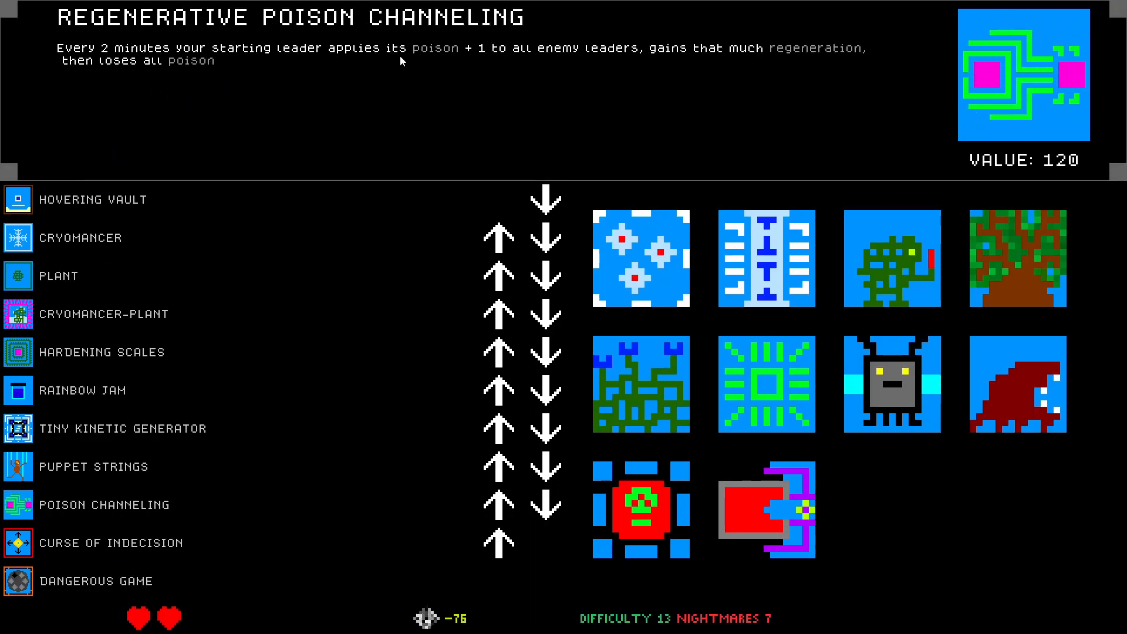
{"action": "mouse_move", "coordinate": [503, 57]}
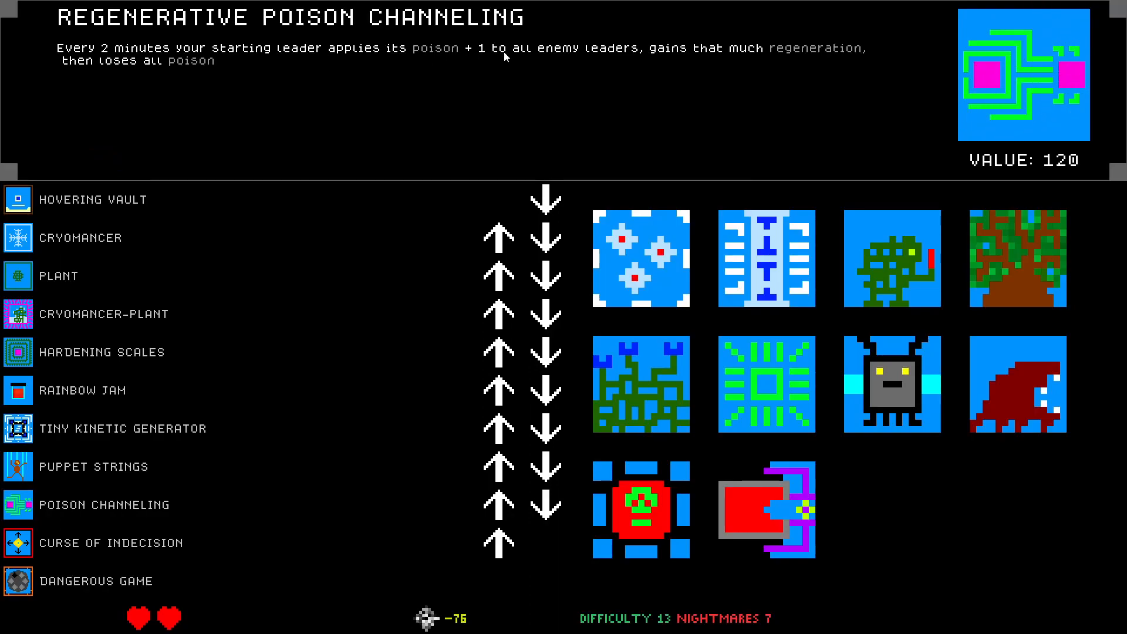
{"action": "mouse_move", "coordinate": [813, 48]}
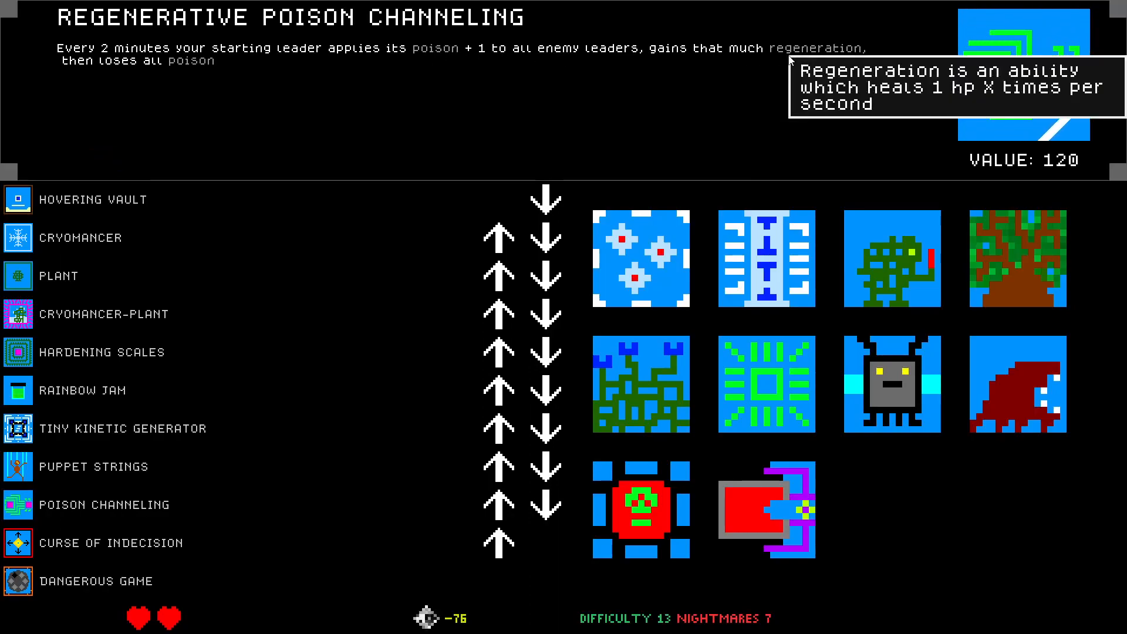
{"action": "mouse_move", "coordinate": [128, 476]}
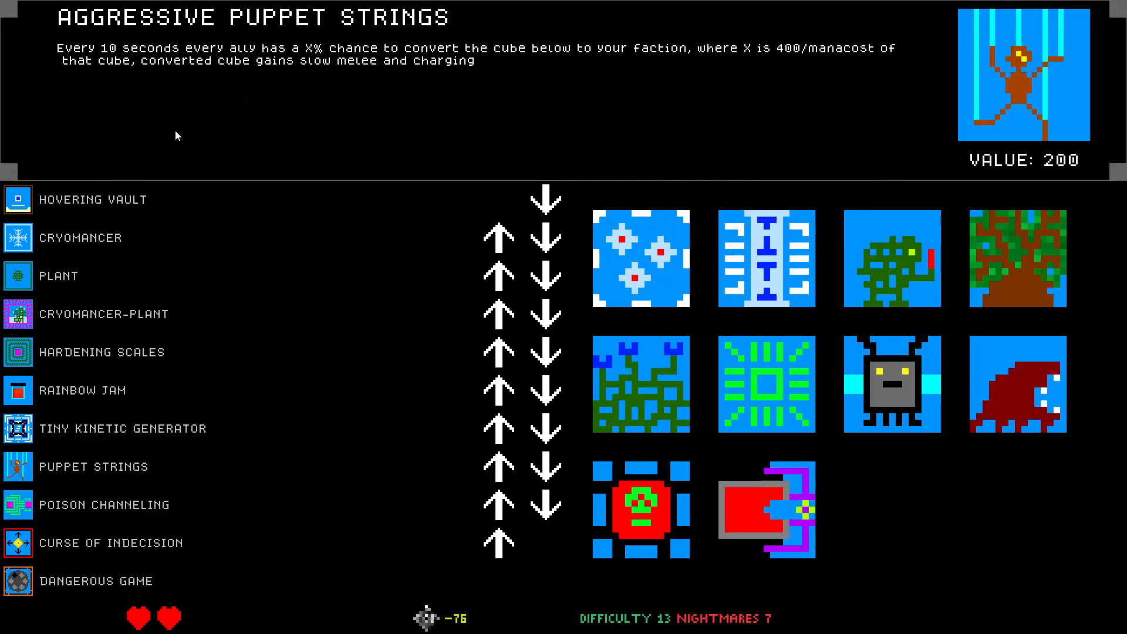
{"action": "mouse_move", "coordinate": [556, 50]}
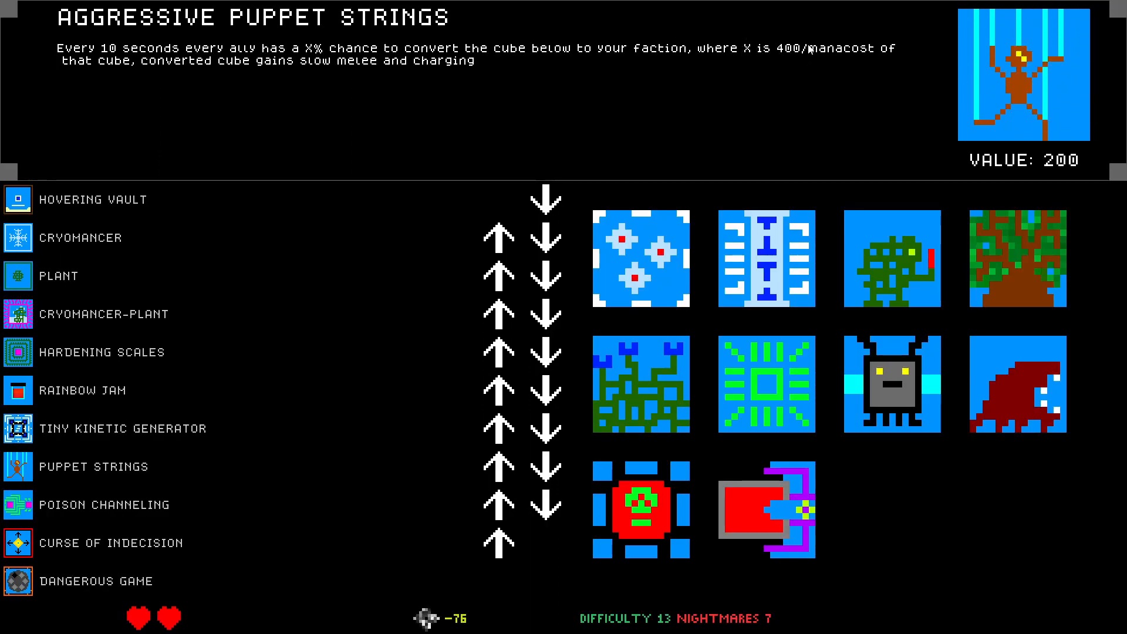
{"action": "mouse_move", "coordinate": [334, 72]}
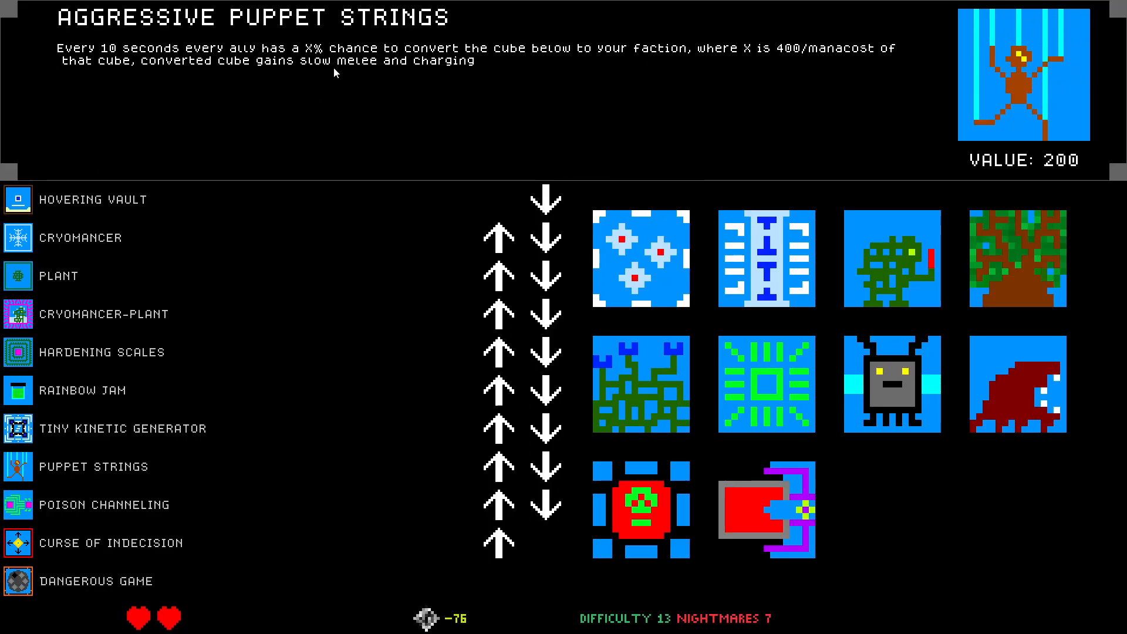
Show Puppet Strings and Tiny Kinetic Generator, then preview Expanding Tiny Kinetic Generator
{"action": "left_click", "coordinate": [91, 466]}
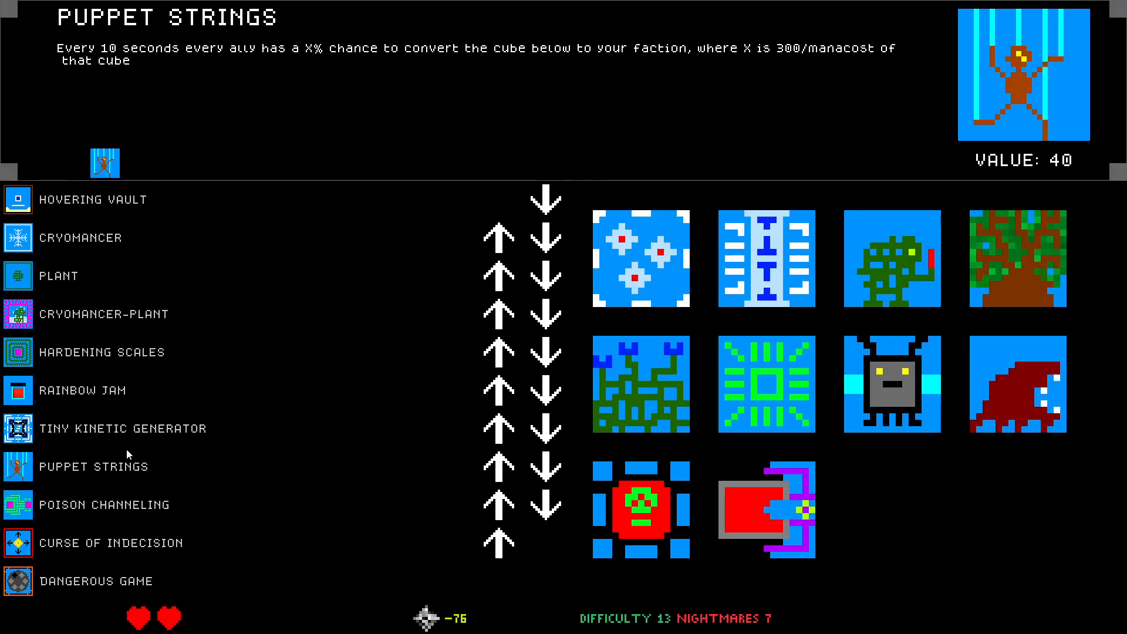
{"action": "left_click", "coordinate": [496, 467]}
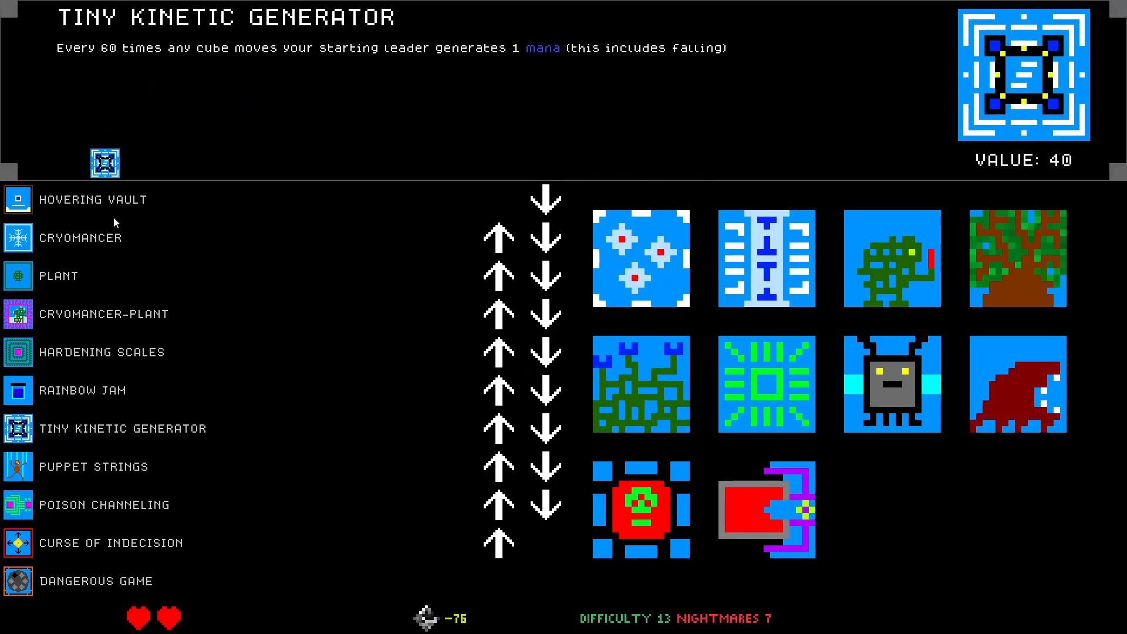
{"action": "left_click", "coordinate": [104, 162]}
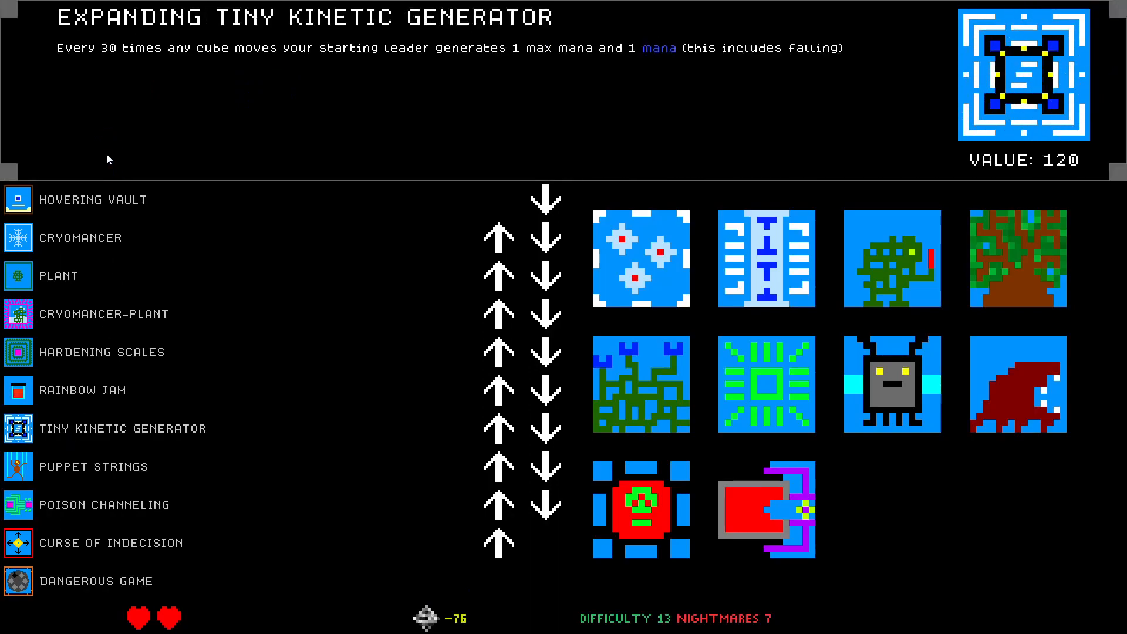
{"action": "left_click", "coordinate": [122, 428]}
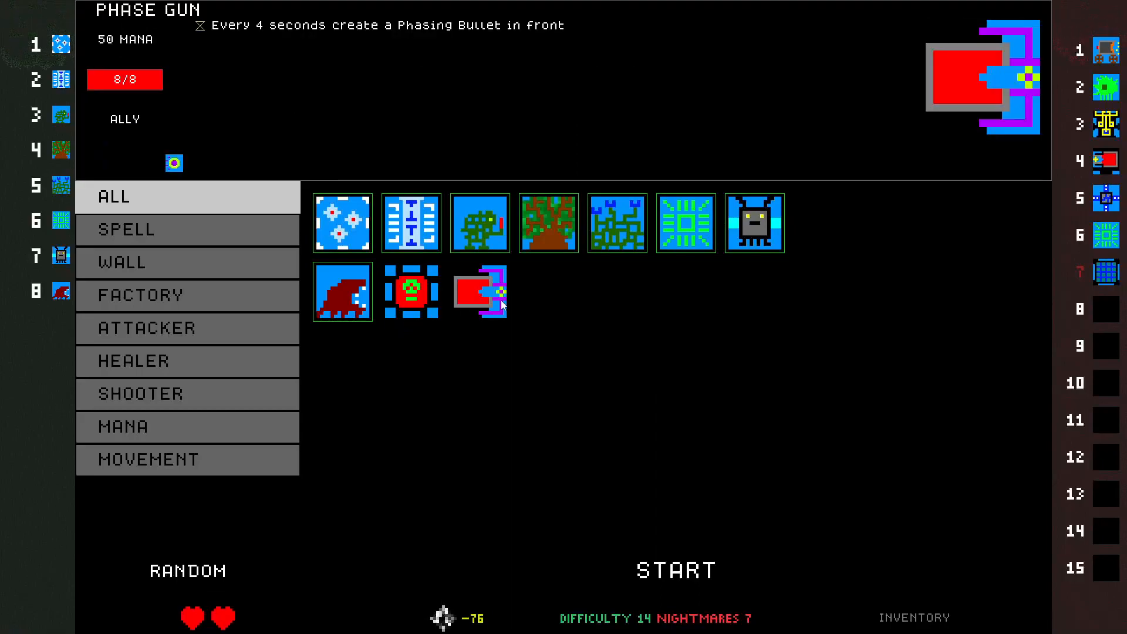
{"action": "mouse_move", "coordinate": [492, 291]}
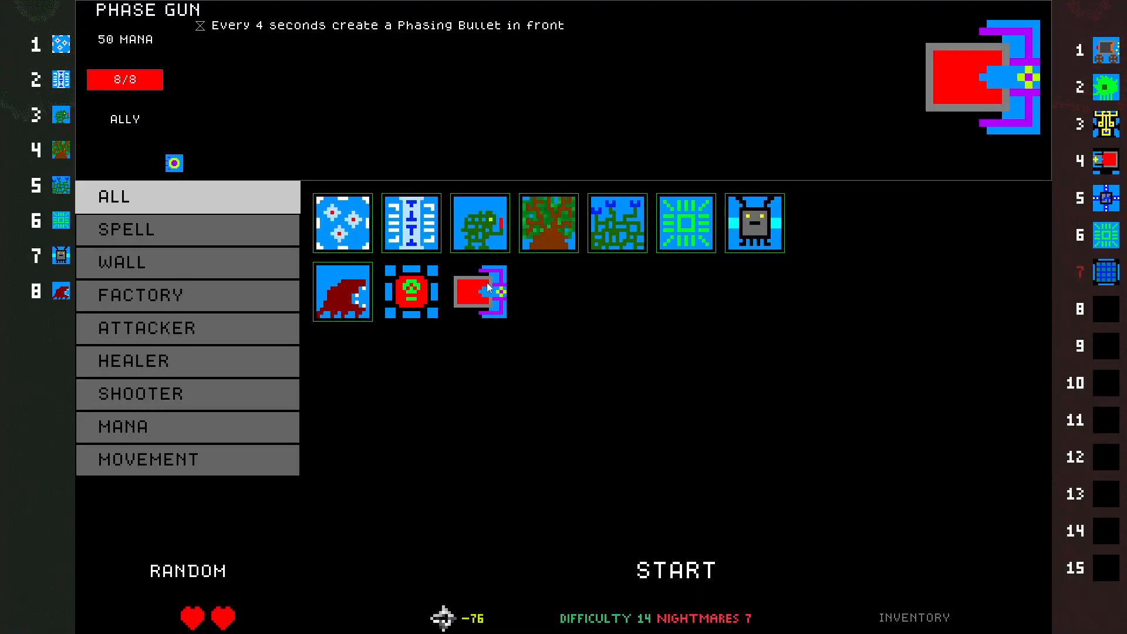
Remove the Icy Mirror from deck slot 2 and put the red turret cube in its place
{"action": "left_click", "coordinate": [411, 222]}
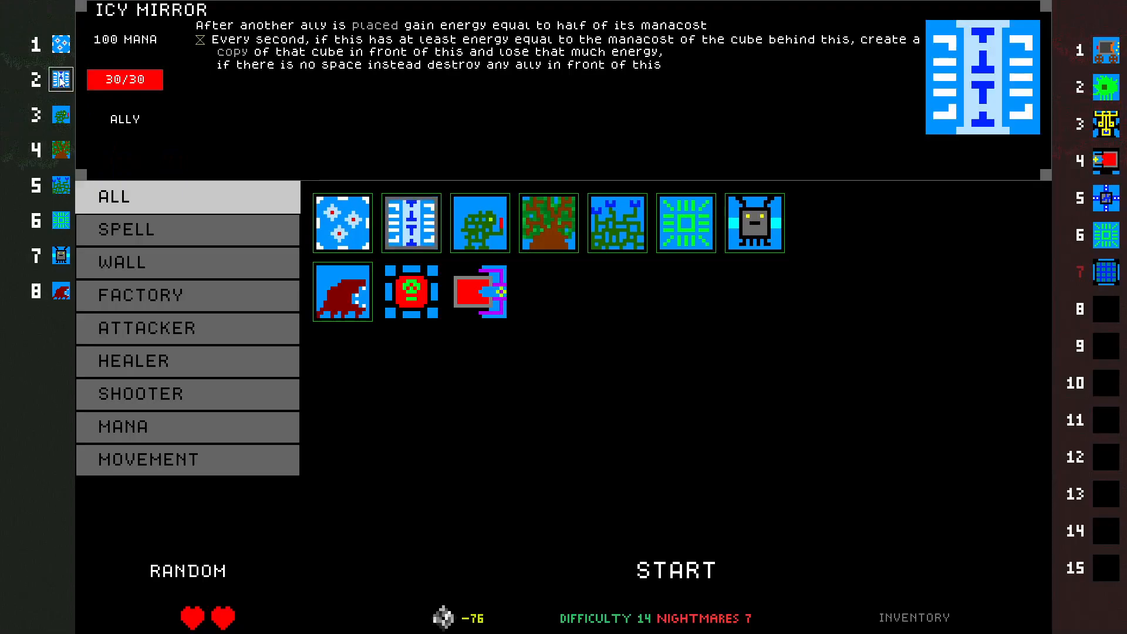
{"action": "left_click", "coordinate": [60, 78]}
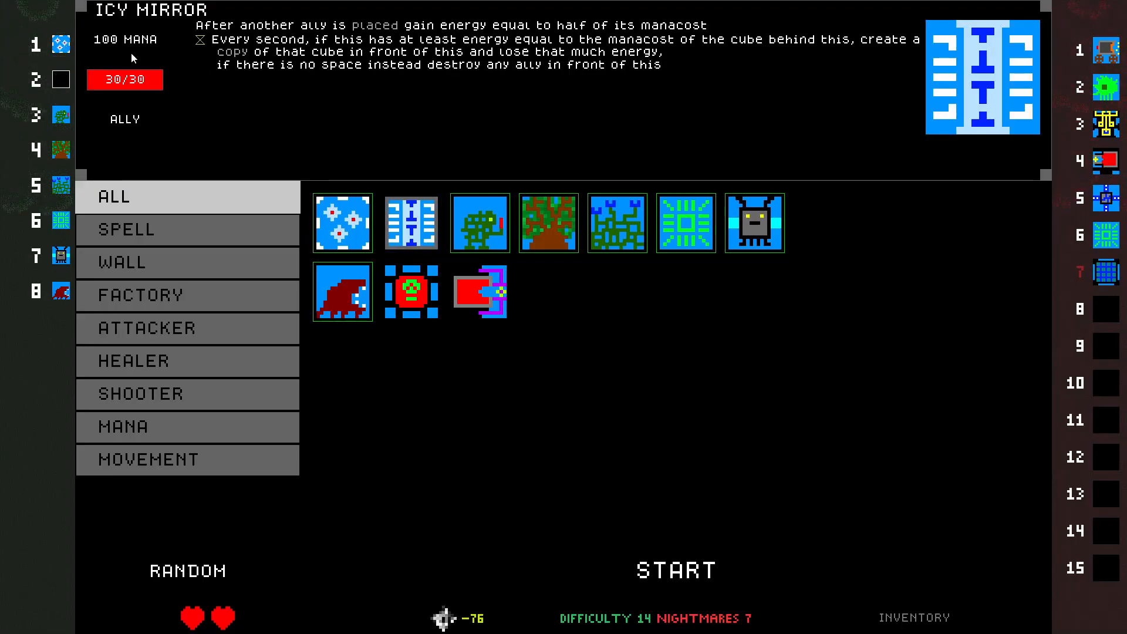
{"action": "left_click", "coordinate": [60, 45]}
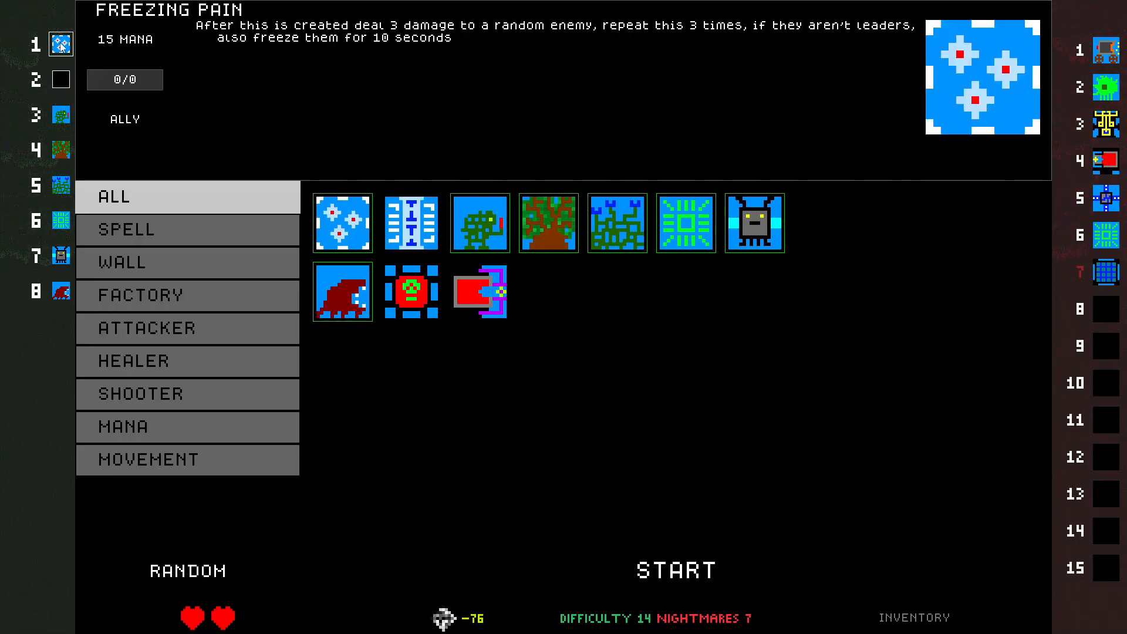
{"action": "left_click", "coordinate": [411, 291]}
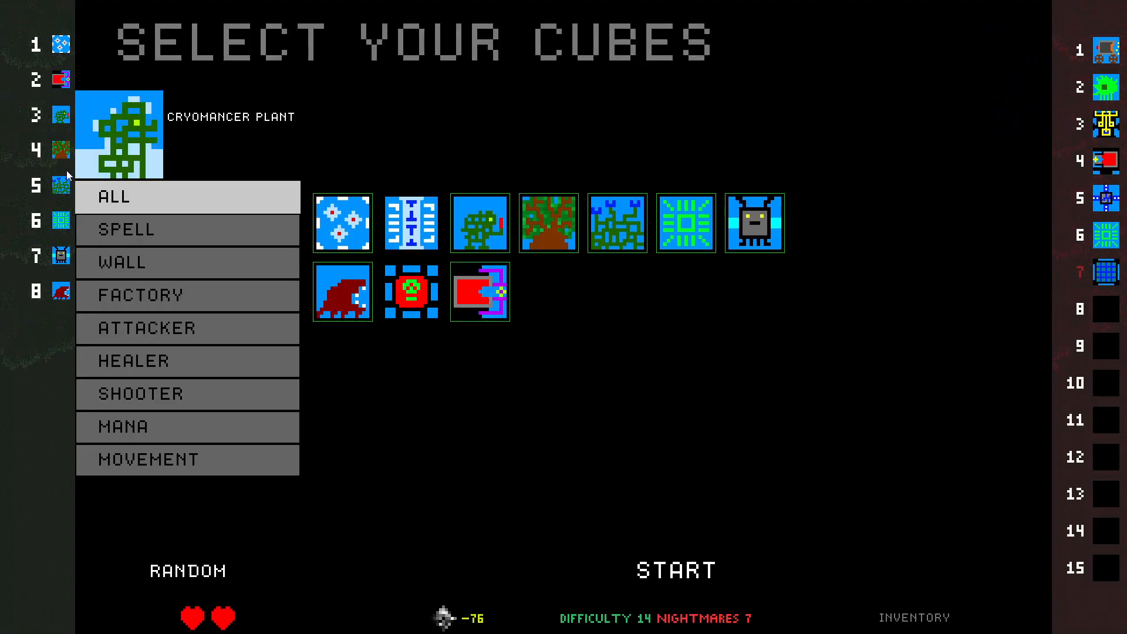
{"action": "mouse_move", "coordinate": [61, 255]}
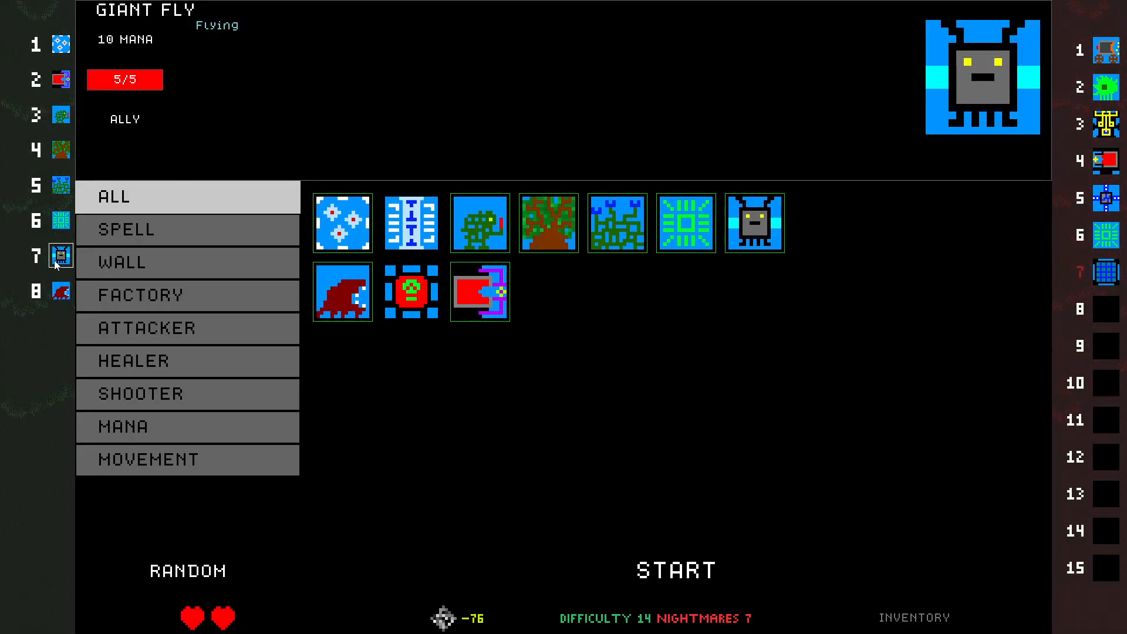
Adjust the remaining deck slots and start the difficulty 14 battle
{"action": "left_click", "coordinate": [60, 290]}
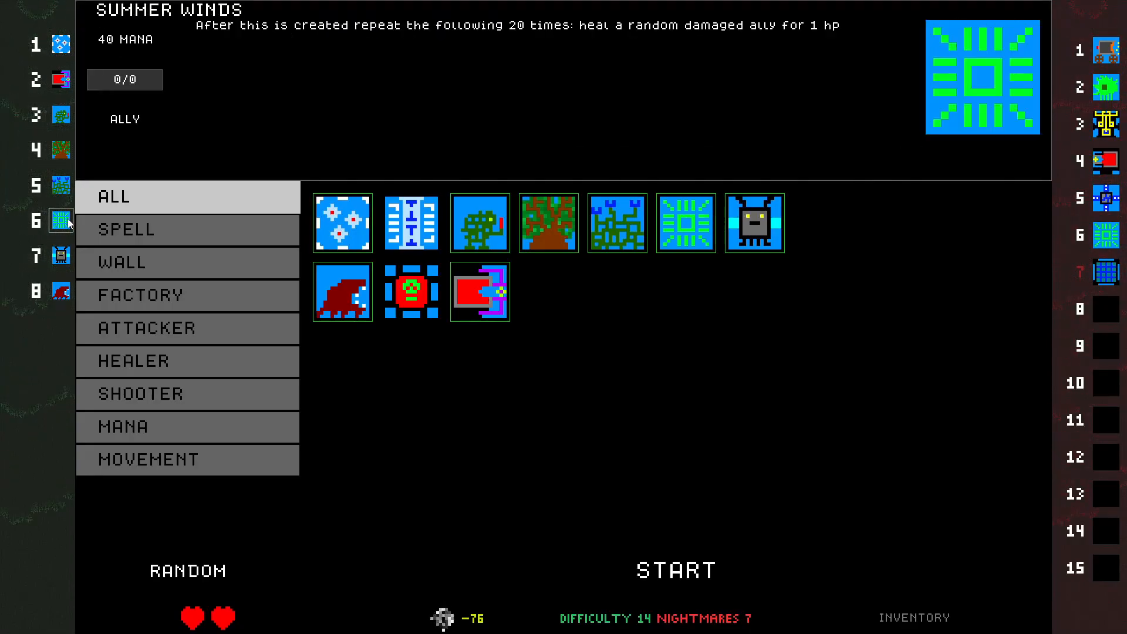
{"action": "left_click", "coordinate": [60, 185]}
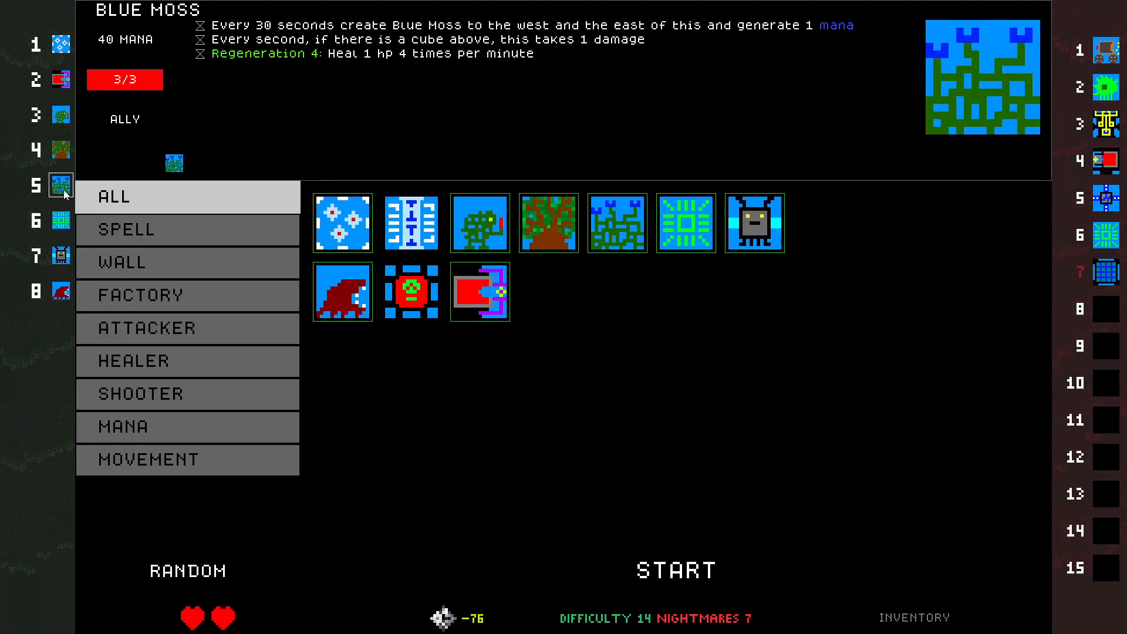
{"action": "left_click", "coordinate": [674, 571]}
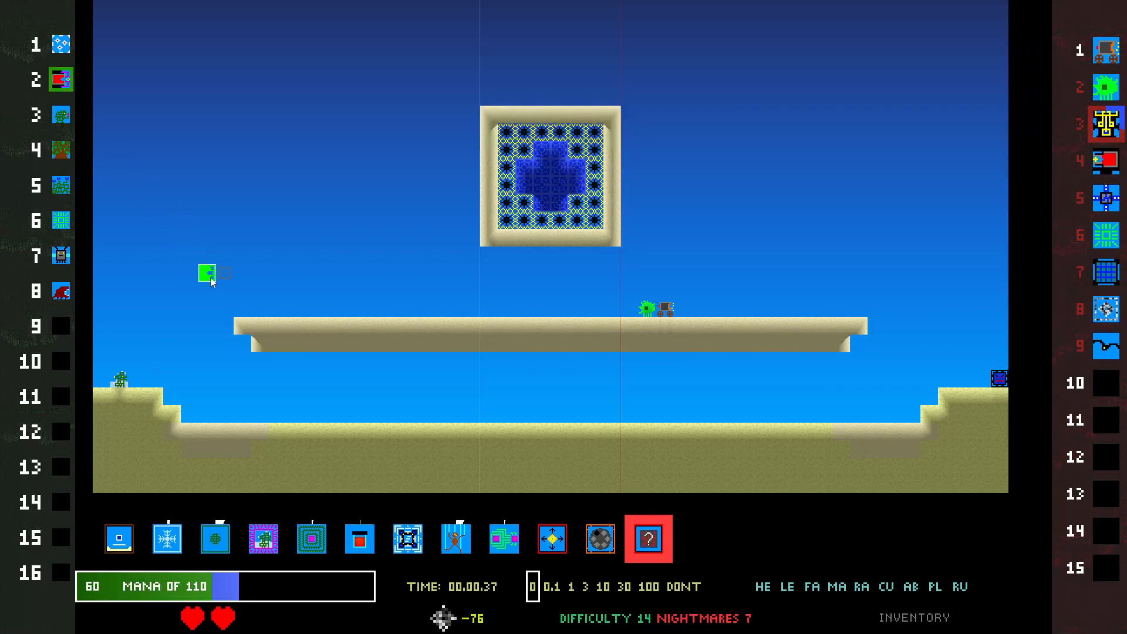
Launch the battle on the sandy level with the selected cubes
{"action": "left_click", "coordinate": [60, 78]}
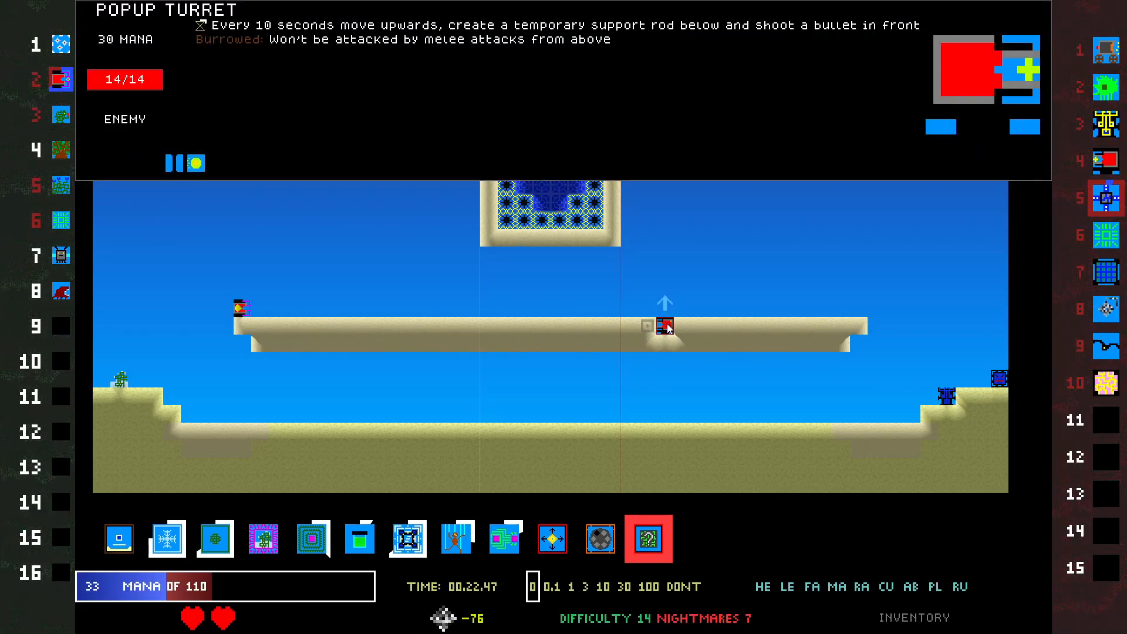
Deploy a cube from the deck onto a battlefield platform
{"action": "left_click", "coordinate": [61, 256]}
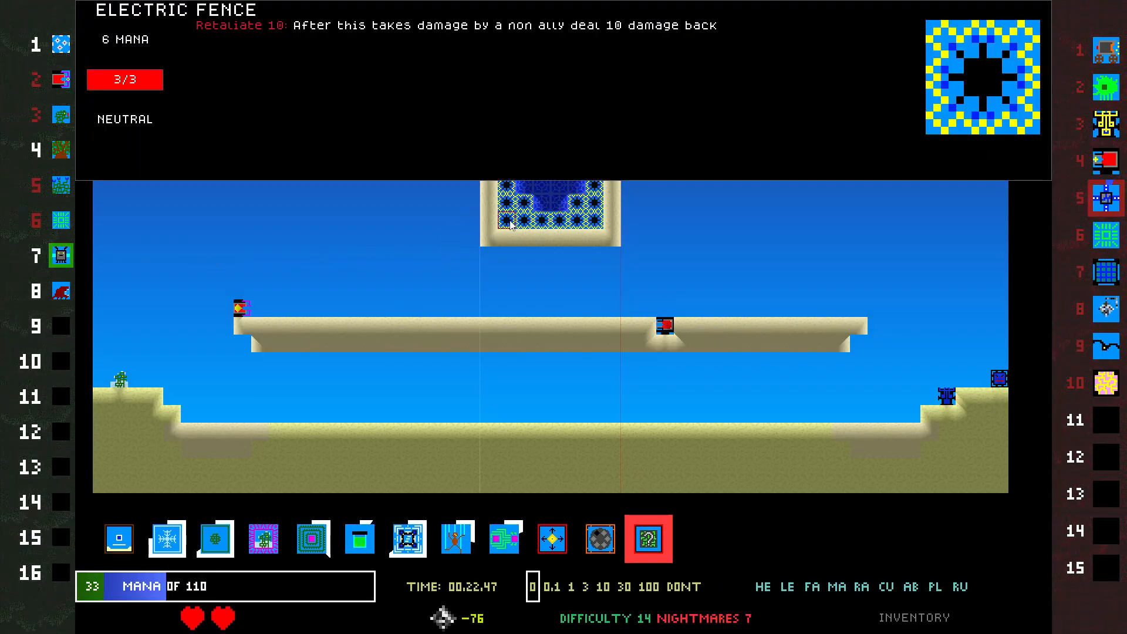
{"action": "left_click", "coordinate": [647, 539]}
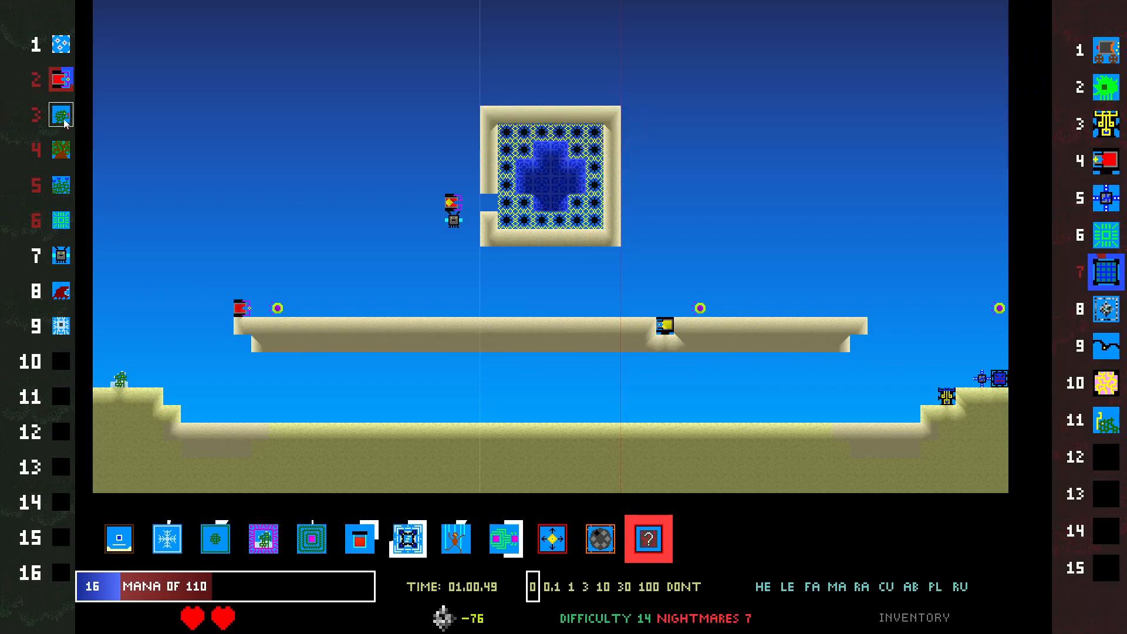
{"action": "mouse_move", "coordinate": [61, 79]}
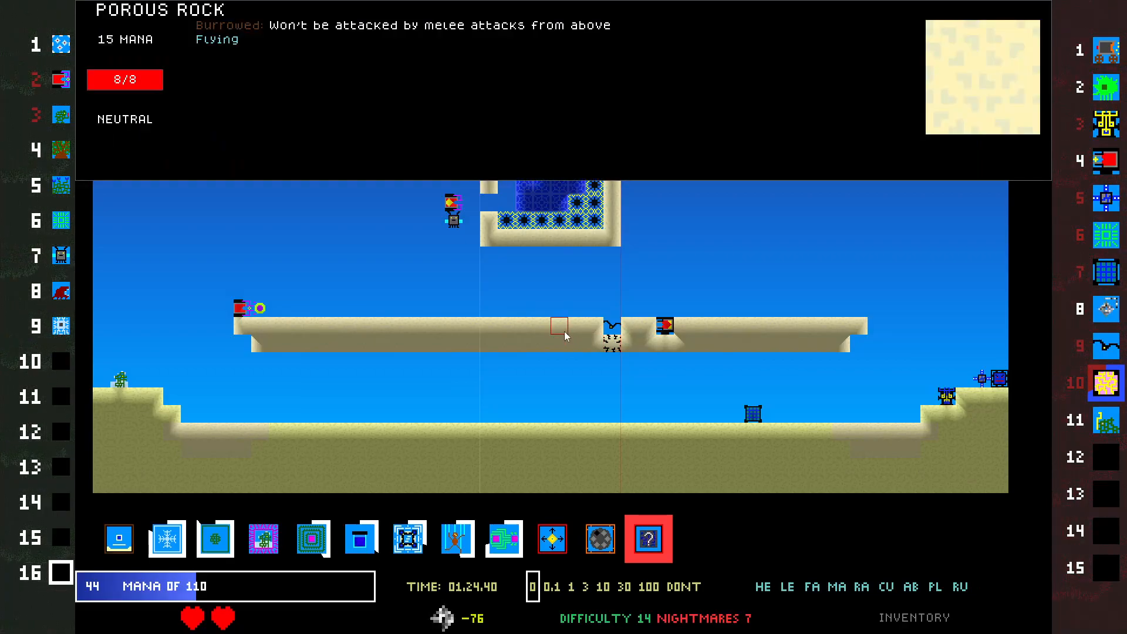
{"action": "mouse_move", "coordinate": [451, 338]}
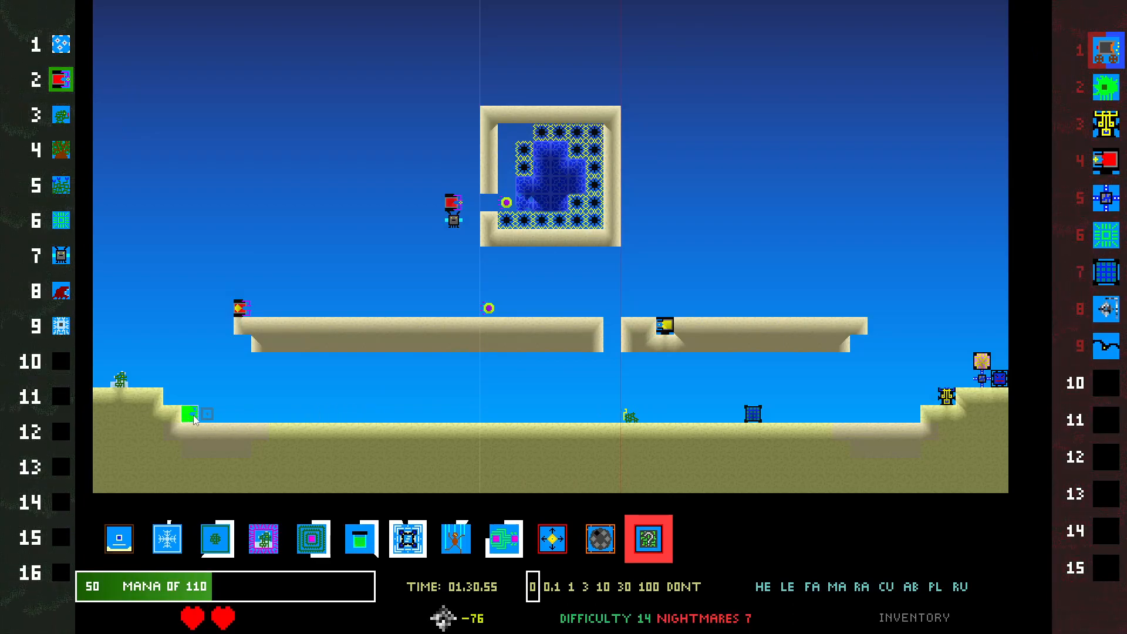
{"action": "left_click", "coordinate": [194, 413]}
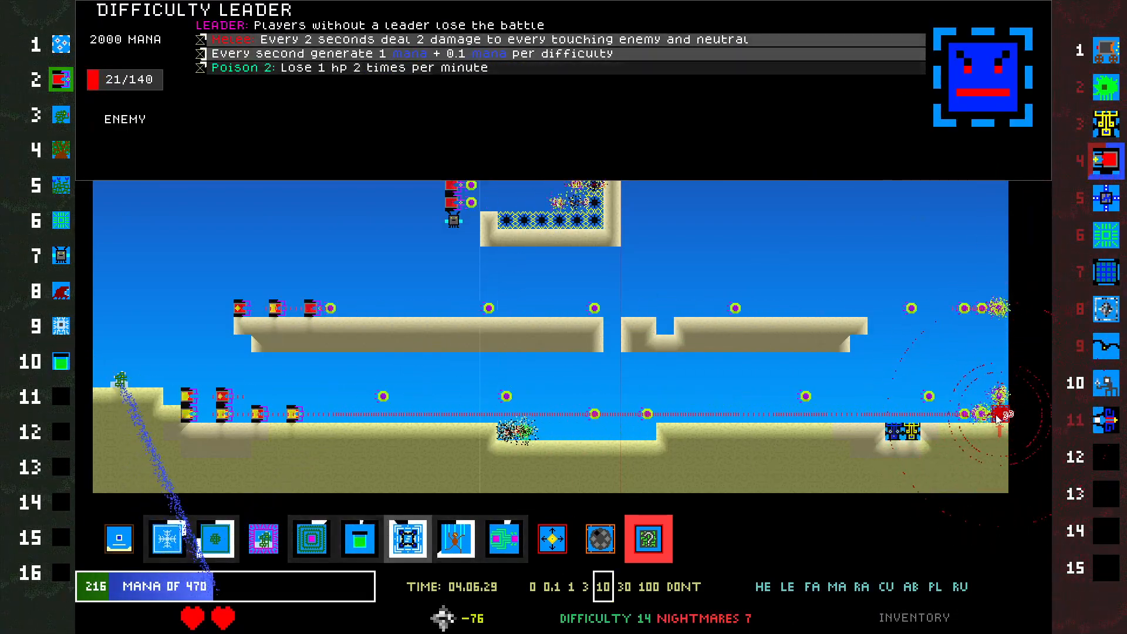
Place a cube on the battlefield as the Difficulty Leader fight plays out
{"action": "left_click", "coordinate": [469, 431]}
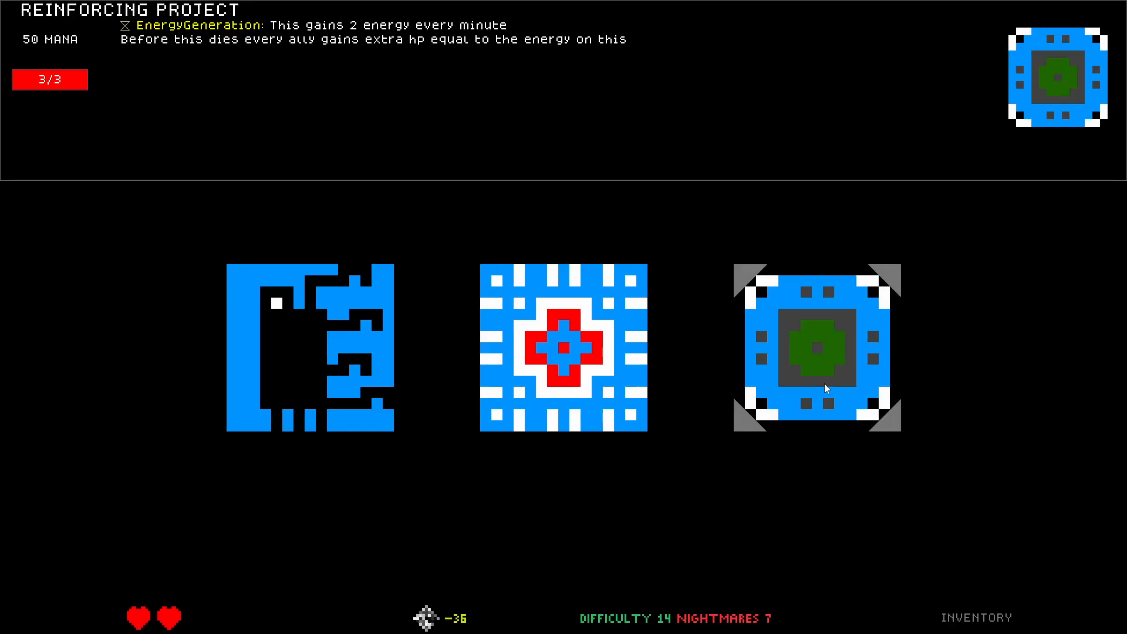
{"action": "left_click", "coordinate": [818, 352]}
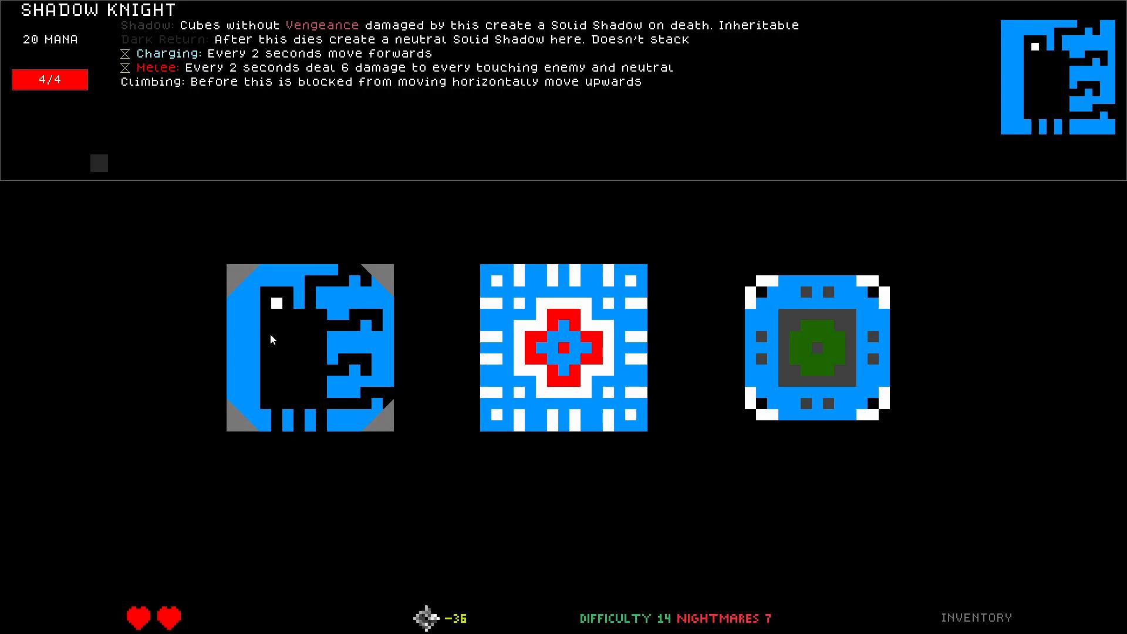
{"action": "mouse_move", "coordinate": [290, 335]}
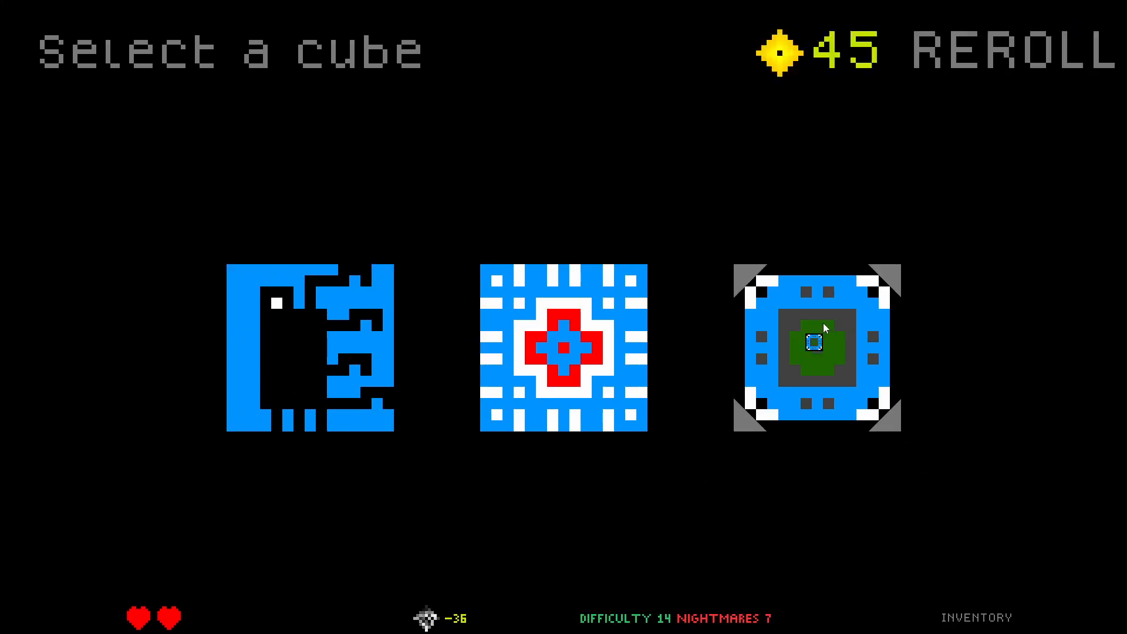
Take the Reinforcing Project cube and move on to the Bottled Army perk reward
{"action": "left_click", "coordinate": [815, 351]}
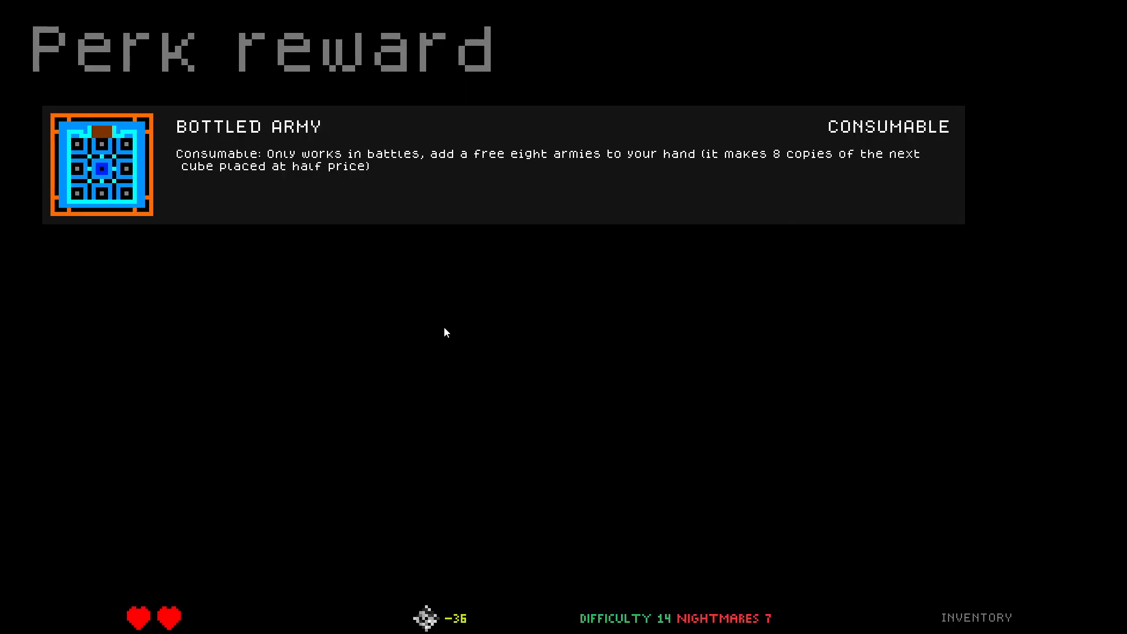
{"action": "mouse_move", "coordinate": [430, 345]}
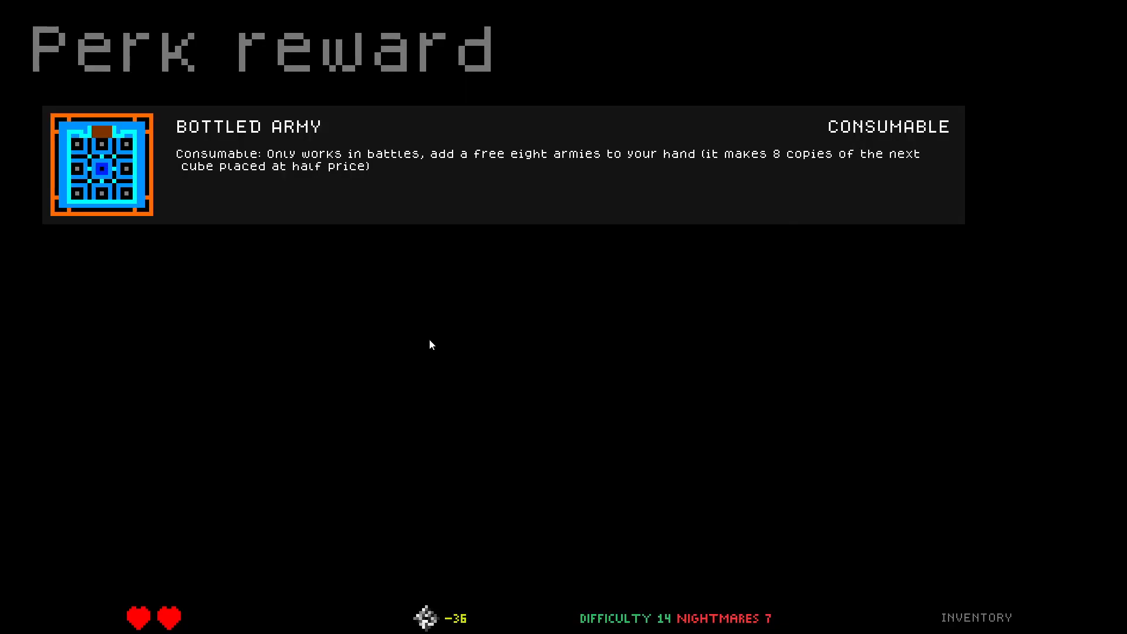
{"action": "left_click", "coordinate": [101, 164]}
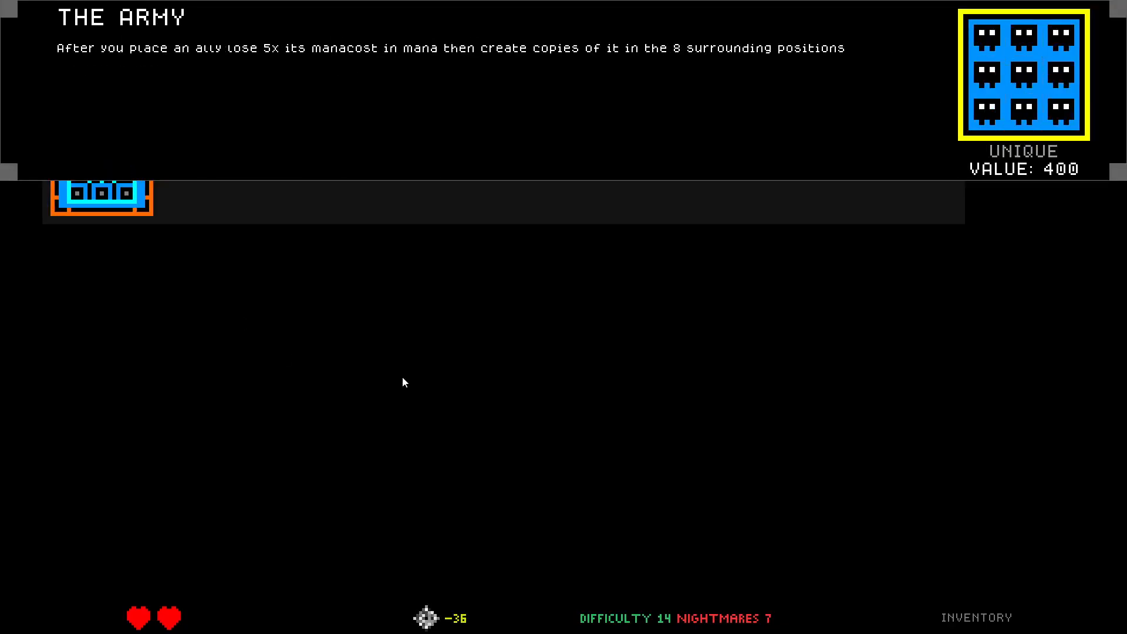
{"action": "mouse_move", "coordinate": [226, 55]}
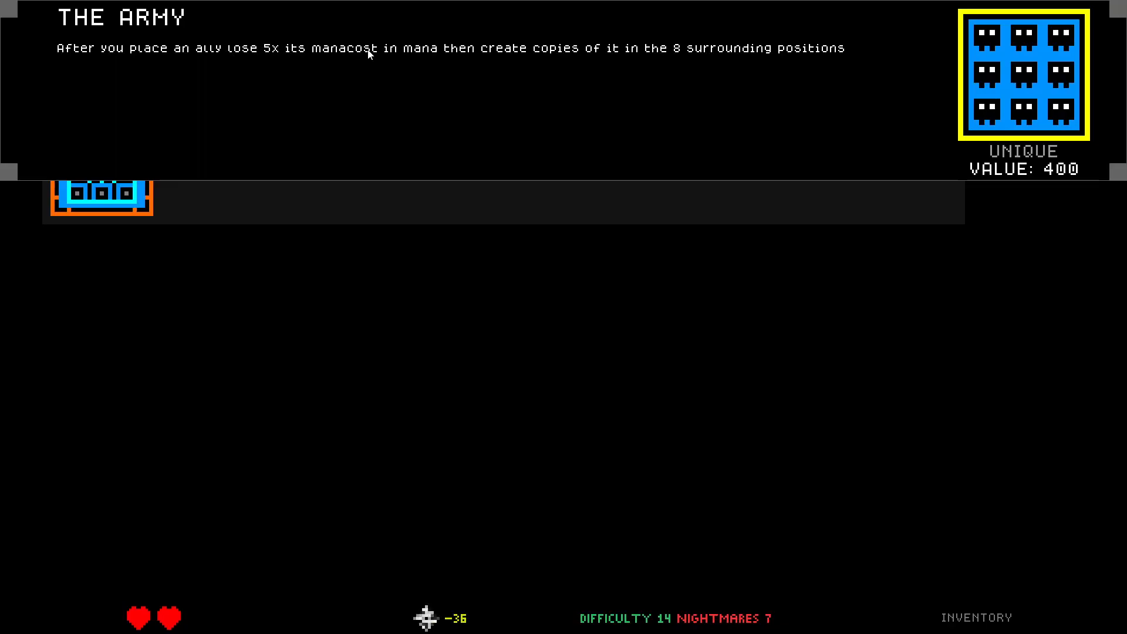
{"action": "mouse_move", "coordinate": [500, 54]}
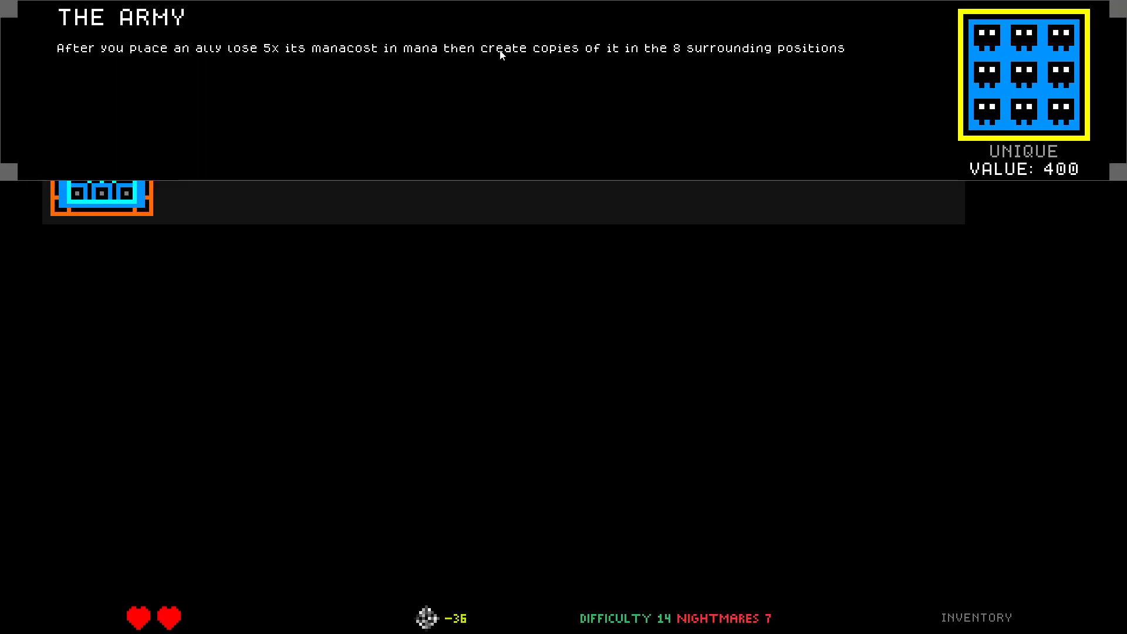
{"action": "mouse_move", "coordinate": [404, 299]}
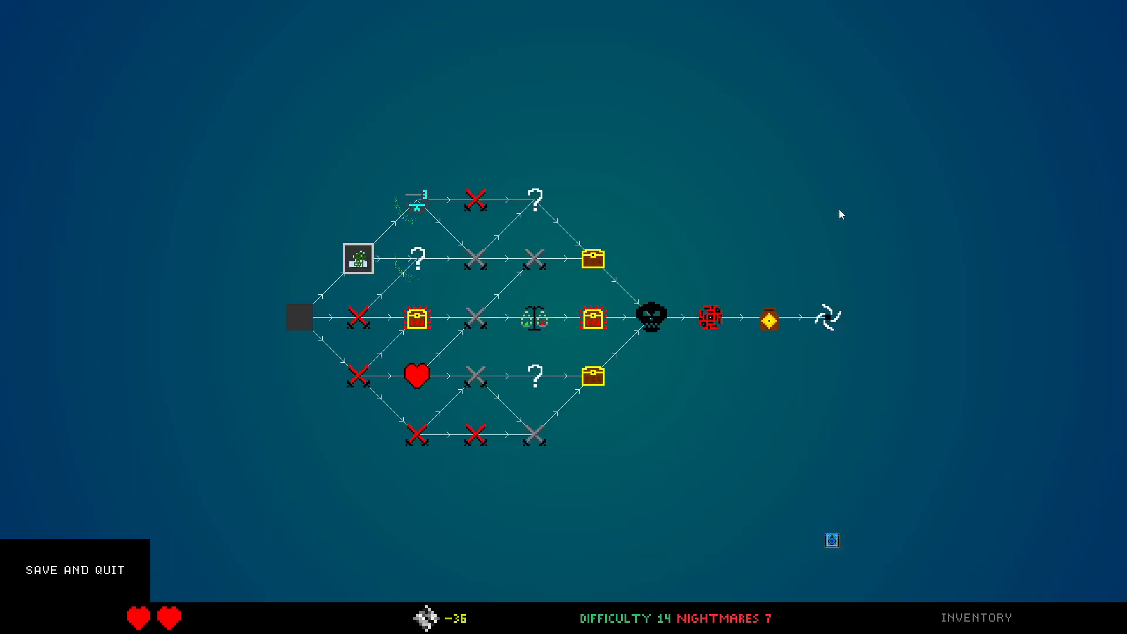
Enter the forge and buy the Tiny Kinetic Generator upgrade
{"action": "left_click", "coordinate": [975, 616]}
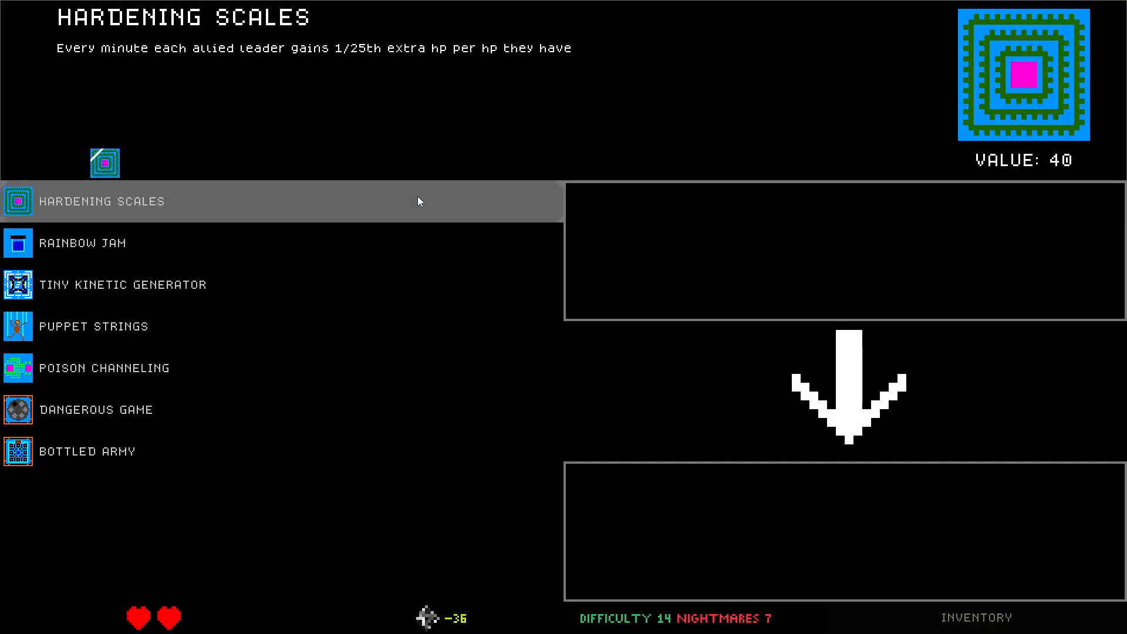
{"action": "left_click", "coordinate": [122, 284]}
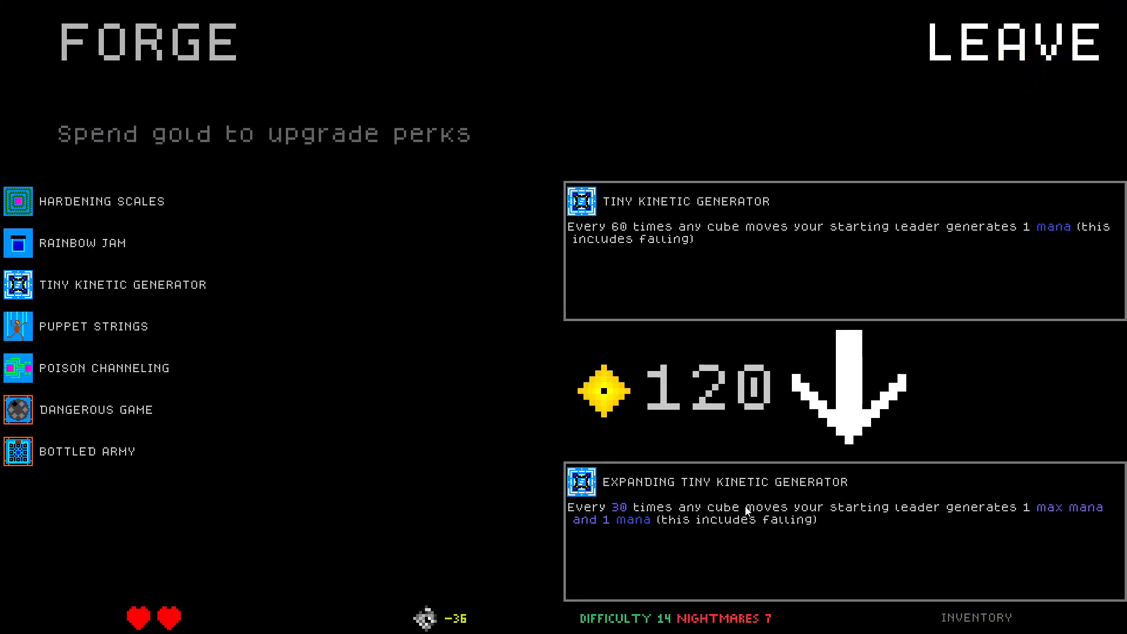
{"action": "left_click", "coordinate": [845, 385]}
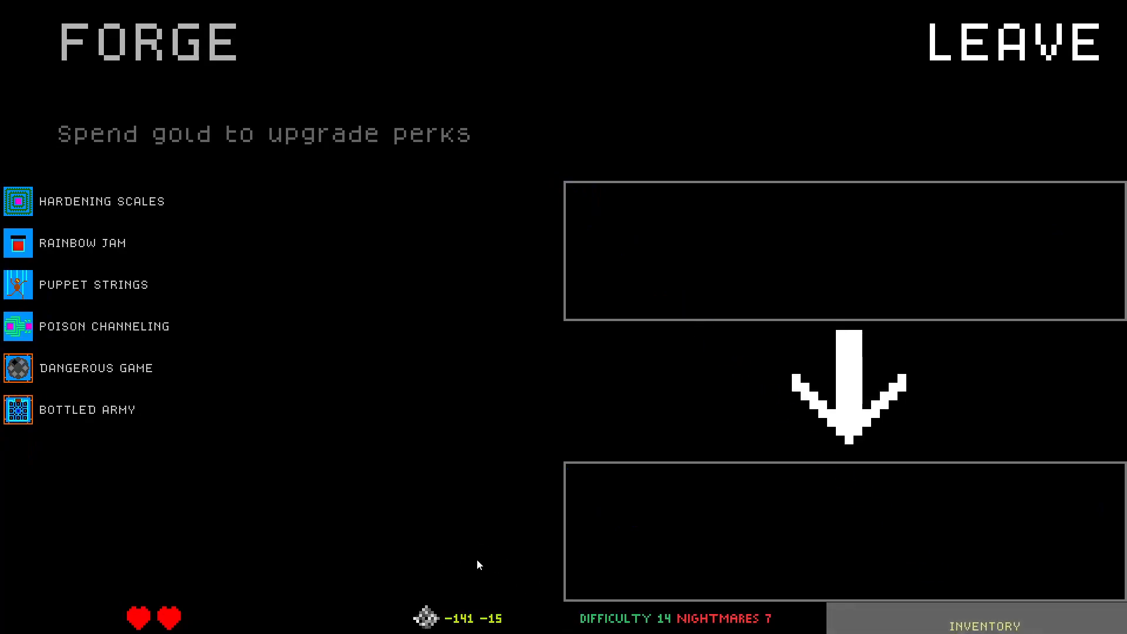
Review the Poison Channeling, Rainbow Jam, Bottled Army and Dangerous Game upgrades, then leave for the inventory
{"action": "left_click", "coordinate": [105, 326]}
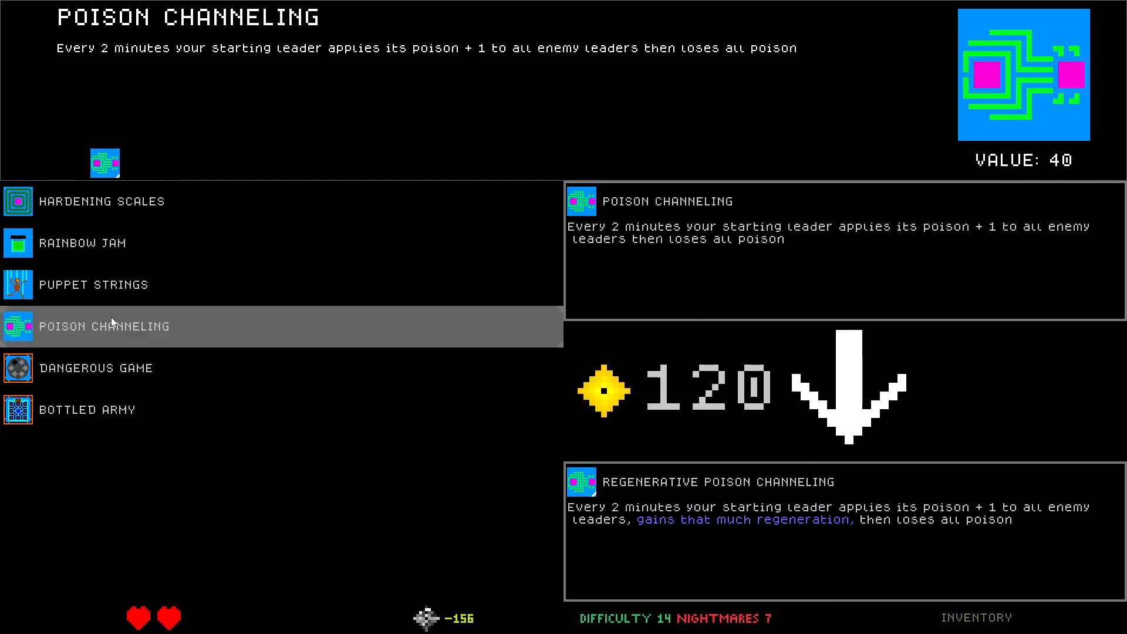
{"action": "left_click", "coordinate": [93, 284]}
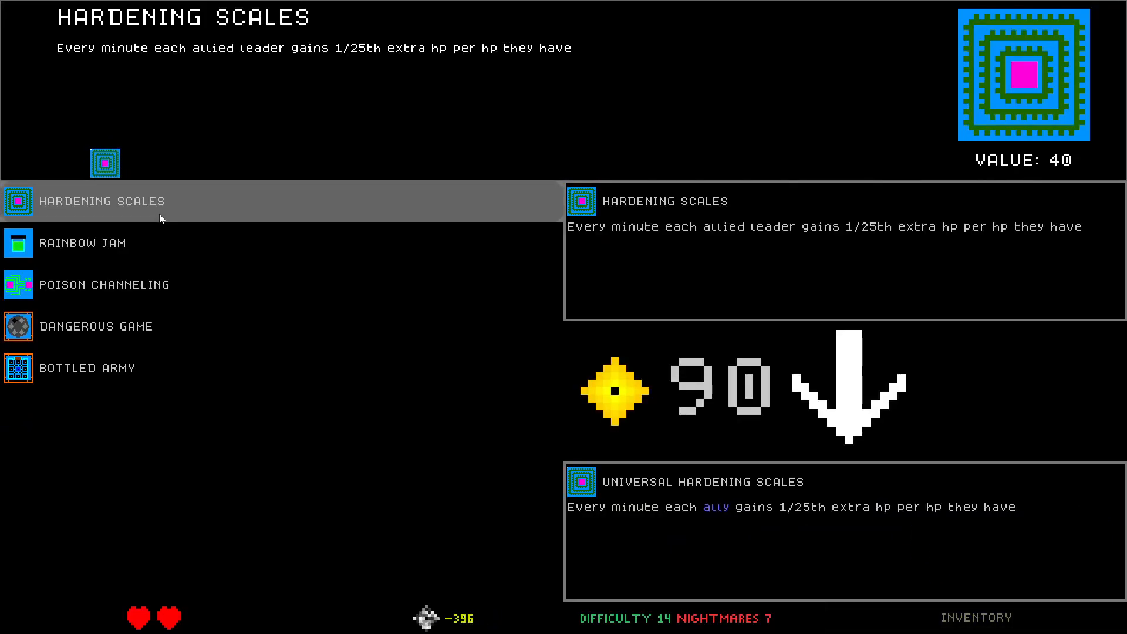
{"action": "left_click", "coordinate": [82, 242]}
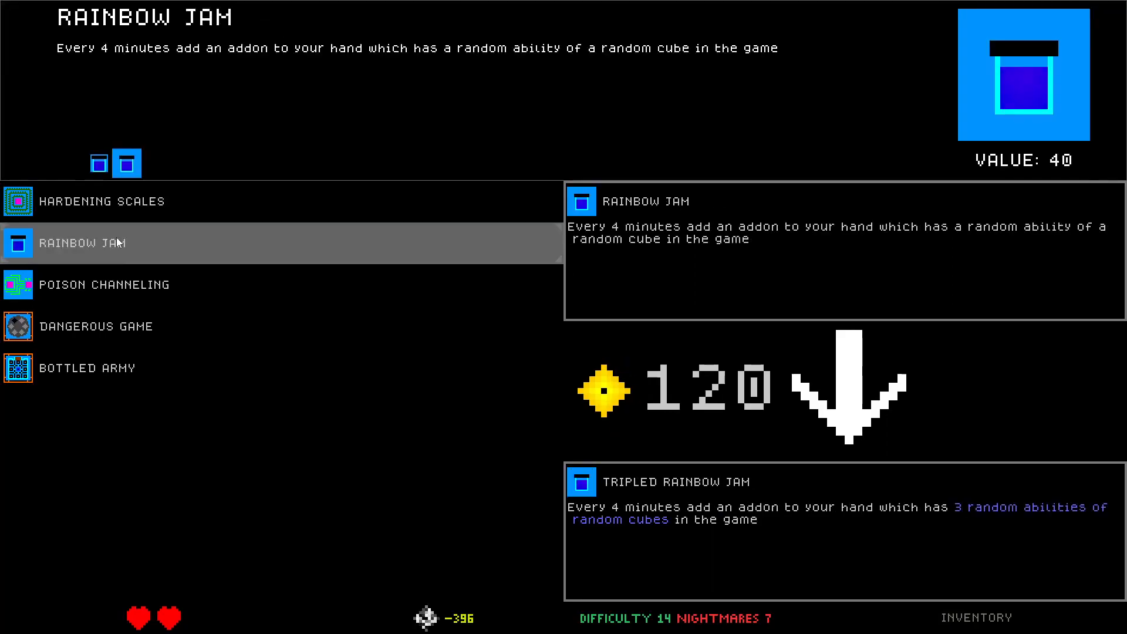
{"action": "left_click", "coordinate": [104, 284]}
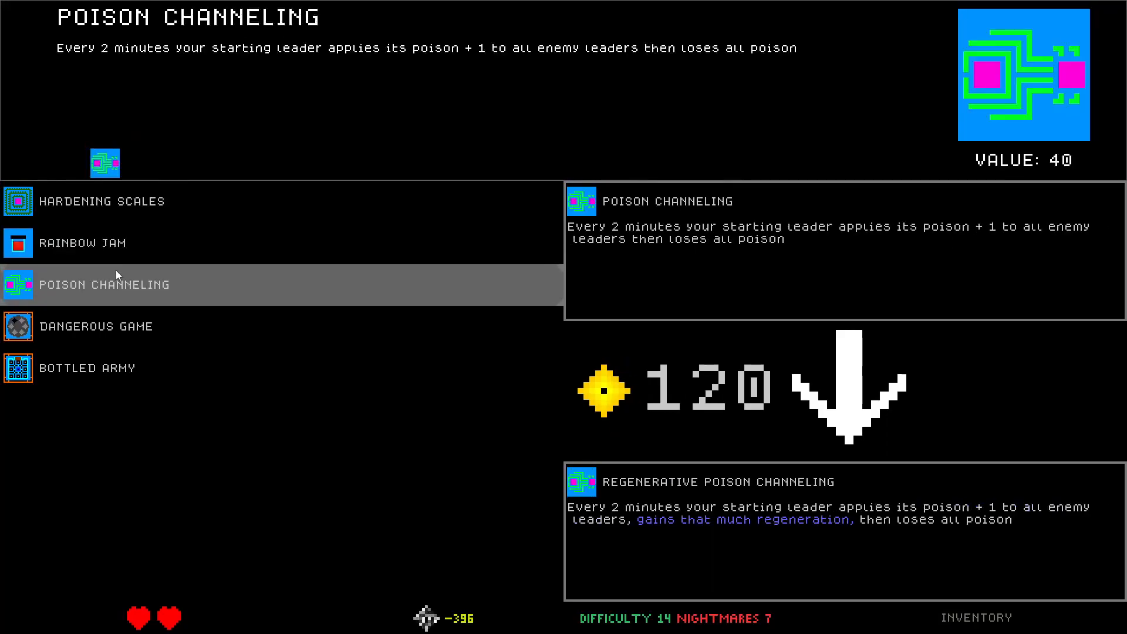
{"action": "left_click", "coordinate": [83, 242]}
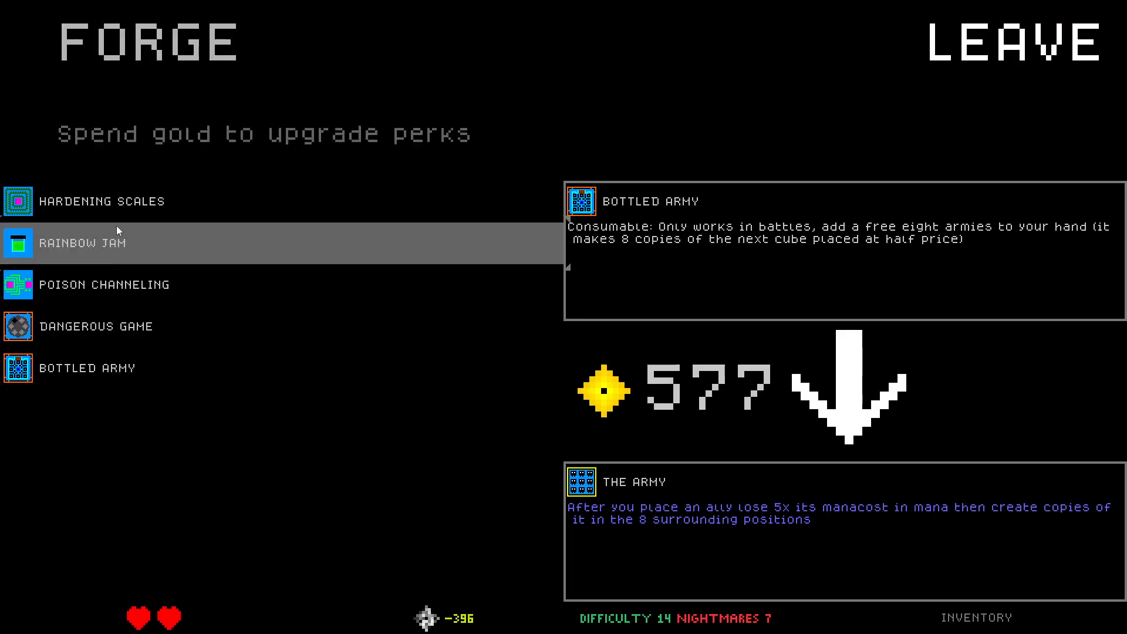
{"action": "left_click", "coordinate": [95, 325]}
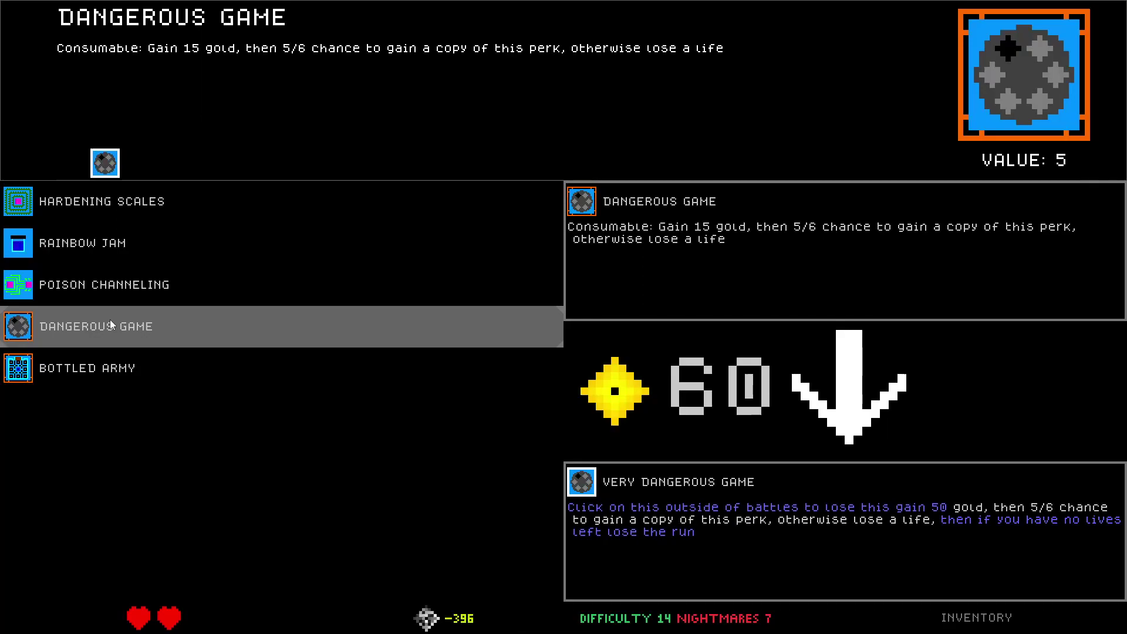
{"action": "left_click", "coordinate": [974, 616]}
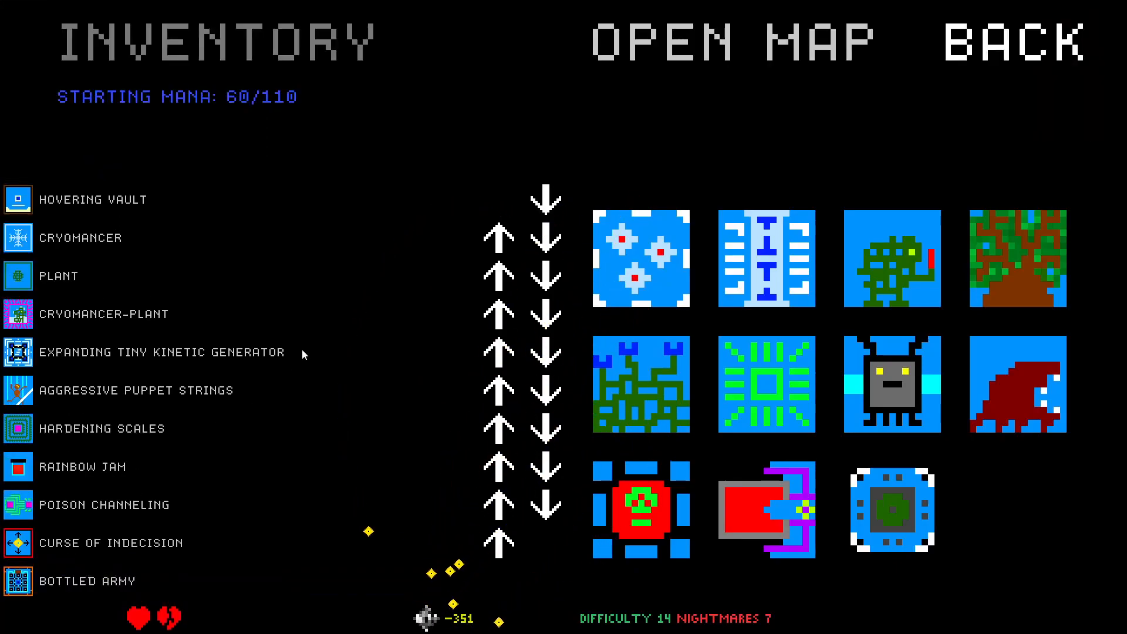
Inspect Hardening Scales and Cryomancer-Plant, return to the forge and buy the Hardening Scales upgrade
{"action": "left_click", "coordinate": [101, 427]}
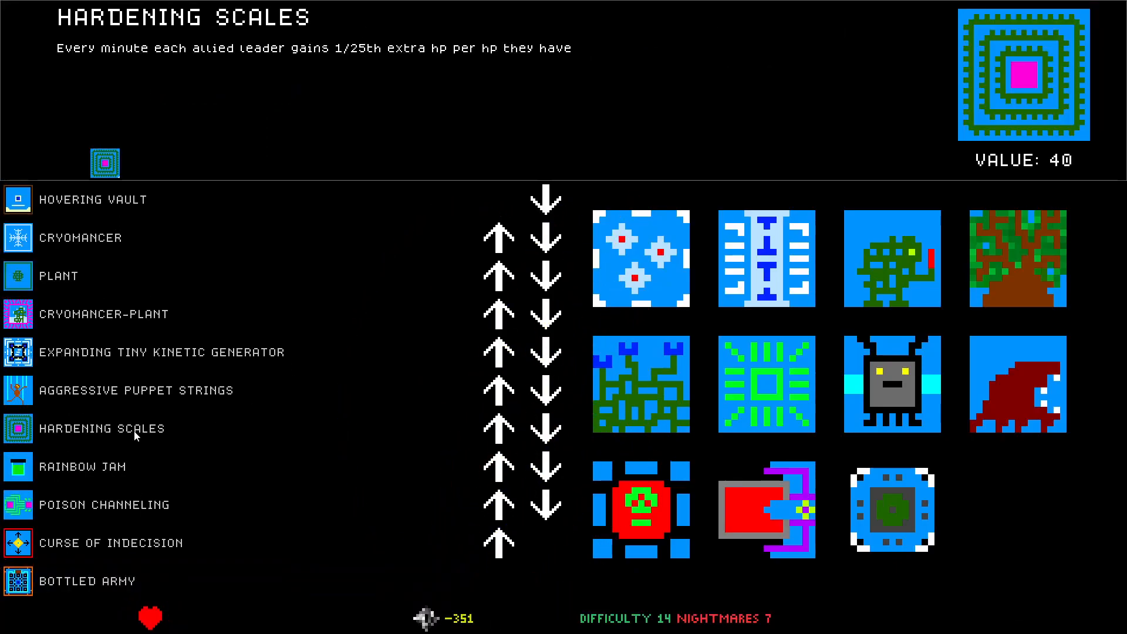
{"action": "left_click", "coordinate": [121, 314]}
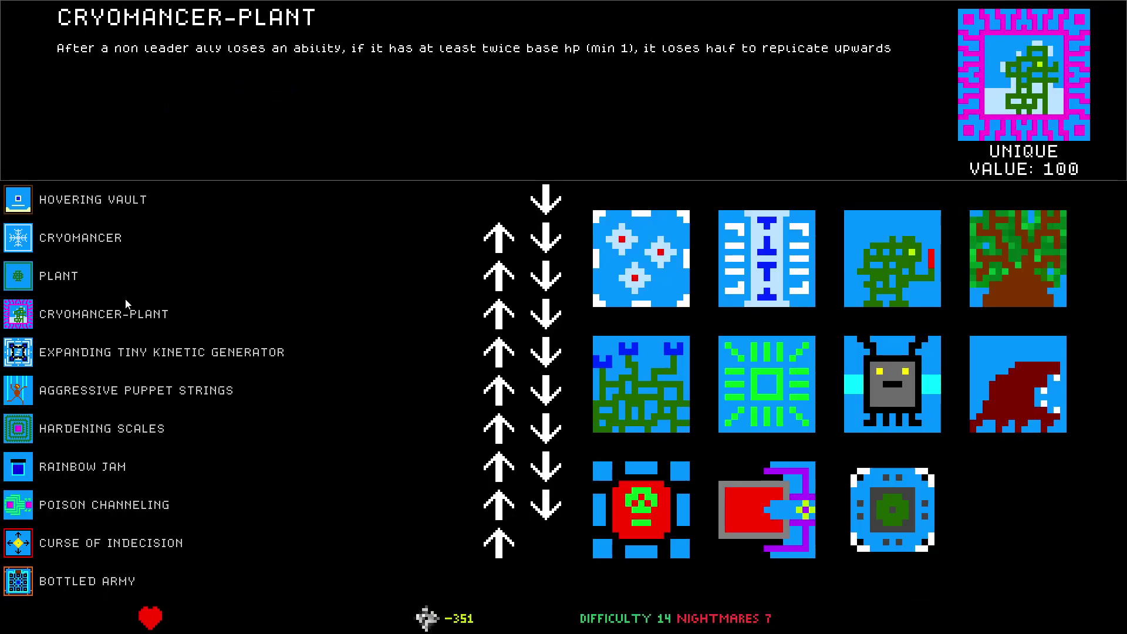
{"action": "left_click", "coordinate": [83, 466]}
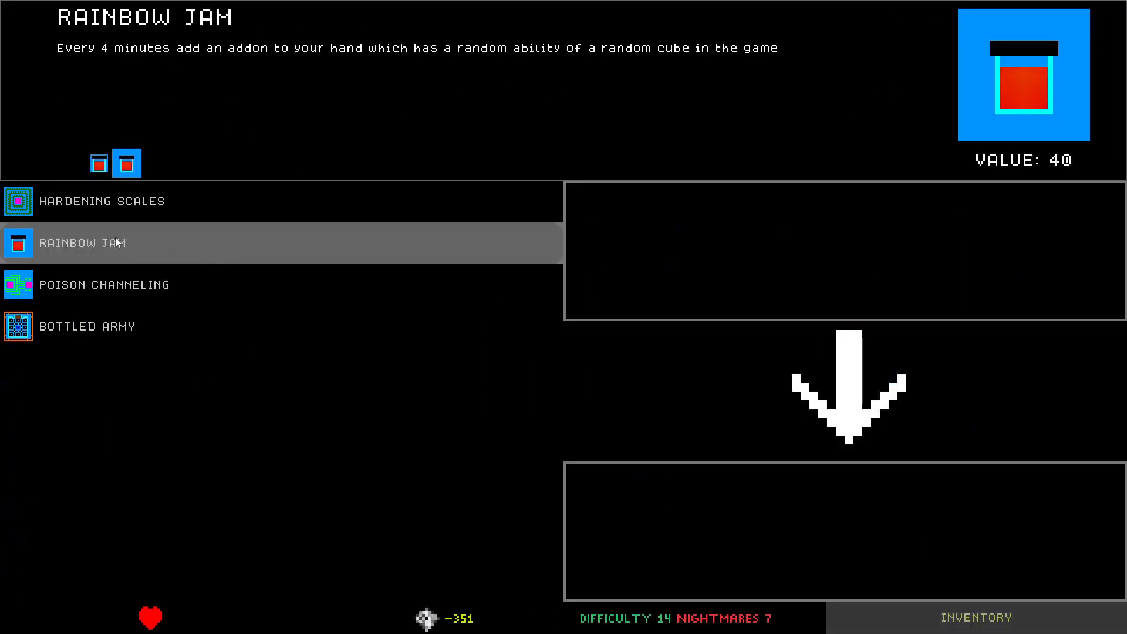
{"action": "left_click", "coordinate": [86, 327]}
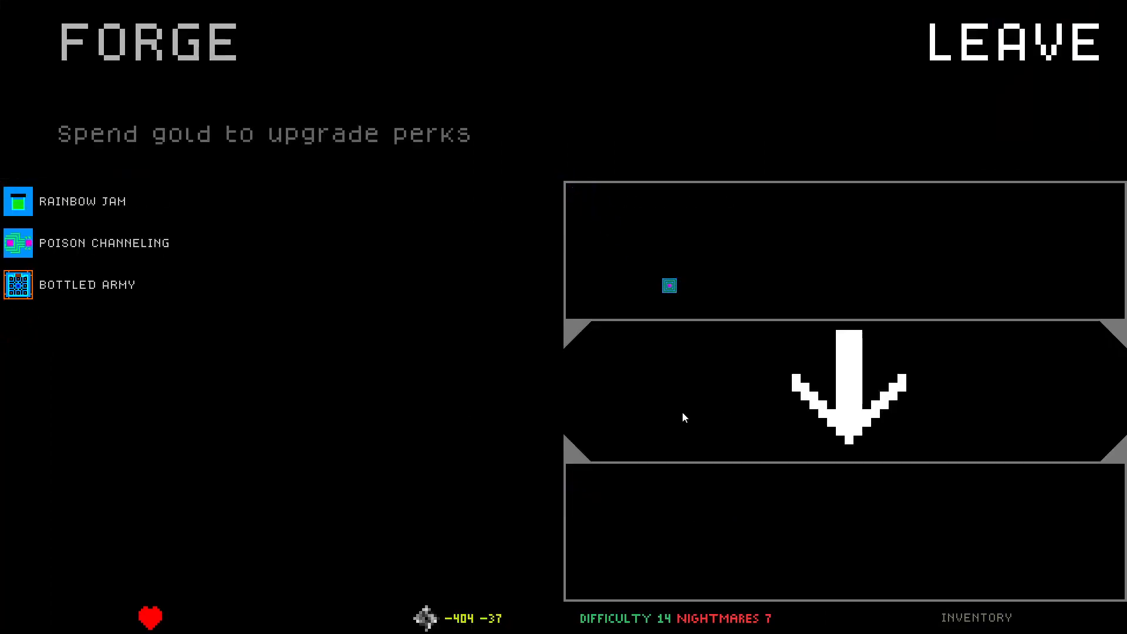
Leave the forge and enter the adjacent Normal Battle node on the run map
{"action": "left_click", "coordinate": [1016, 42]}
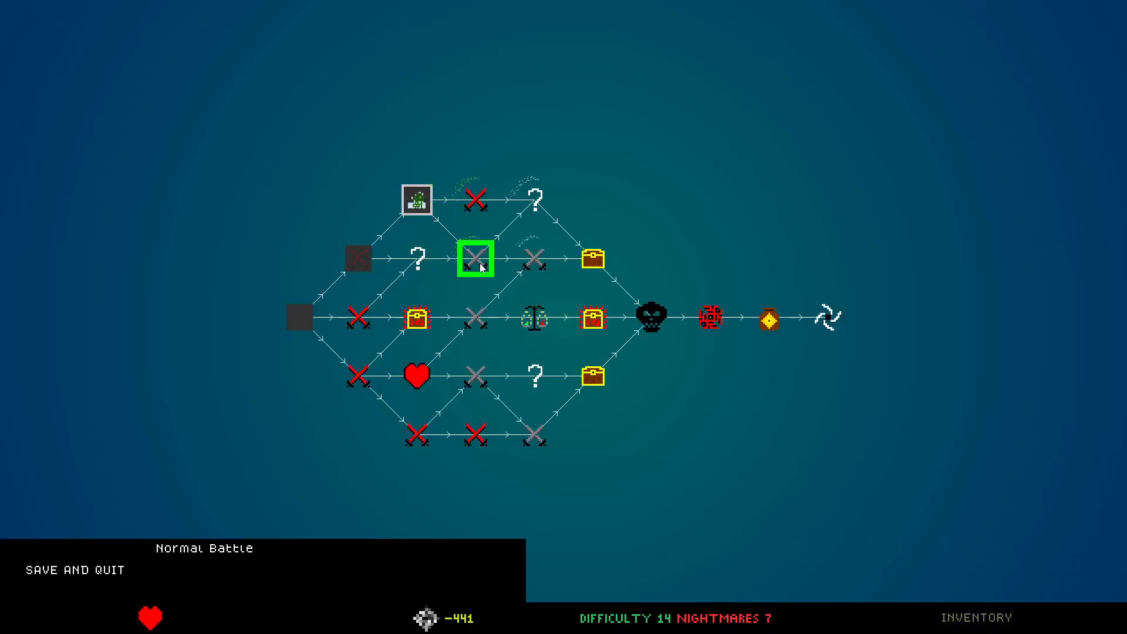
{"action": "left_click", "coordinate": [473, 259]}
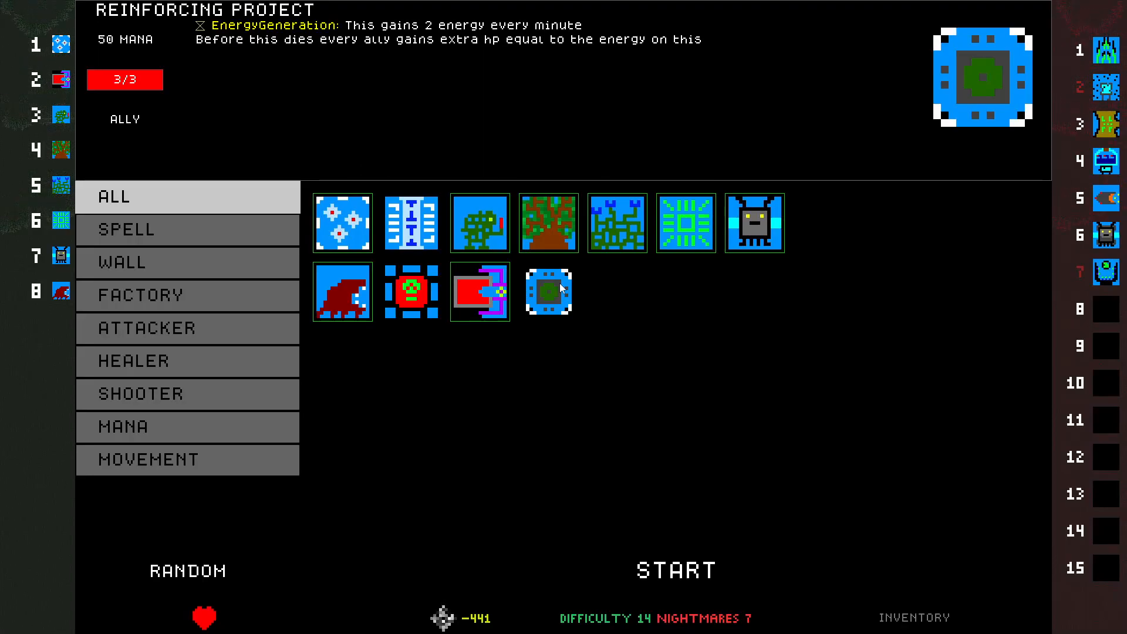
Swap Reinforcing Project into slot 5 over Blue Moss and start the battle
{"action": "left_click", "coordinate": [548, 292]}
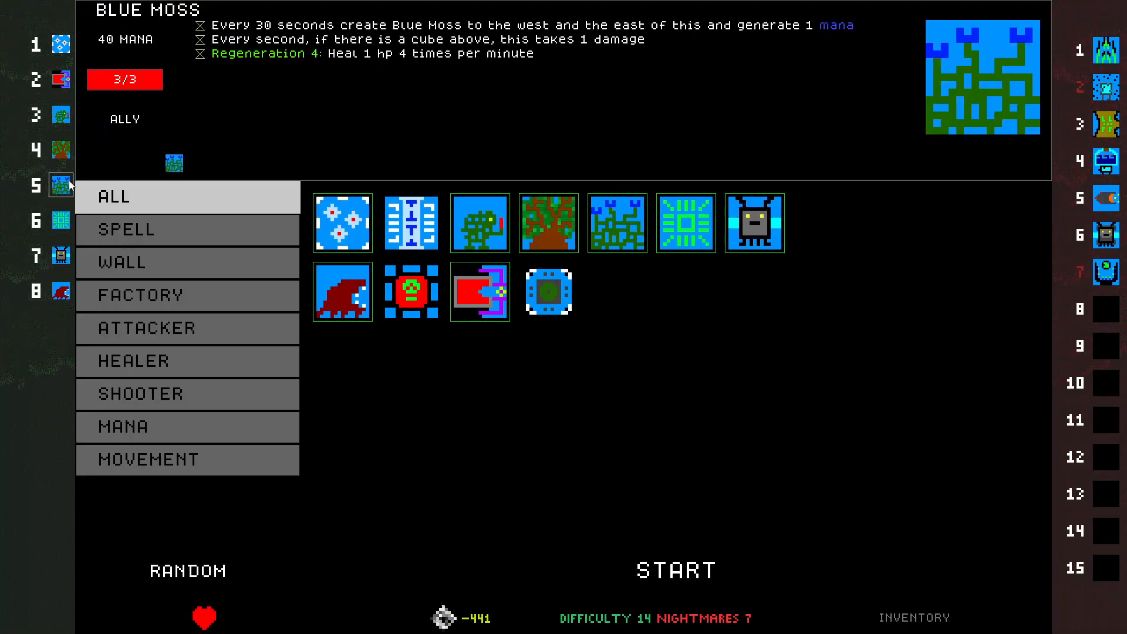
{"action": "left_click", "coordinate": [549, 291]}
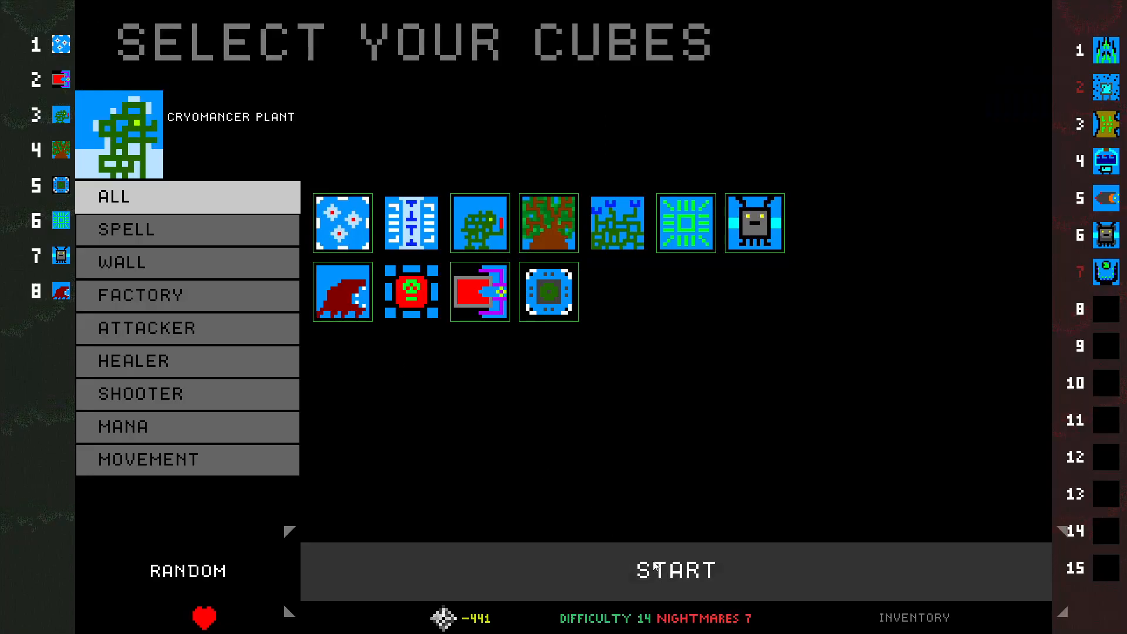
{"action": "left_click", "coordinate": [674, 570]}
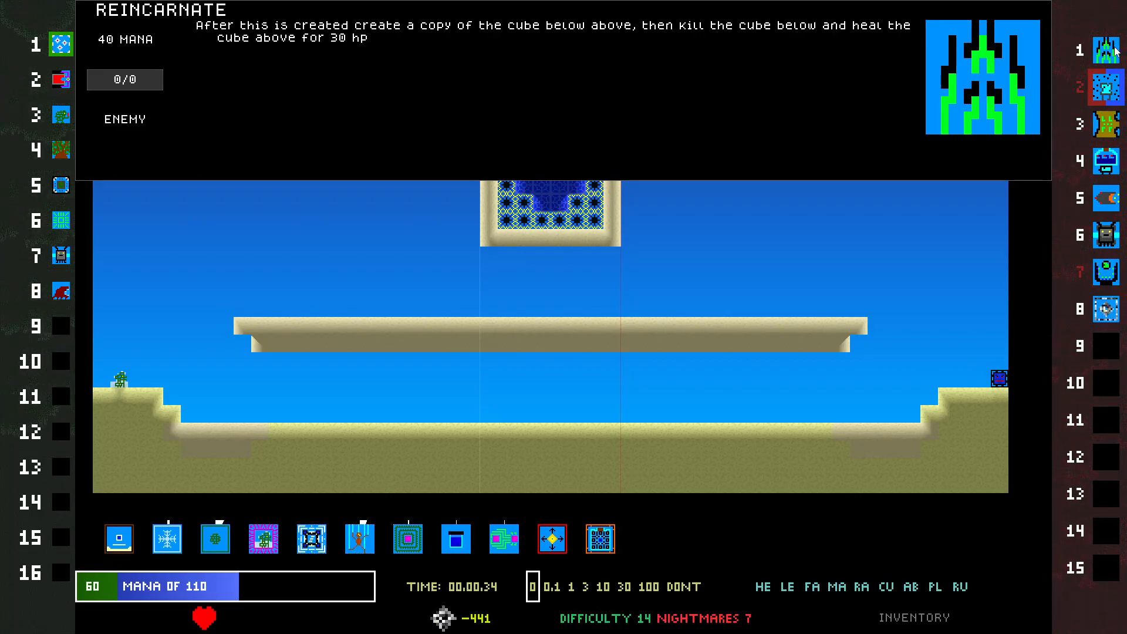
Start the sandy-map battle and inspect the enemy Missile cube's stats and abilities
{"action": "left_click", "coordinate": [455, 538]}
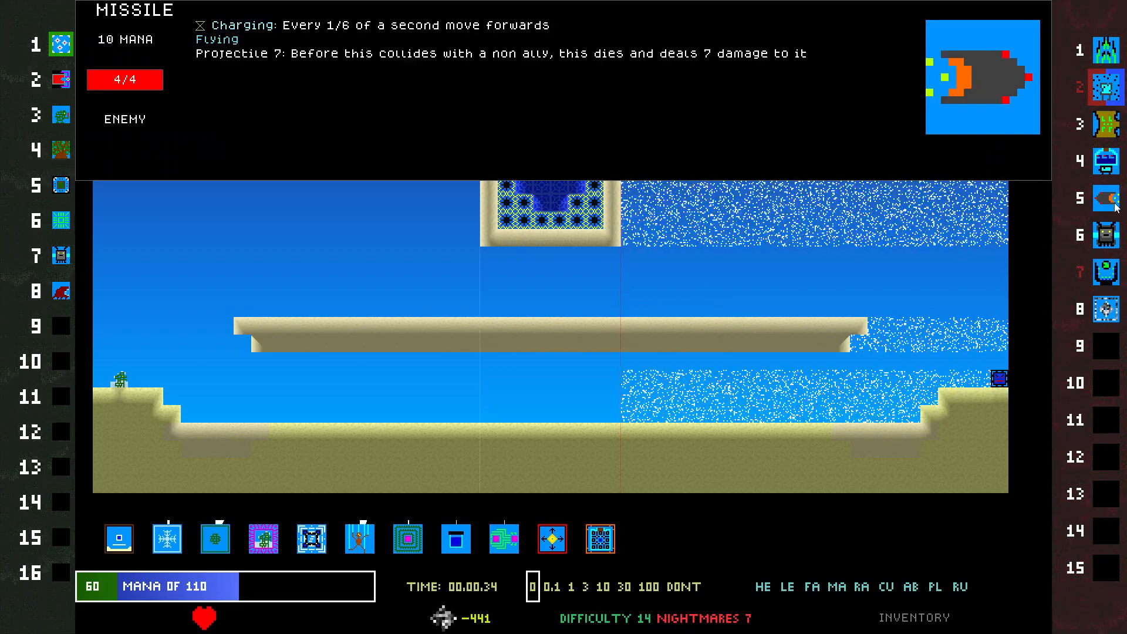
{"action": "left_click", "coordinate": [61, 79]}
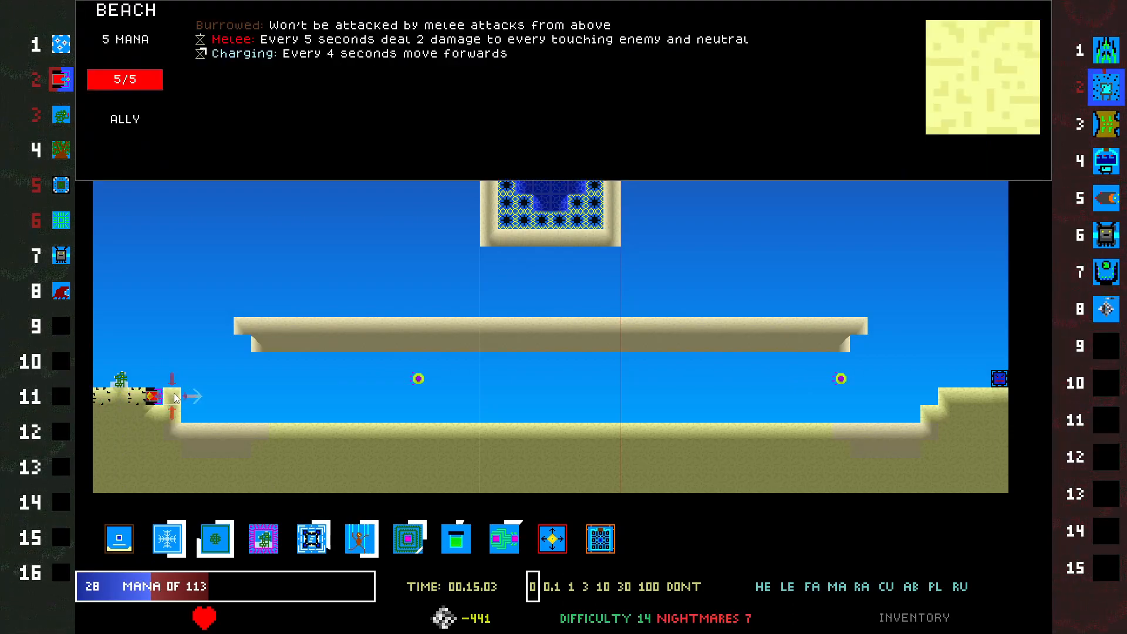
Place the Beach cube near the left ledge of the battlefield
{"action": "left_click", "coordinate": [311, 539]}
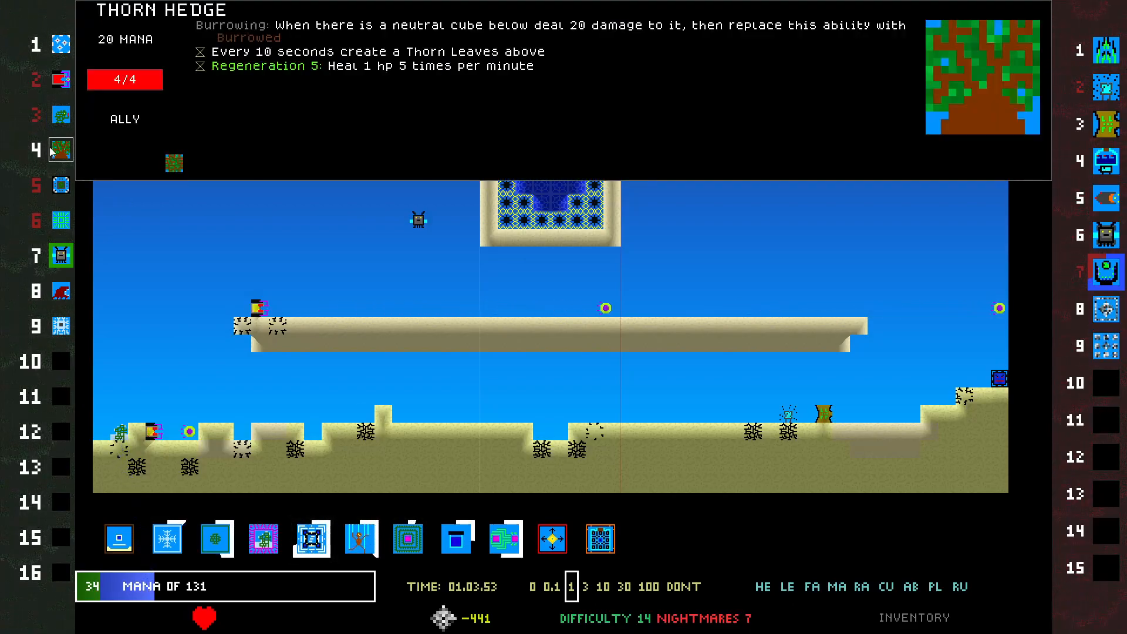
Place Thorn Hedge on the terrain and inspect a Deep Rock cube's stats
{"action": "left_click", "coordinate": [61, 79]}
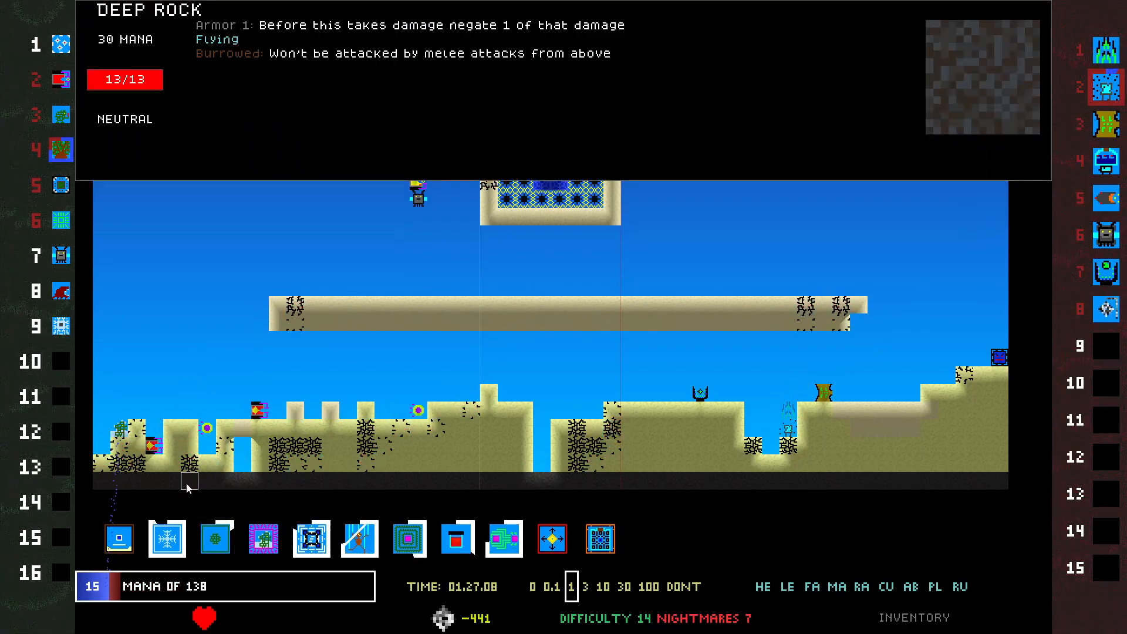
{"action": "left_click", "coordinate": [187, 450]}
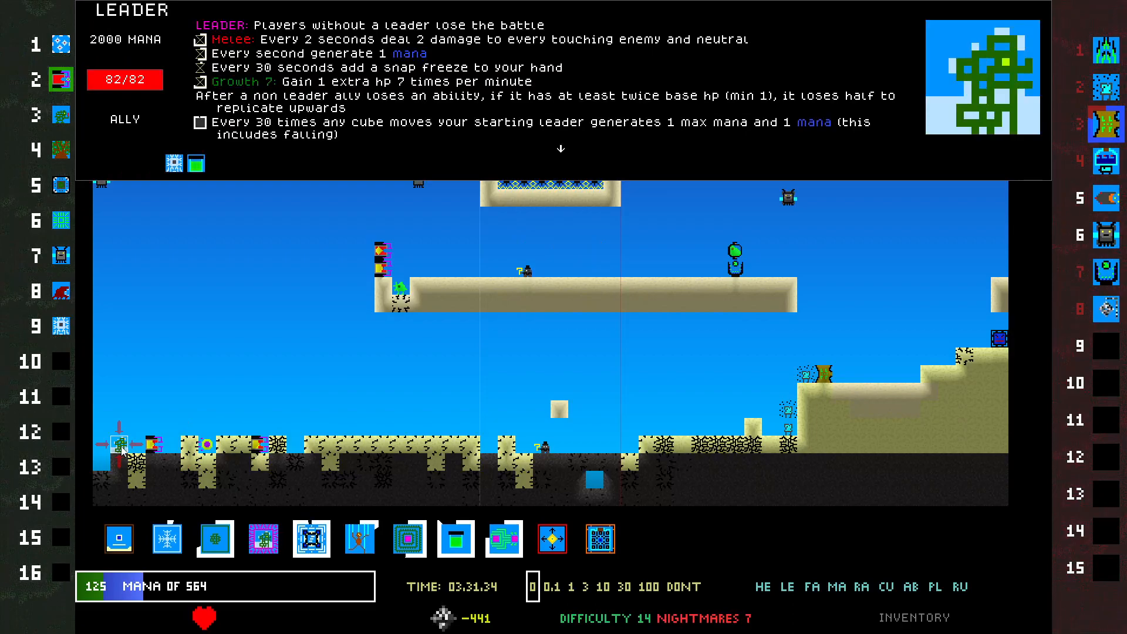
Add a cube from the hand onto the left-side towers
{"action": "left_click", "coordinate": [543, 444]}
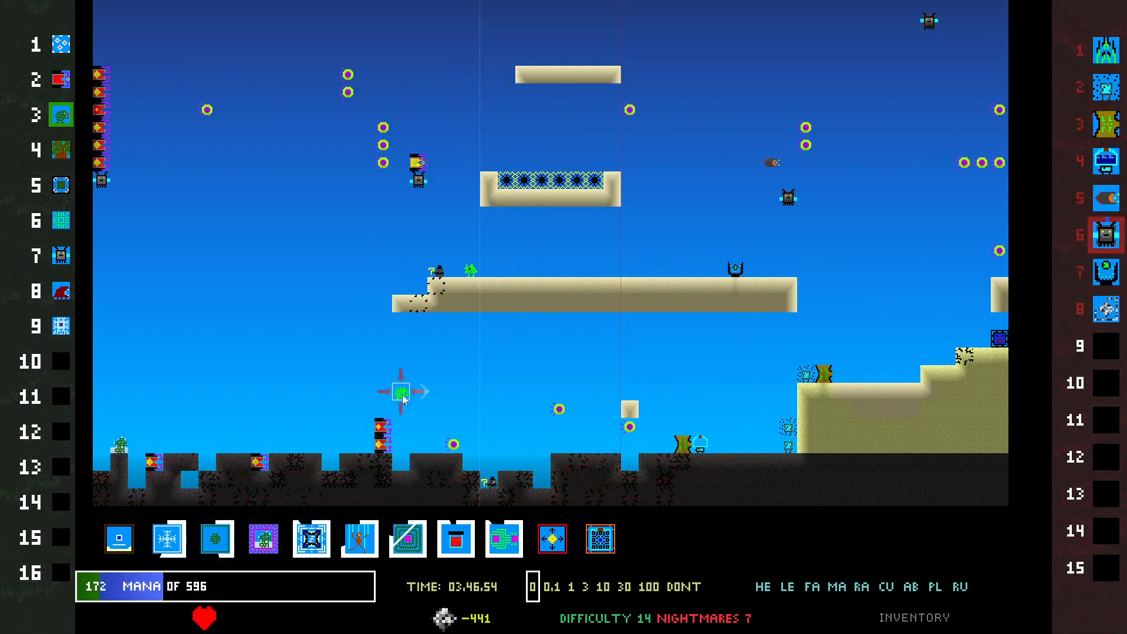
{"action": "mouse_move", "coordinate": [190, 200]}
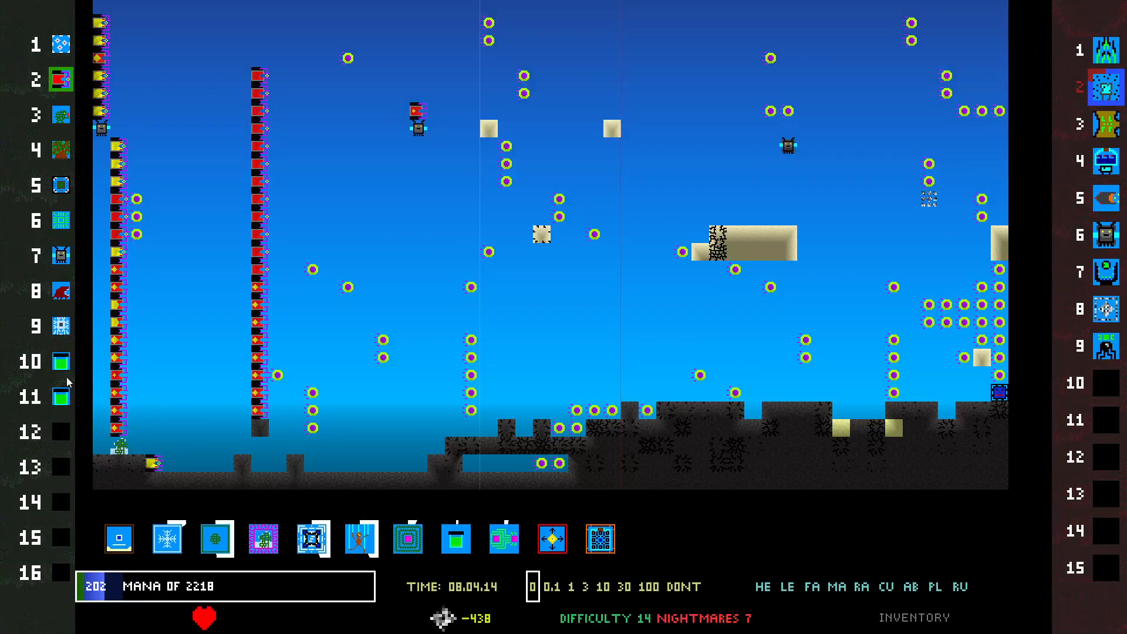
Place the Rainbow Jam cubes from hand slots 10–11 beside the left tower
{"action": "left_click", "coordinate": [60, 396]}
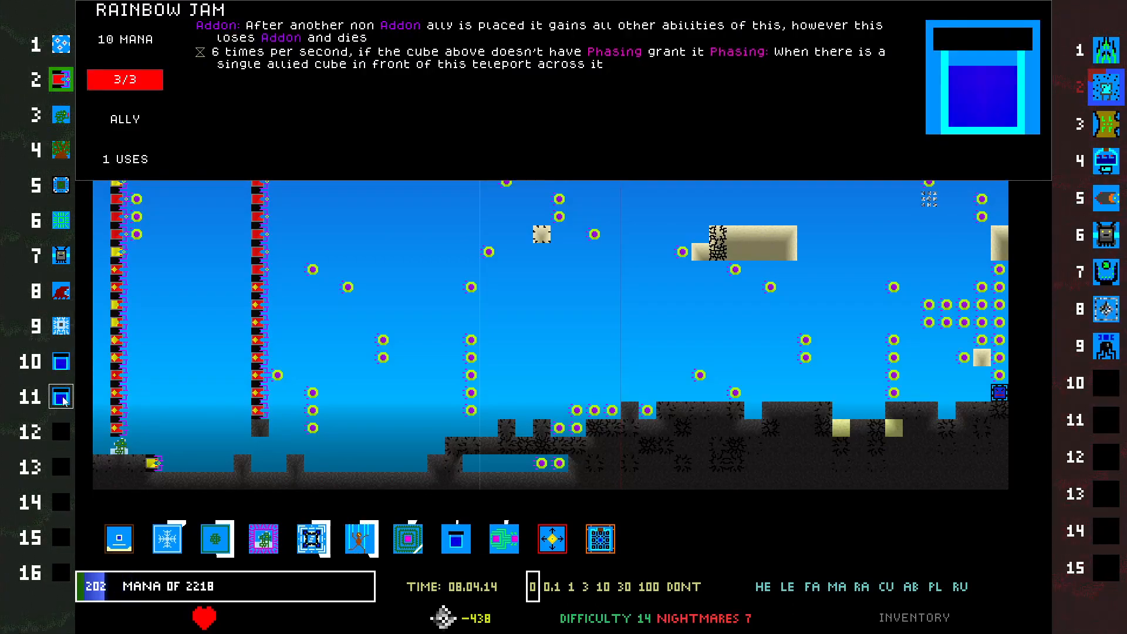
{"action": "left_click", "coordinate": [455, 538]}
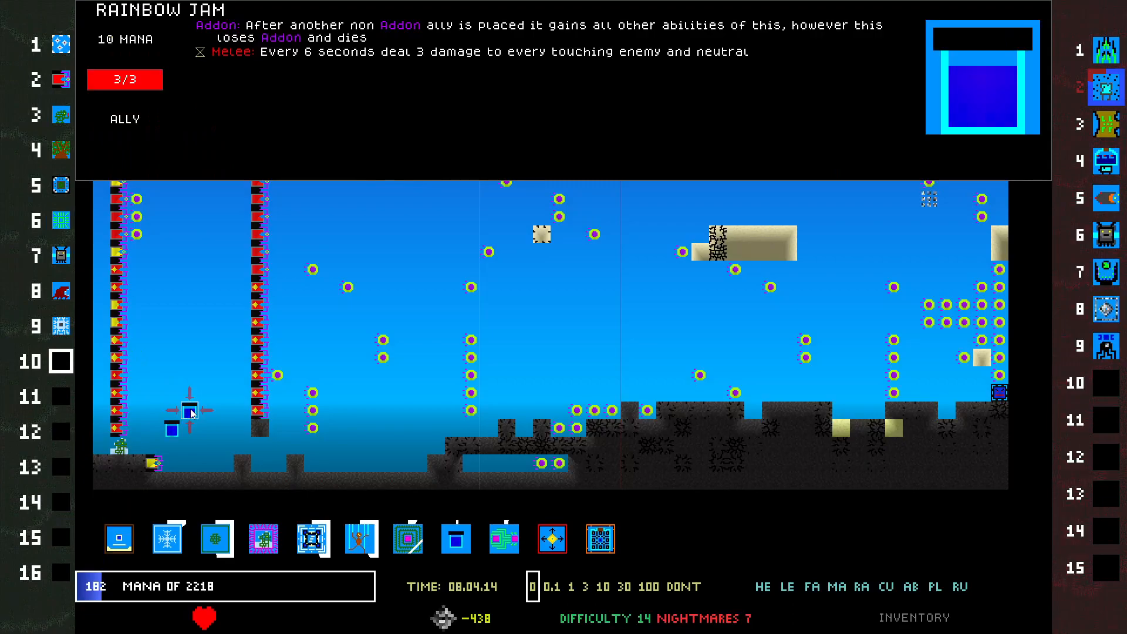
{"action": "left_click", "coordinate": [60, 114]}
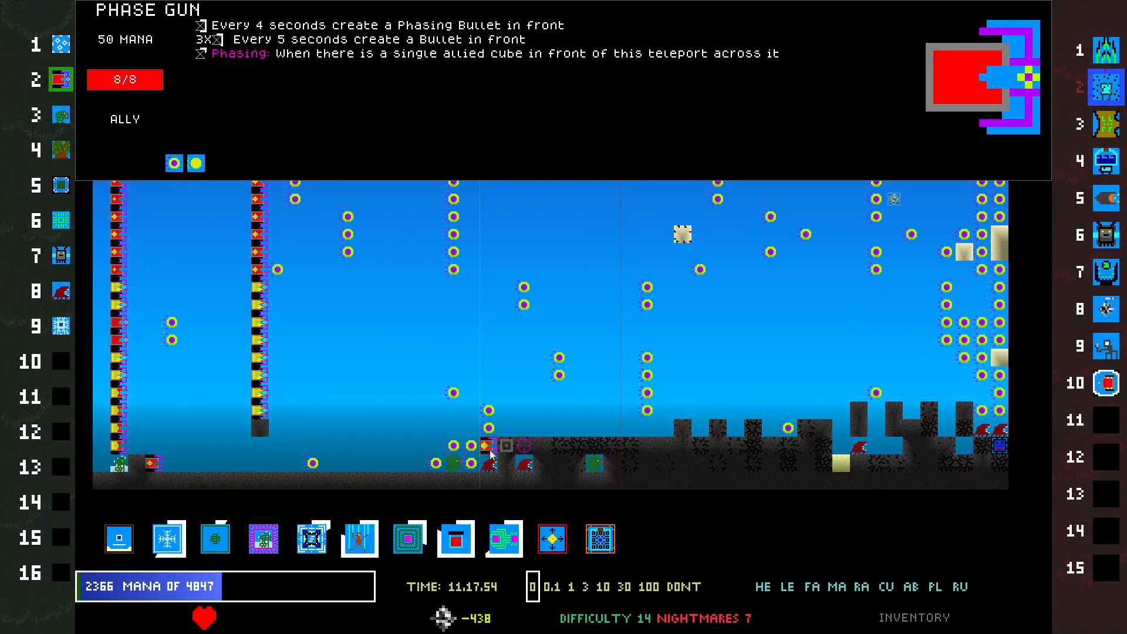
Place a teal ally cube on the ground left of centre, clearing the Phase Gun tooltip
{"action": "left_click", "coordinate": [478, 446]}
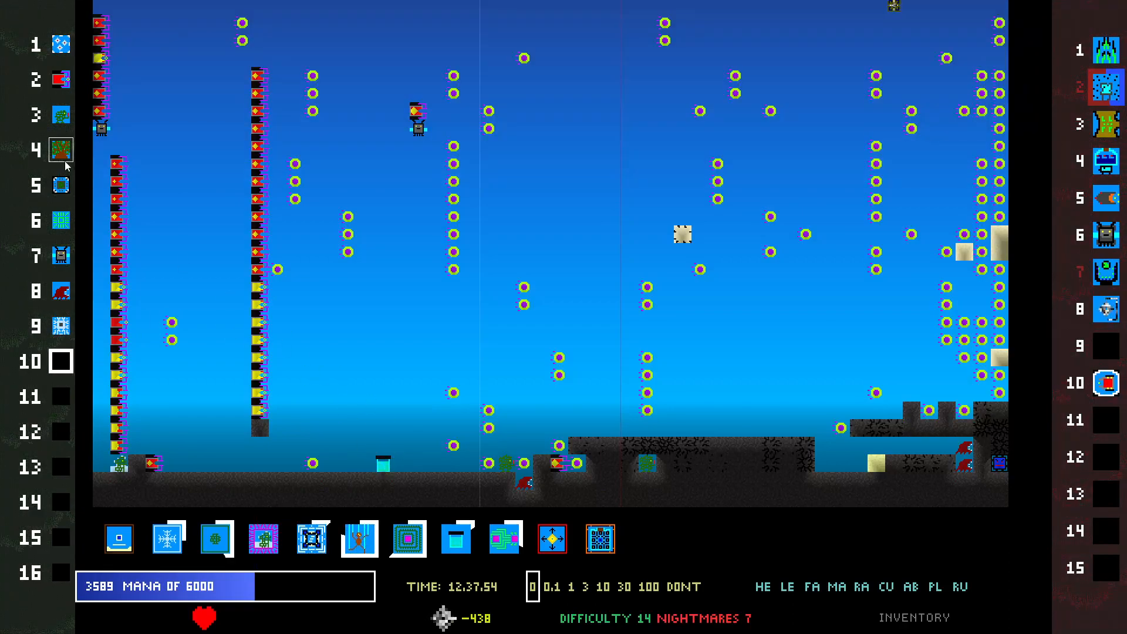
Place another cube from the hand onto the battlefield
{"action": "left_click", "coordinate": [60, 115]}
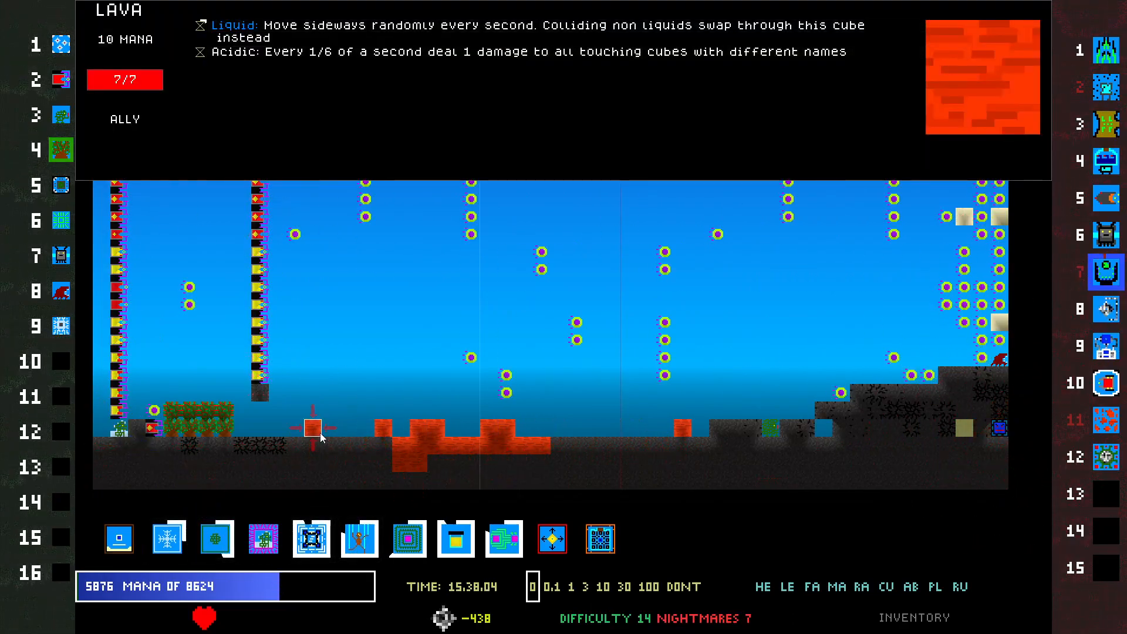
Drop a Lava cube on the ground and stack blue cubes up the far-left tower
{"action": "left_click", "coordinate": [61, 184]}
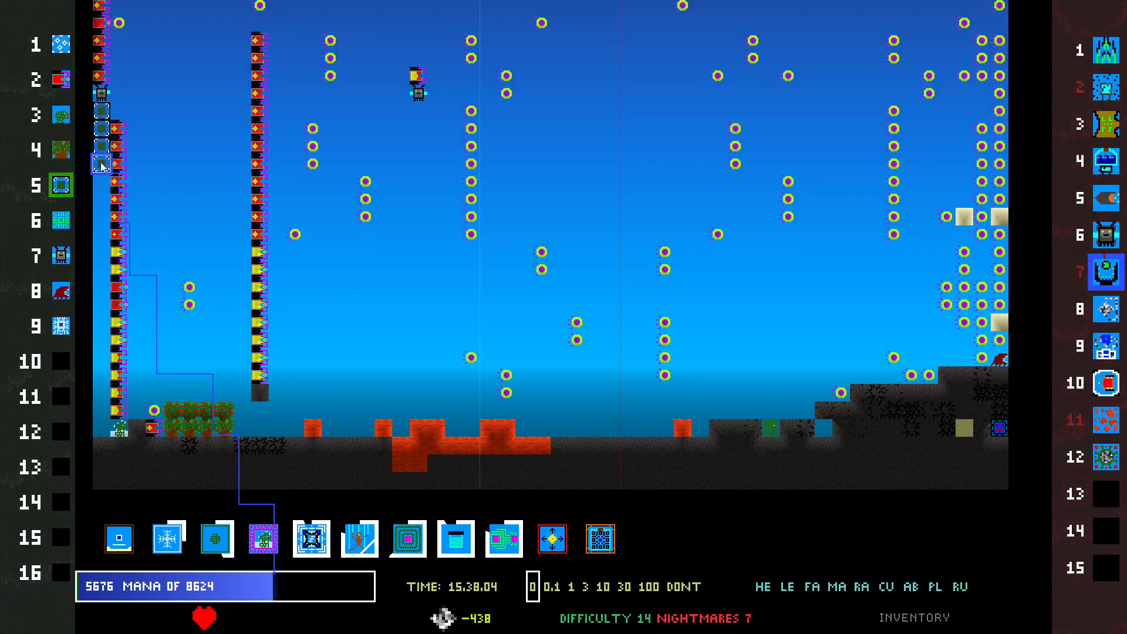
{"action": "left_click", "coordinate": [101, 324]}
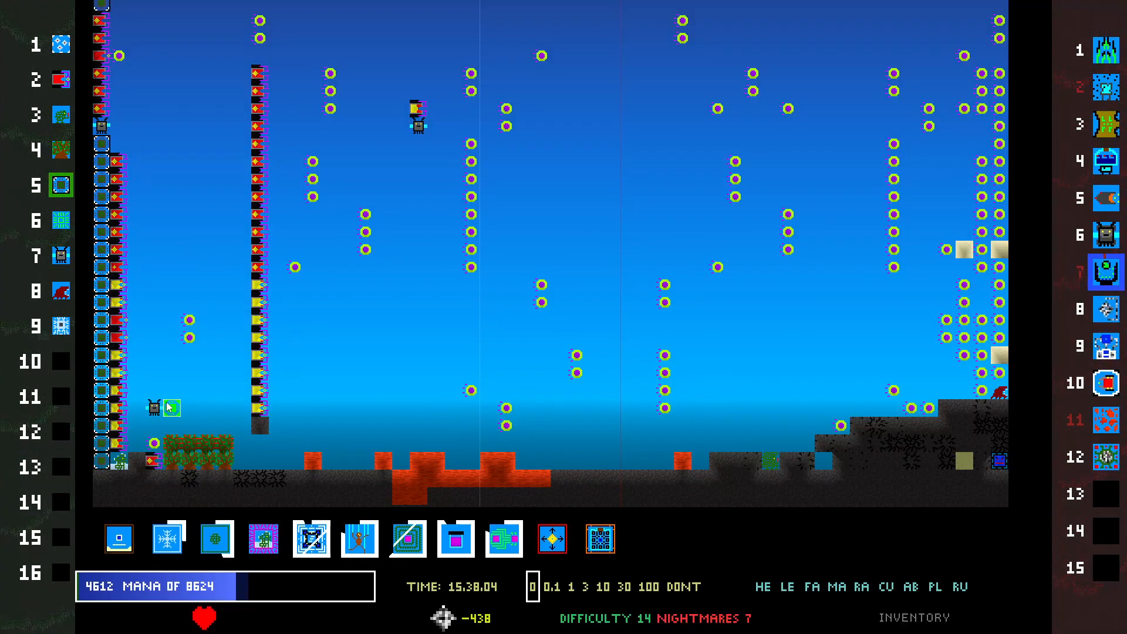
{"action": "left_click", "coordinate": [172, 408]}
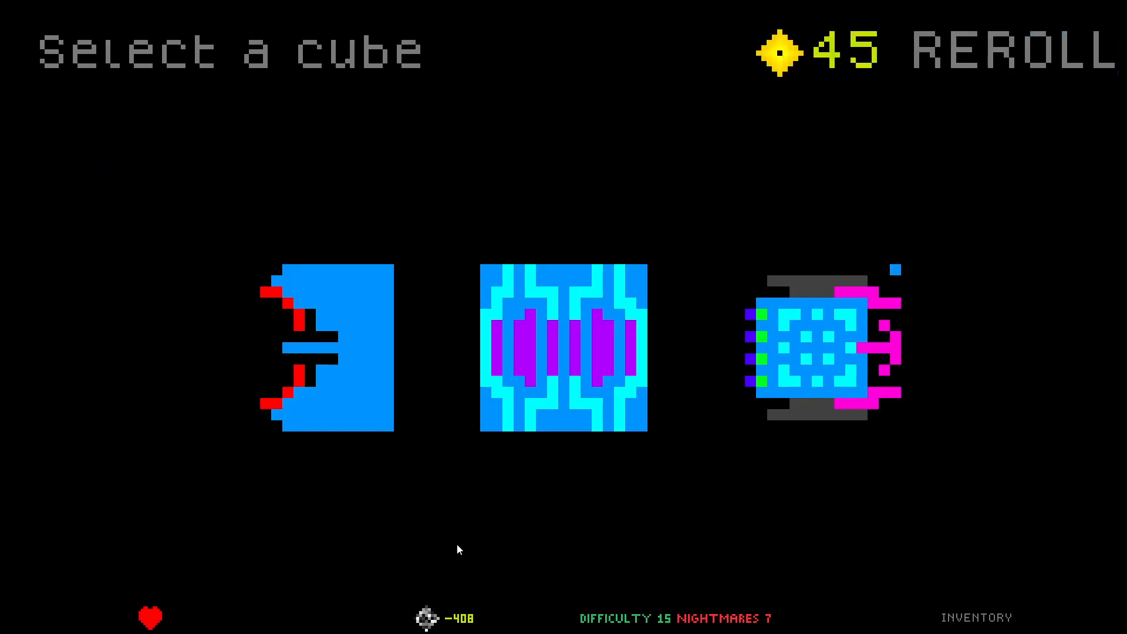
{"action": "mouse_move", "coordinate": [451, 569]}
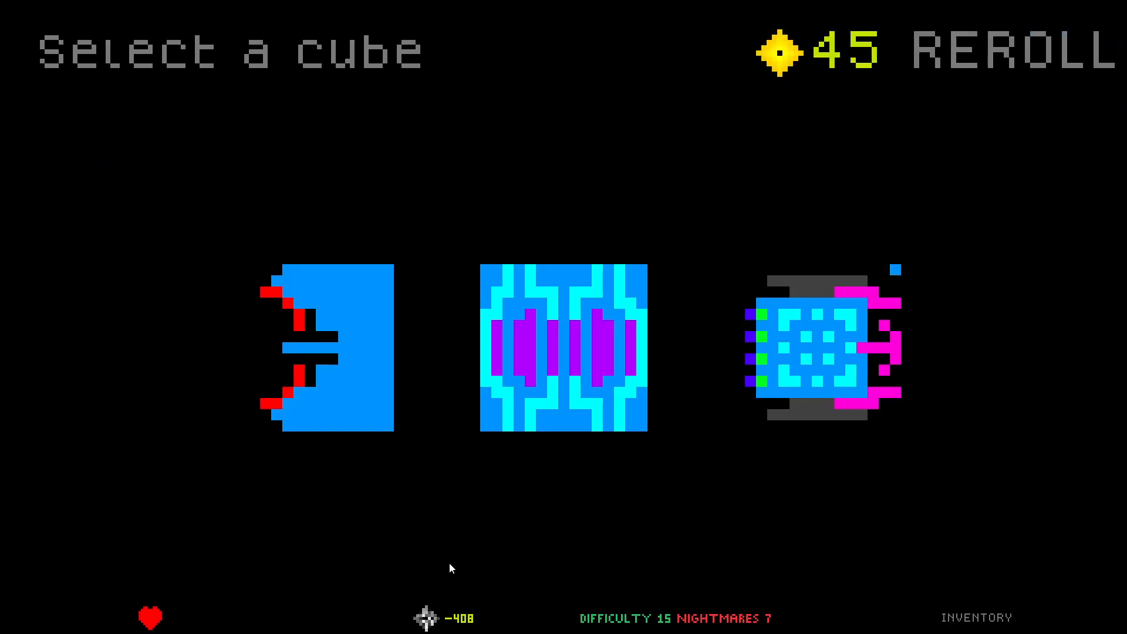
{"action": "mouse_move", "coordinate": [352, 319]}
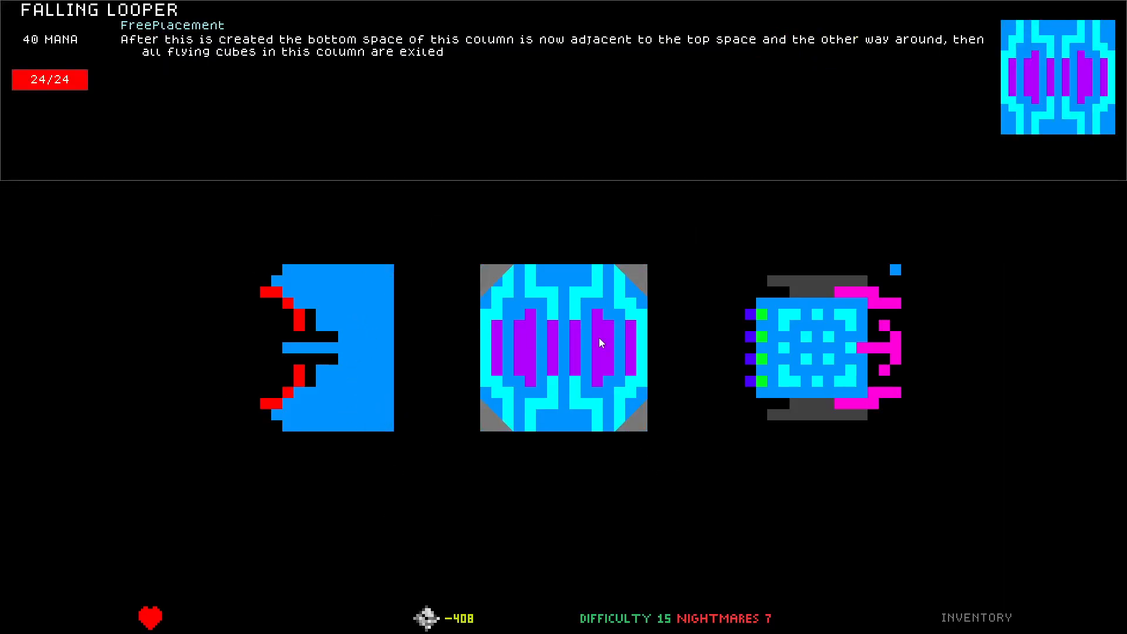
{"action": "mouse_move", "coordinate": [600, 343]}
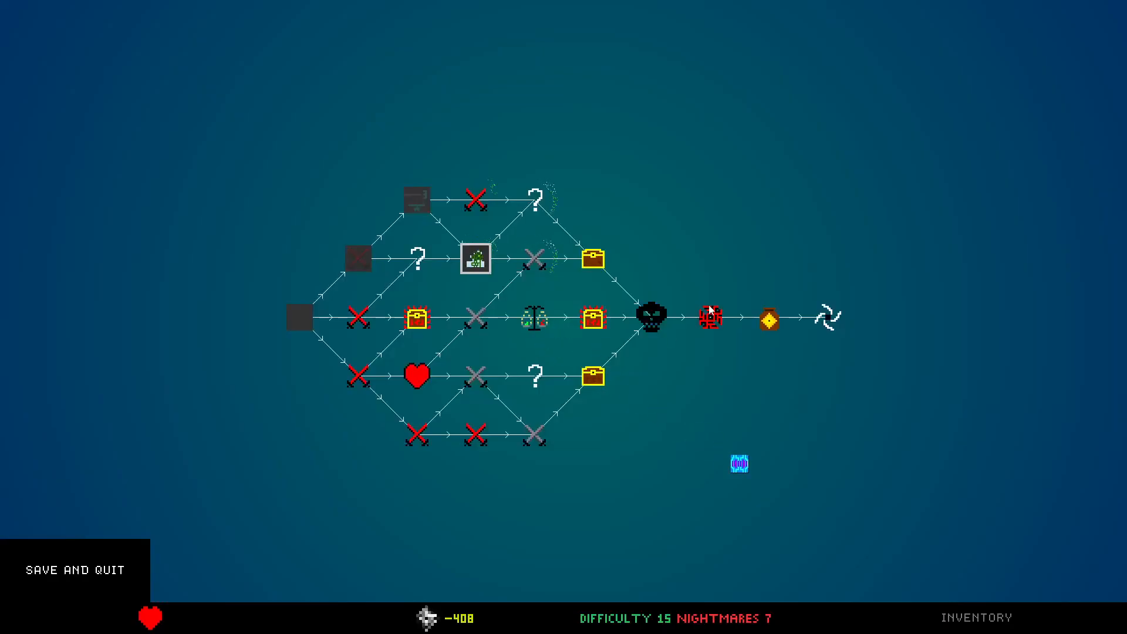
{"action": "mouse_move", "coordinate": [580, 177]}
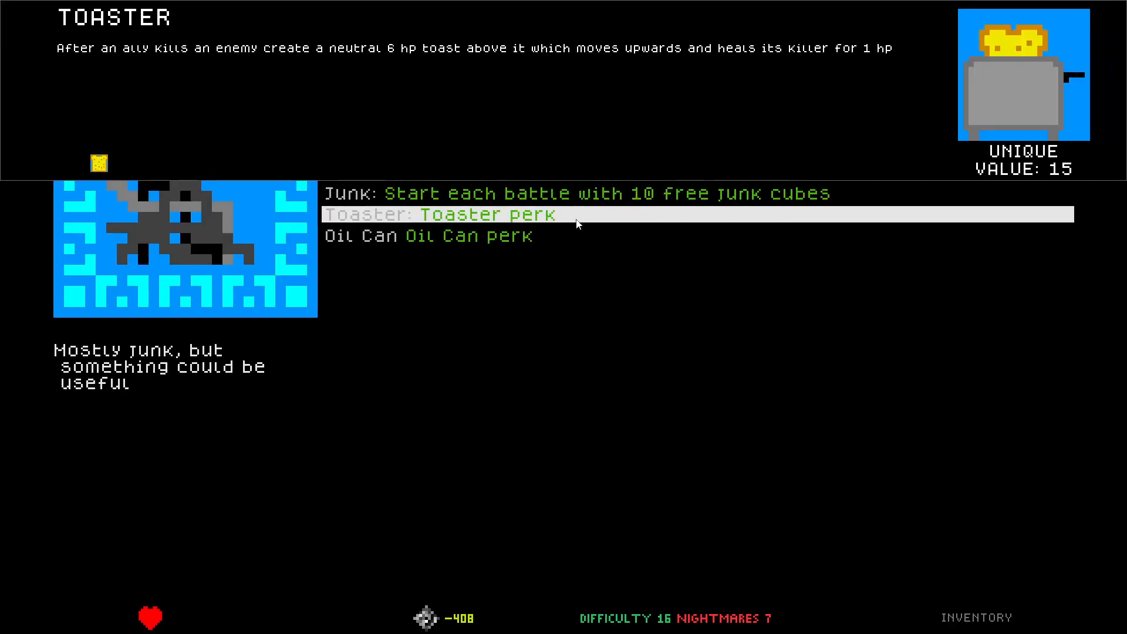
{"action": "mouse_move", "coordinate": [569, 223]}
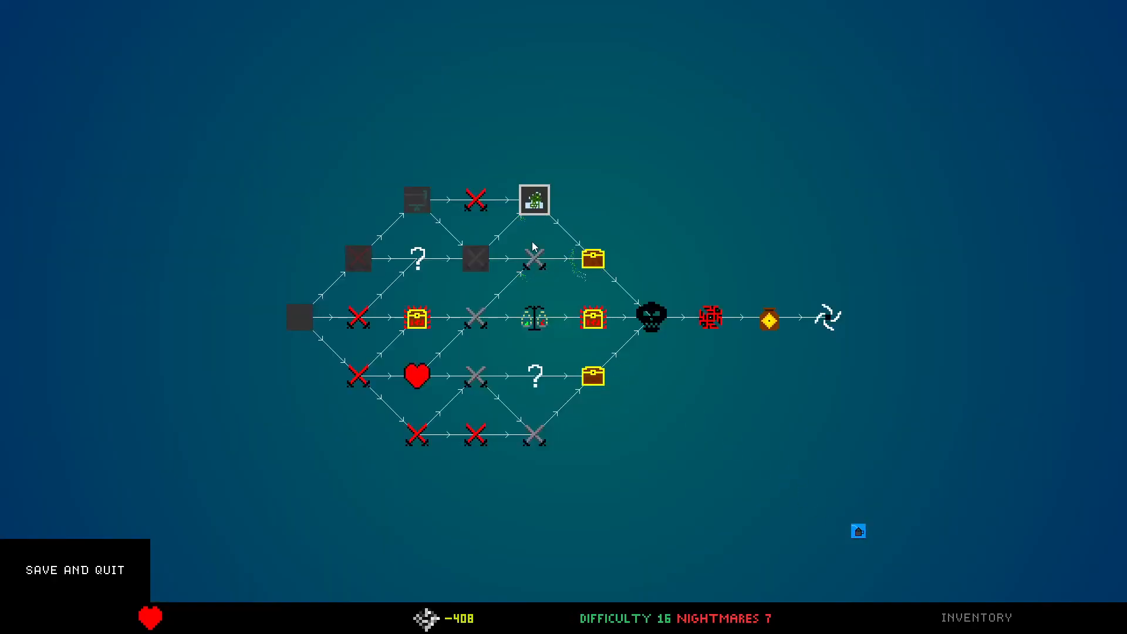
{"action": "mouse_move", "coordinate": [636, 201]}
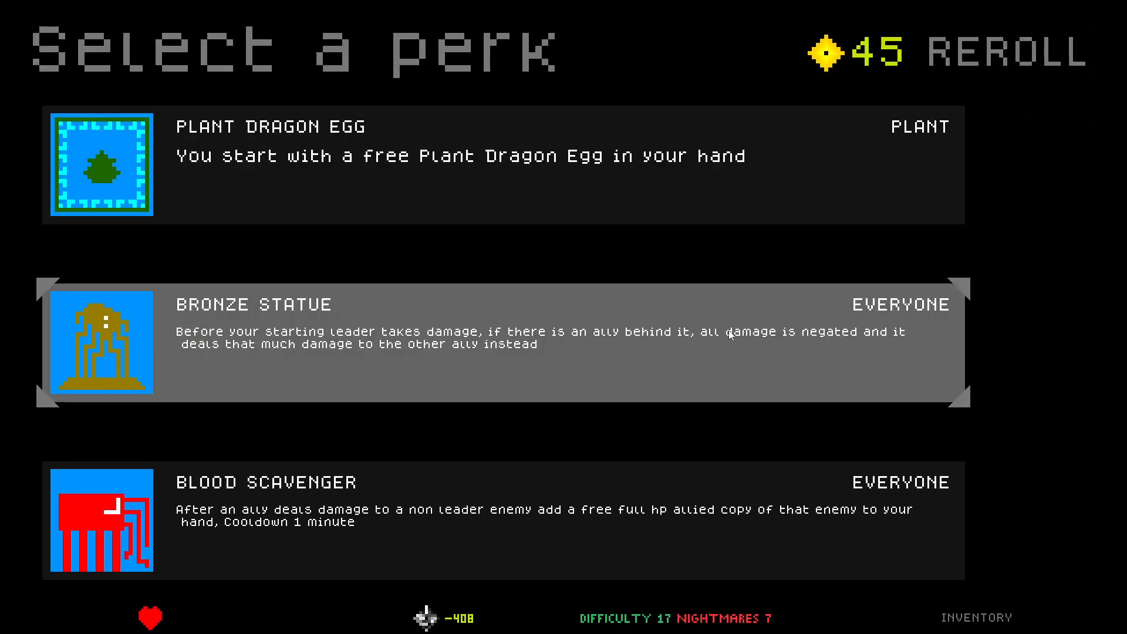
{"action": "mouse_move", "coordinate": [624, 267]}
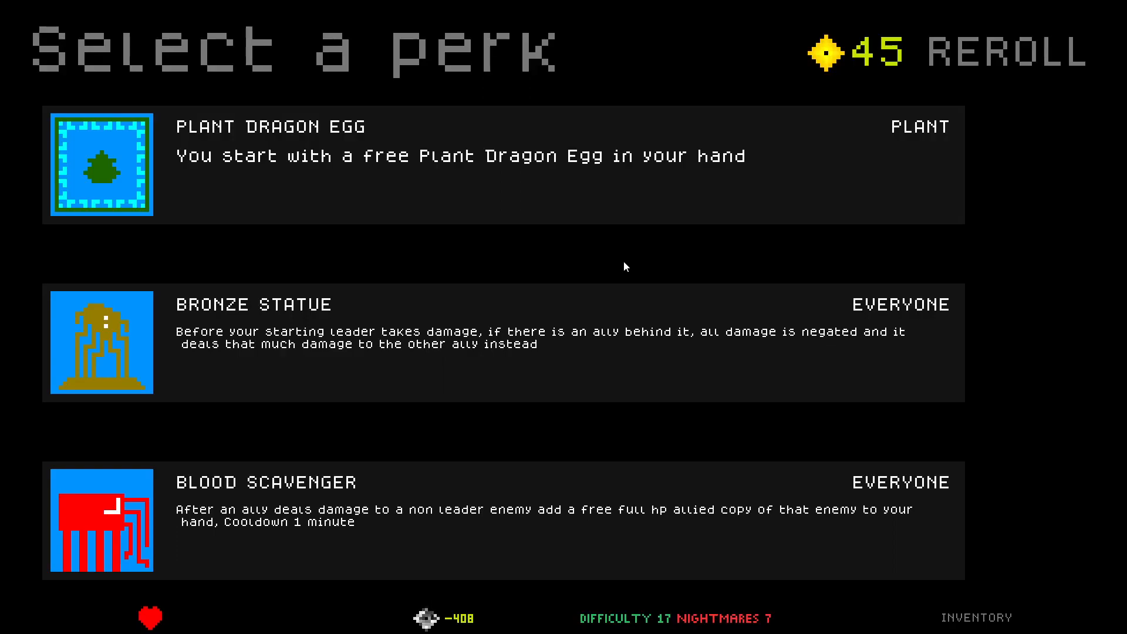
{"action": "mouse_move", "coordinate": [693, 271]}
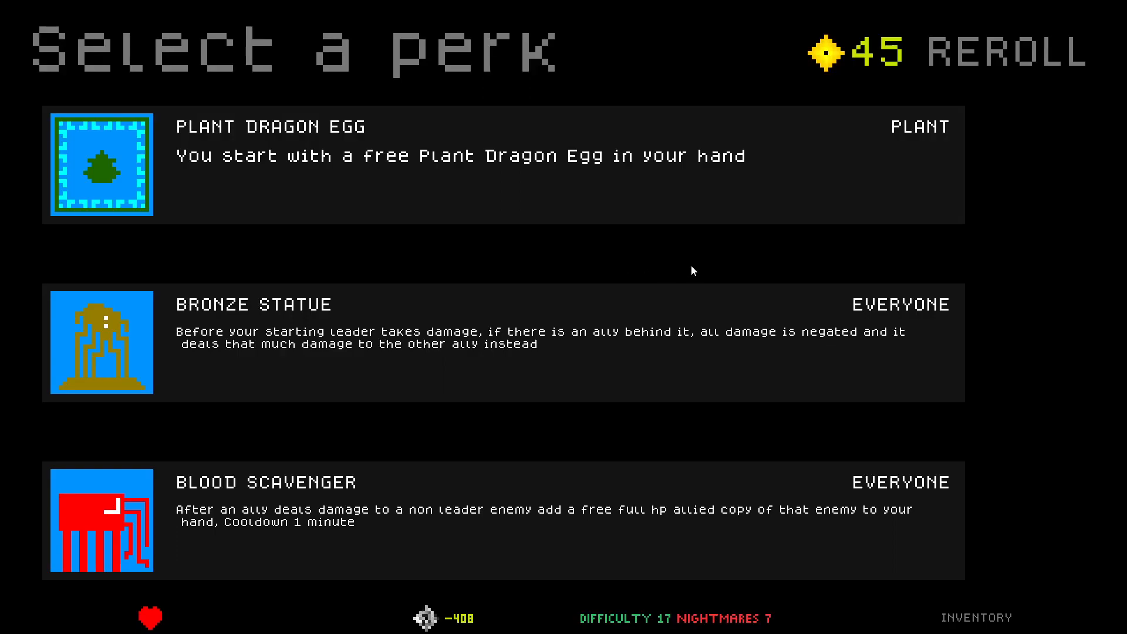
{"action": "mouse_move", "coordinate": [1083, 316]}
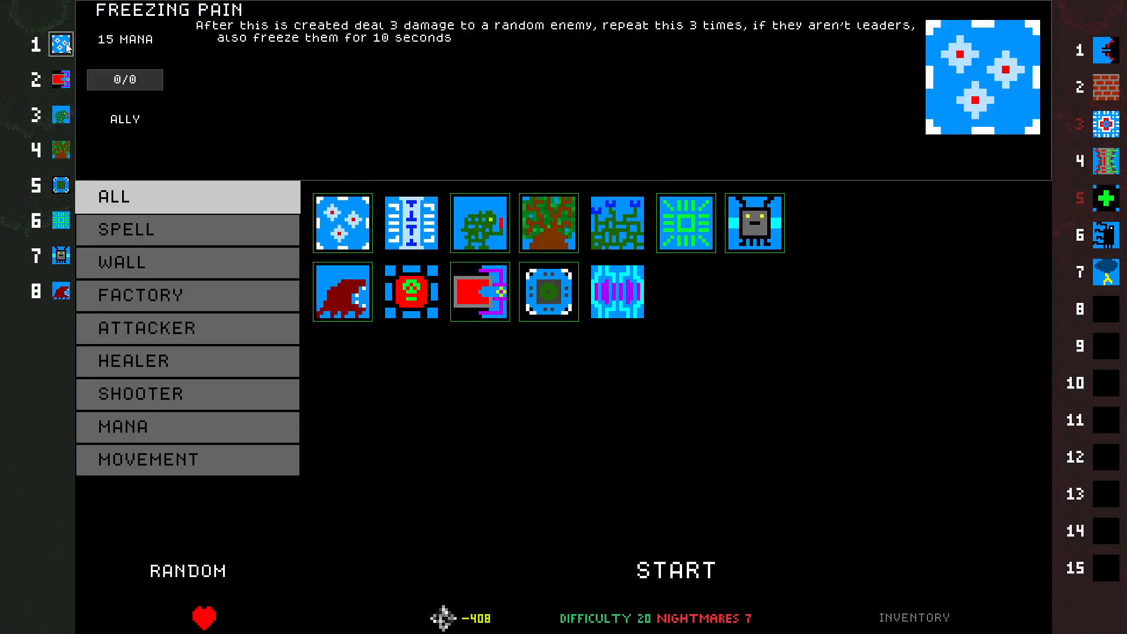
Start the battle on the sandy level at difficulty 20 after reviewing the deck
{"action": "left_click", "coordinate": [617, 291]}
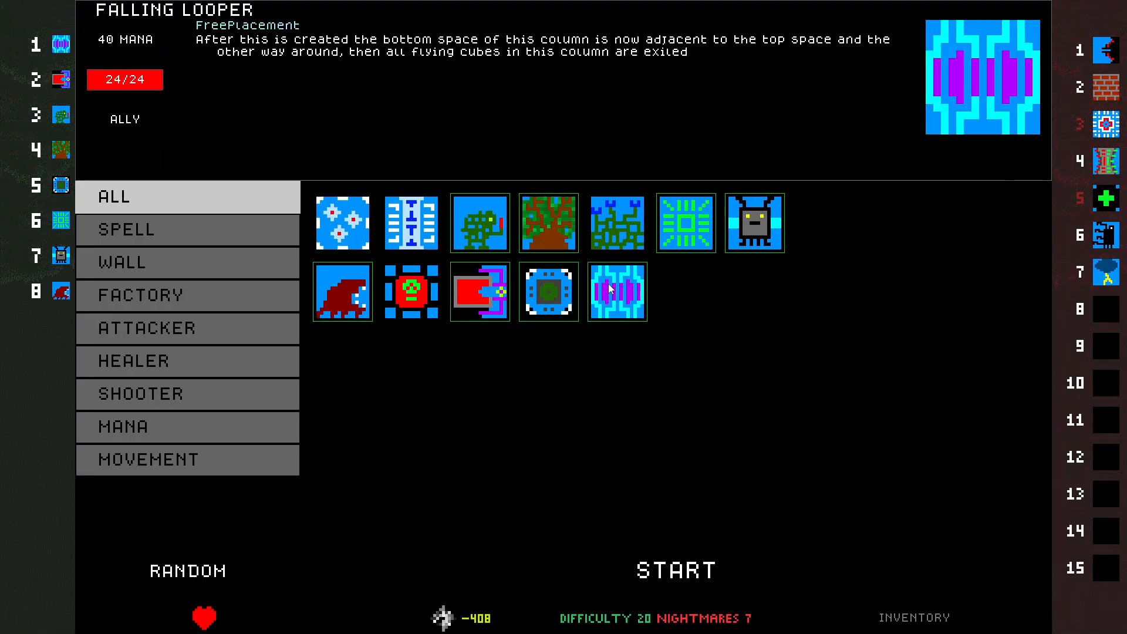
{"action": "left_click", "coordinate": [674, 571]}
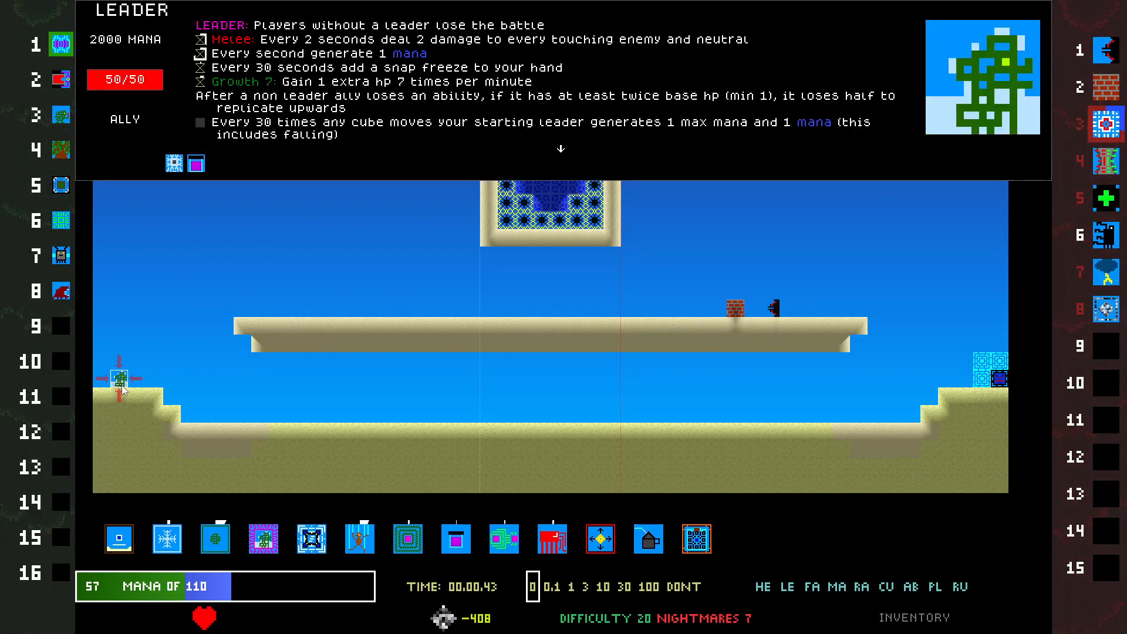
{"action": "left_click", "coordinate": [695, 539]}
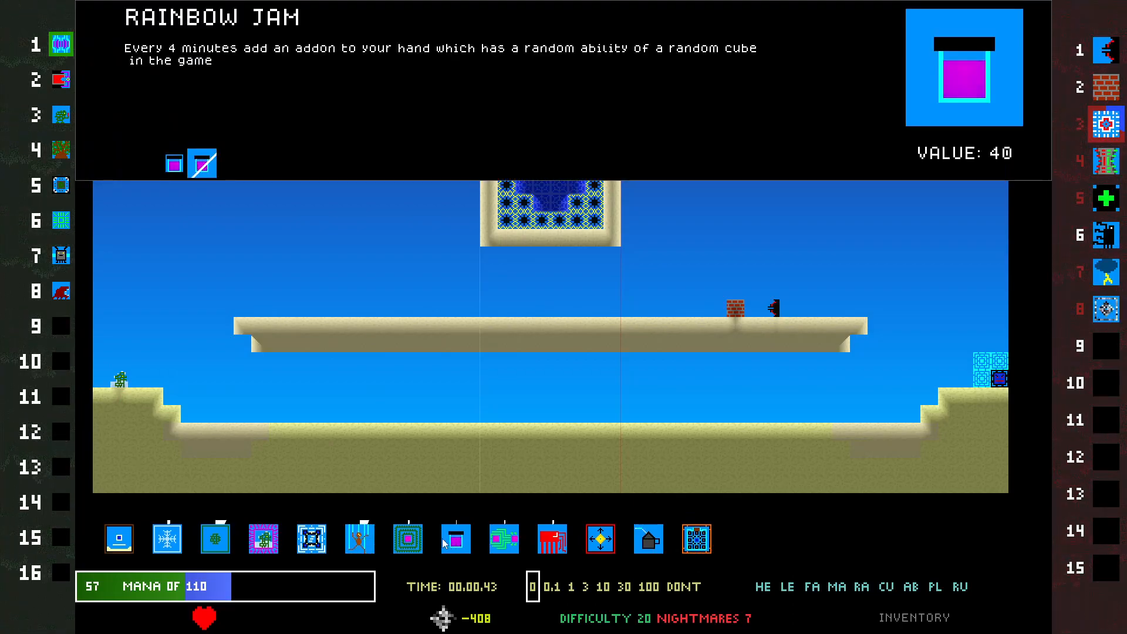
{"action": "left_click", "coordinate": [552, 538]}
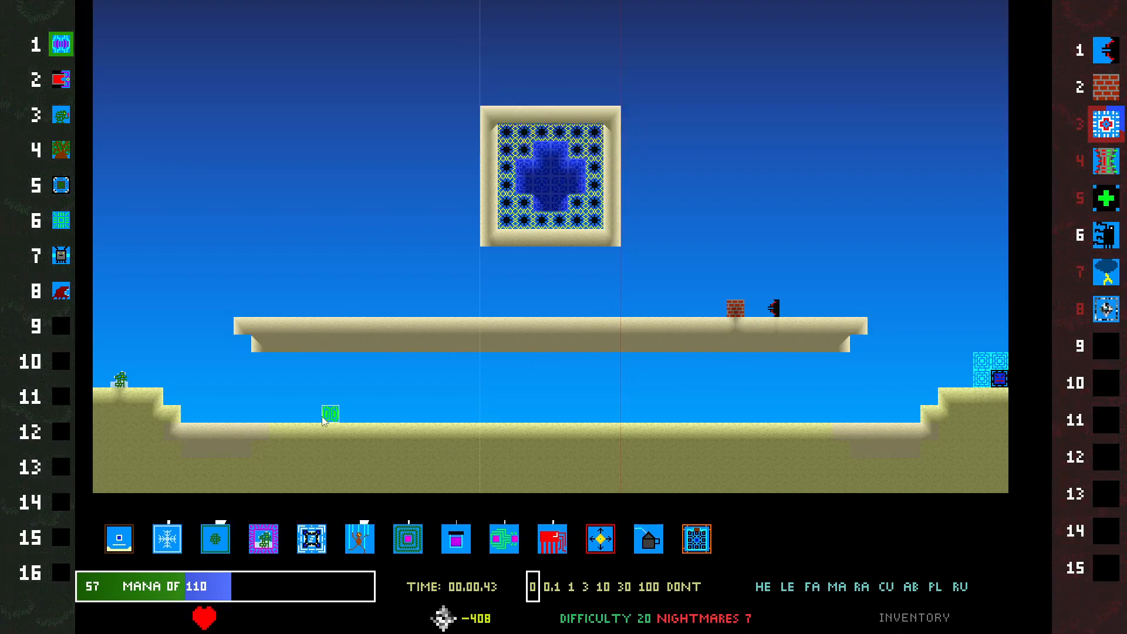
{"action": "mouse_move", "coordinate": [166, 539]}
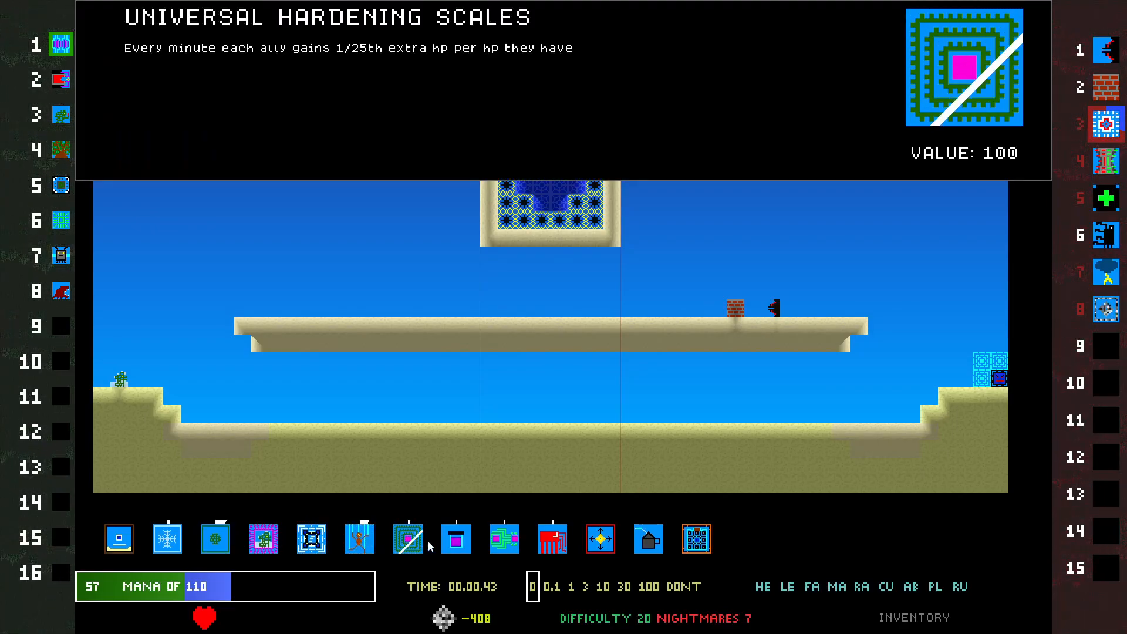
{"action": "mouse_move", "coordinate": [694, 539]}
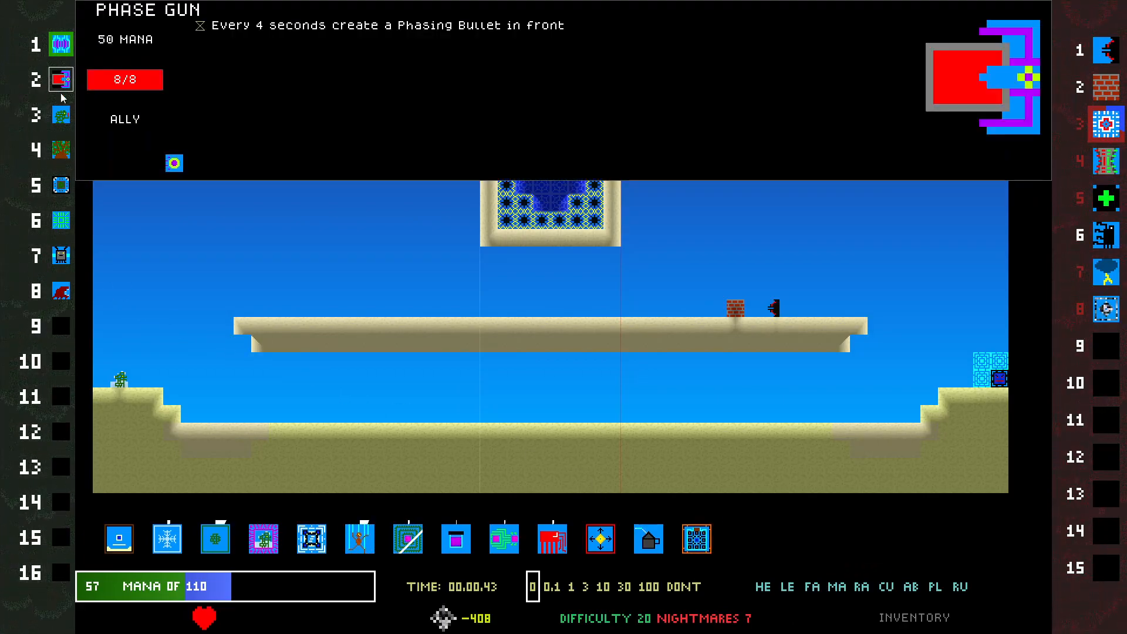
{"action": "left_click", "coordinate": [61, 185]}
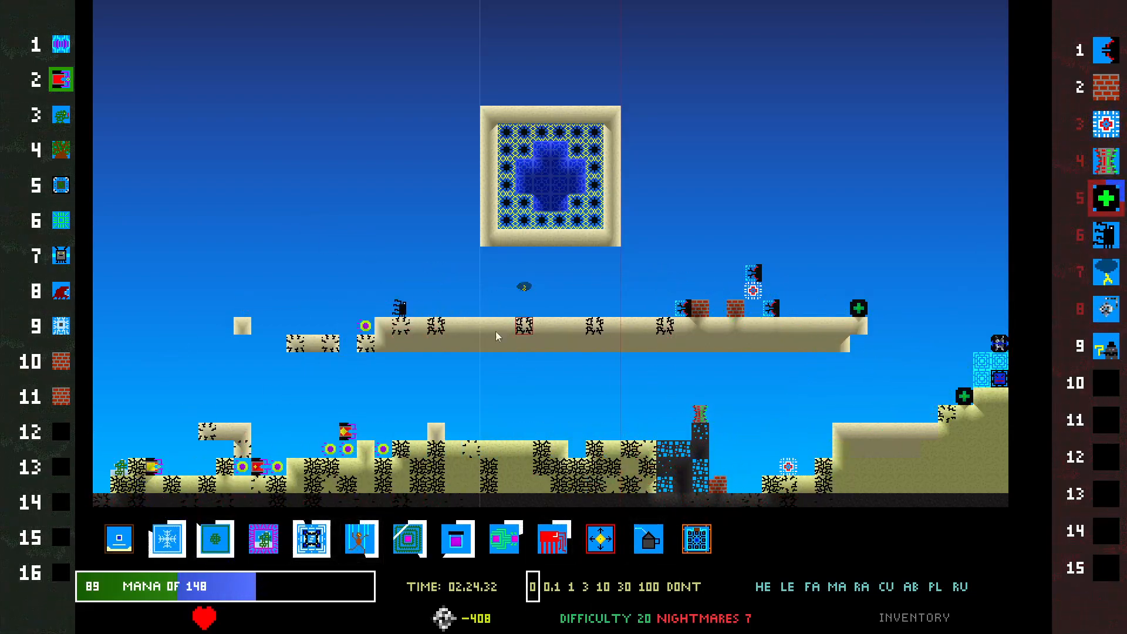
Place a cube from the hand onto the middle of the battlefield
{"action": "left_click", "coordinate": [400, 308]}
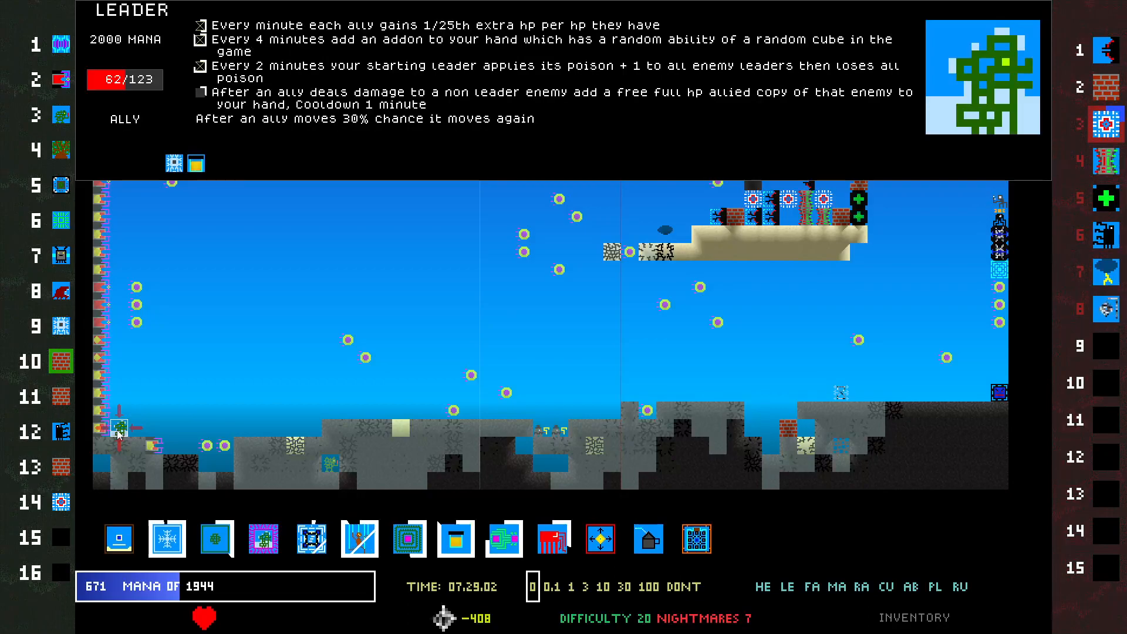
Pause the battle at 7:48 and add a platform cube near the top of the field
{"action": "left_click", "coordinate": [60, 503]}
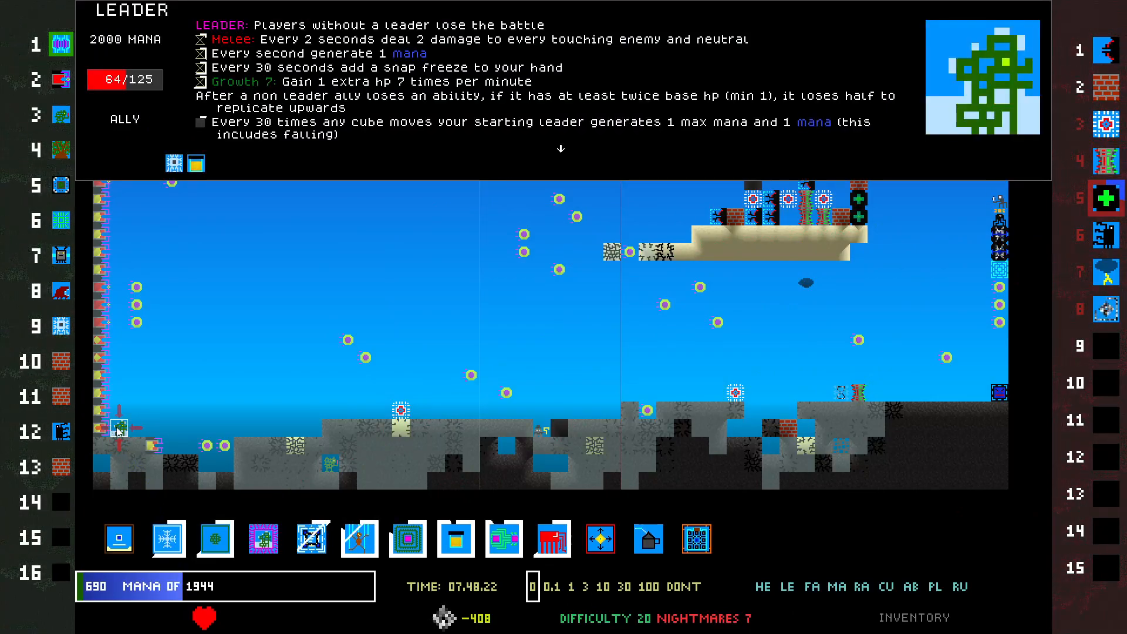
{"action": "left_click", "coordinate": [61, 466]}
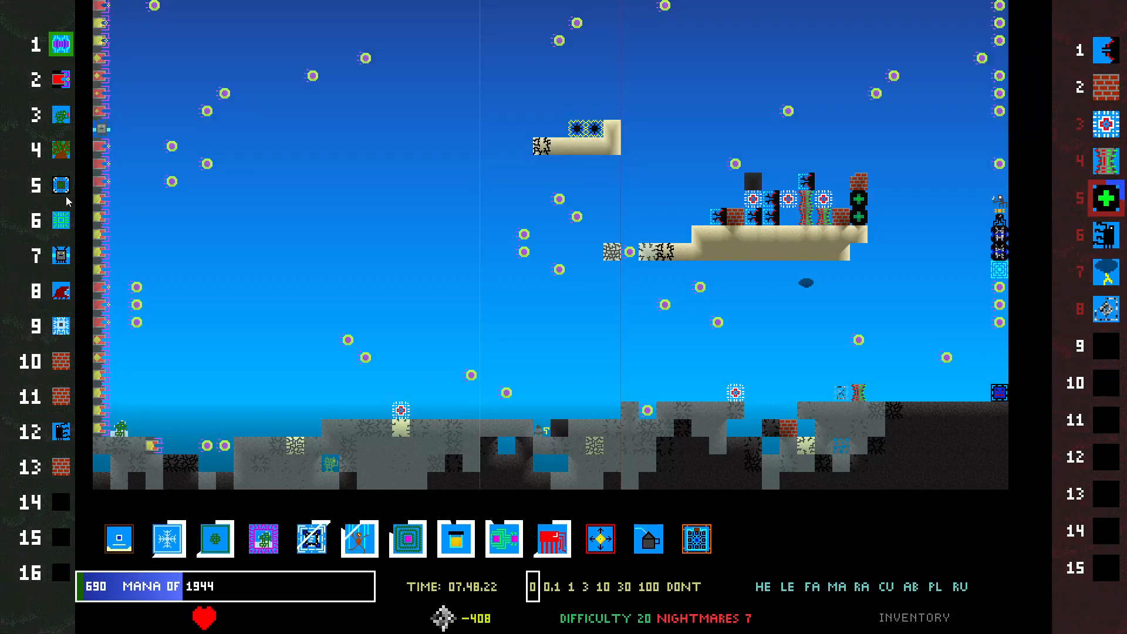
View the Plant Warrior ally's info and place a cube on the left ground area
{"action": "left_click", "coordinate": [60, 184]}
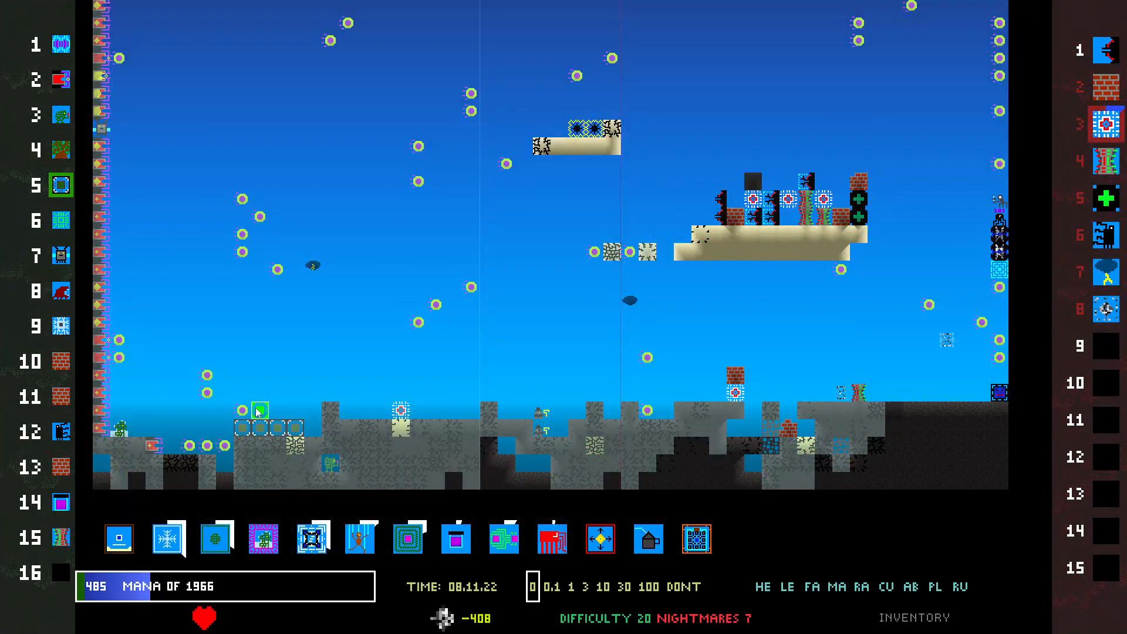
{"action": "left_click", "coordinate": [312, 430]}
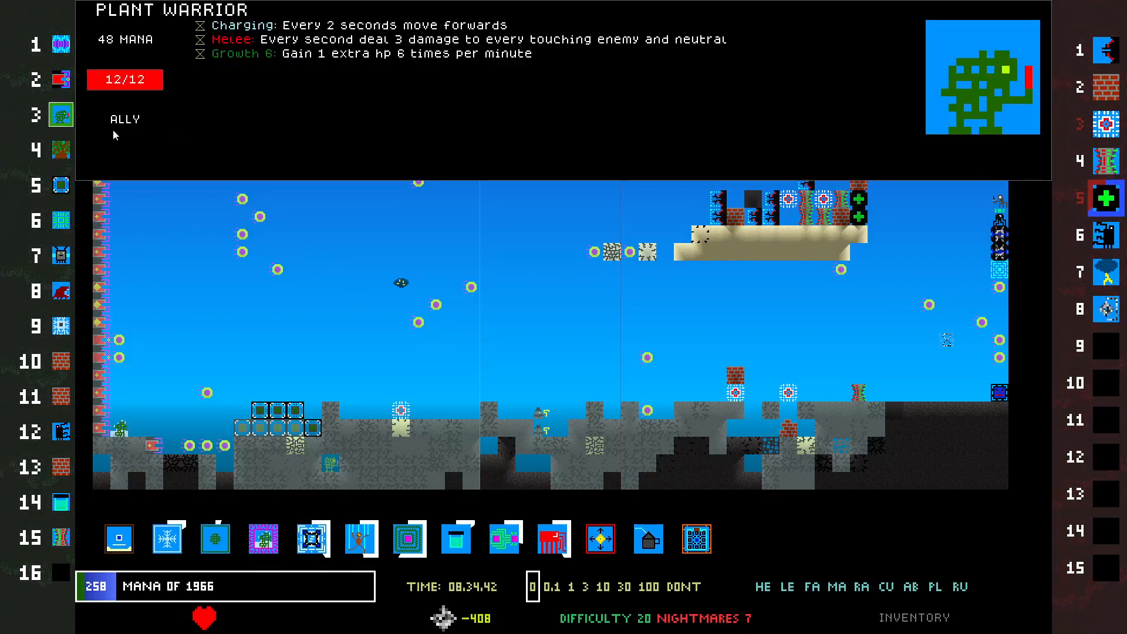
Deploy Rainbow Jam and place Kublath-Master of Efficiency high on the left of the field
{"action": "left_click", "coordinate": [467, 302]}
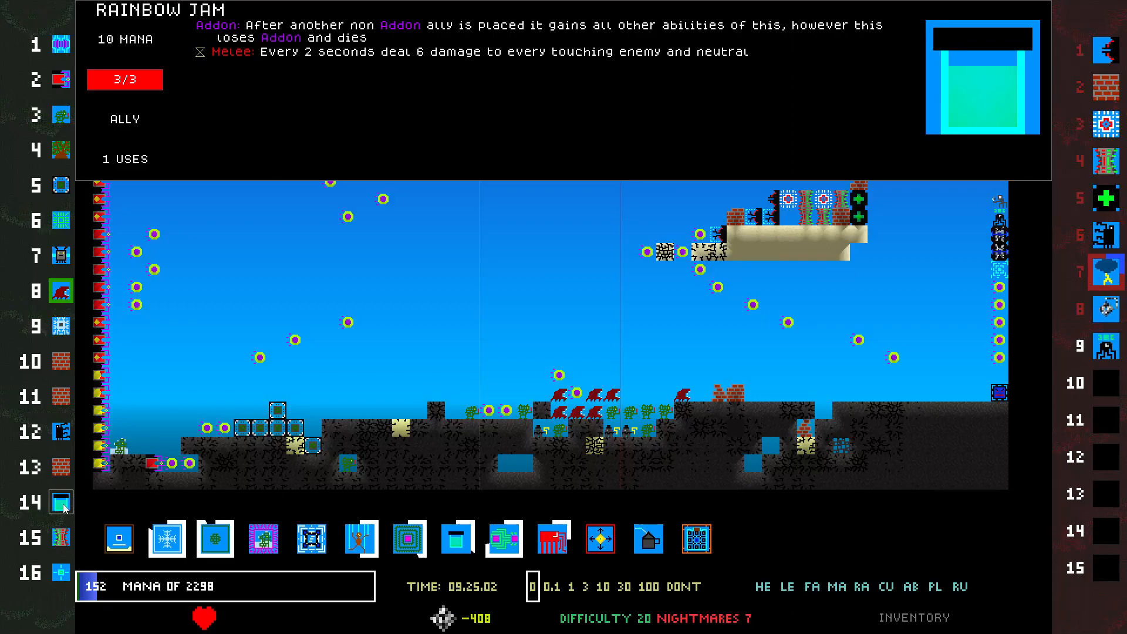
{"action": "left_click", "coordinate": [61, 538]}
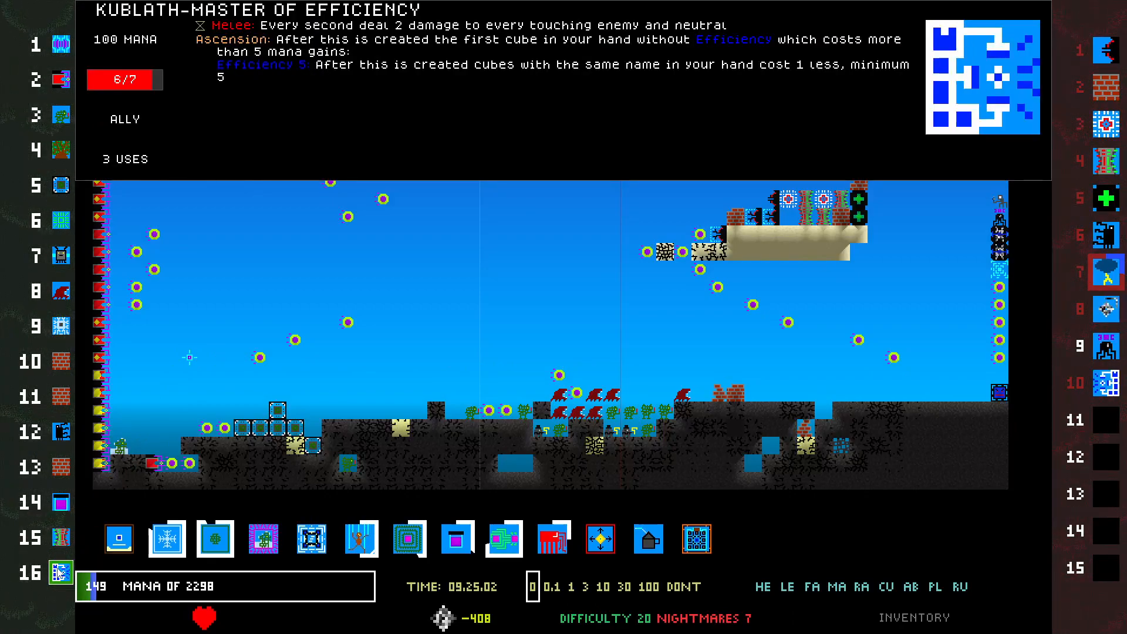
{"action": "left_click", "coordinate": [60, 502]}
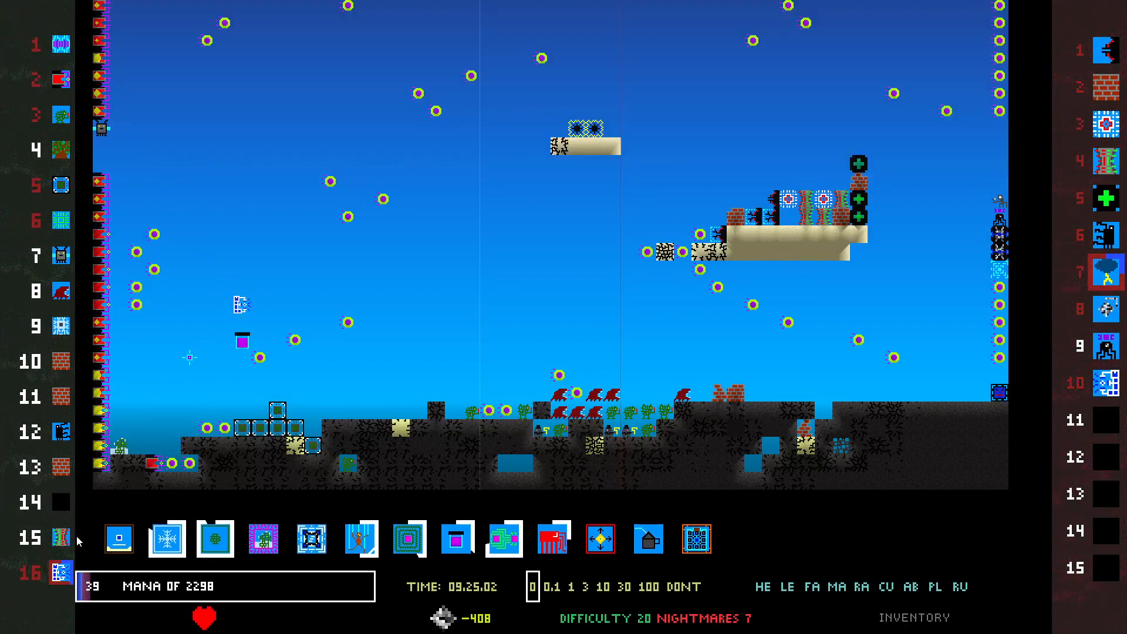
{"action": "left_click", "coordinate": [61, 570]}
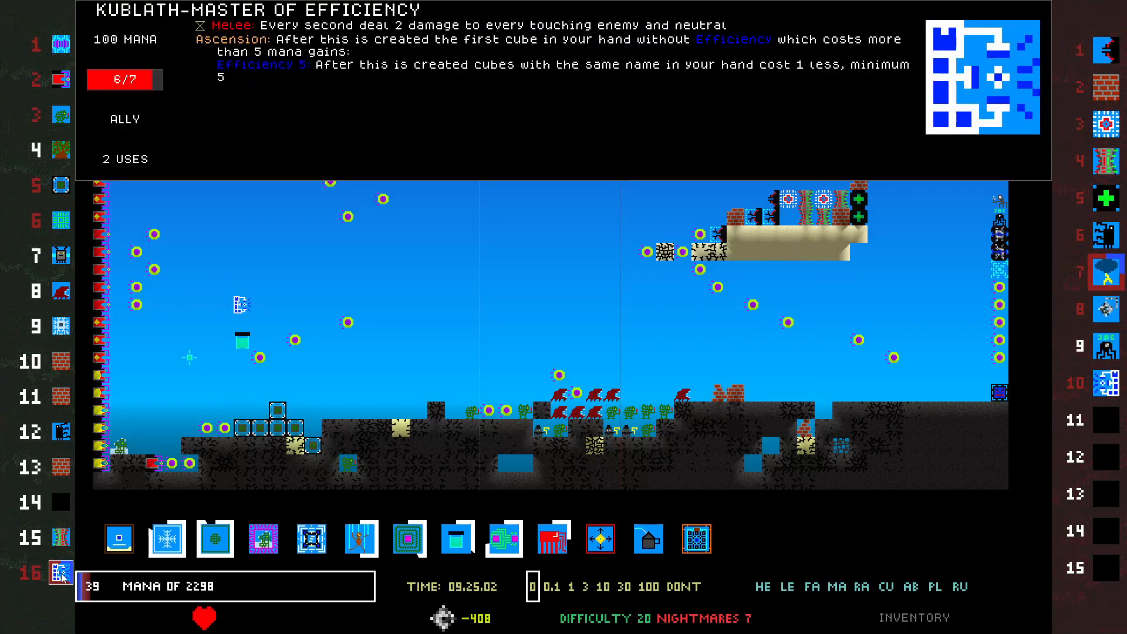
Use Kublath again and place further allies near the left ground
{"action": "left_click", "coordinate": [60, 325]}
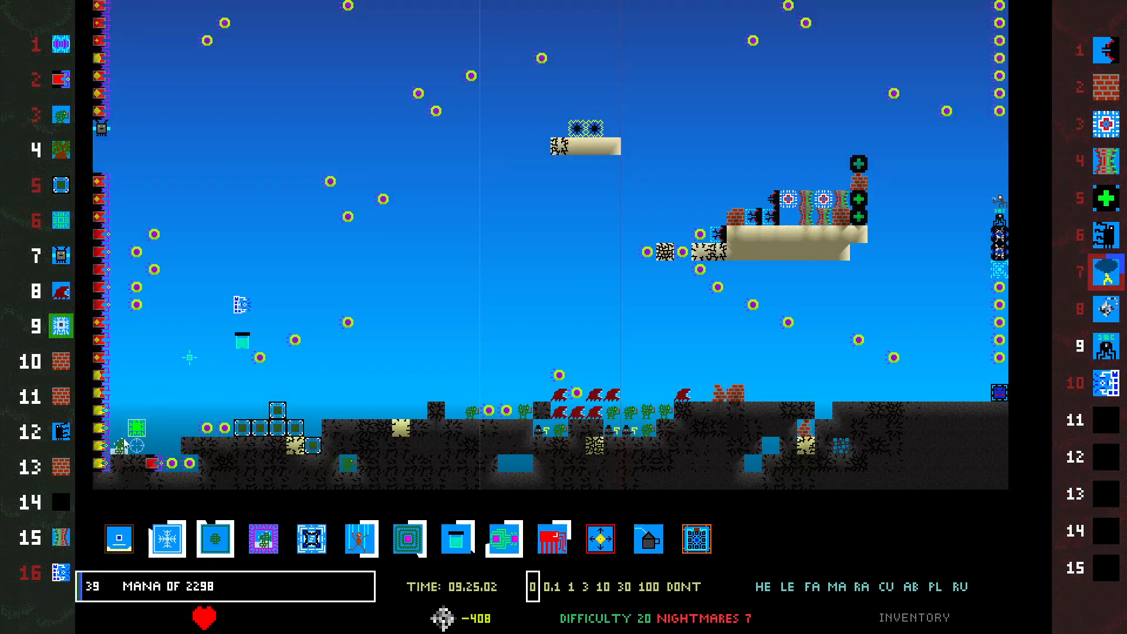
{"action": "left_click", "coordinate": [122, 443]}
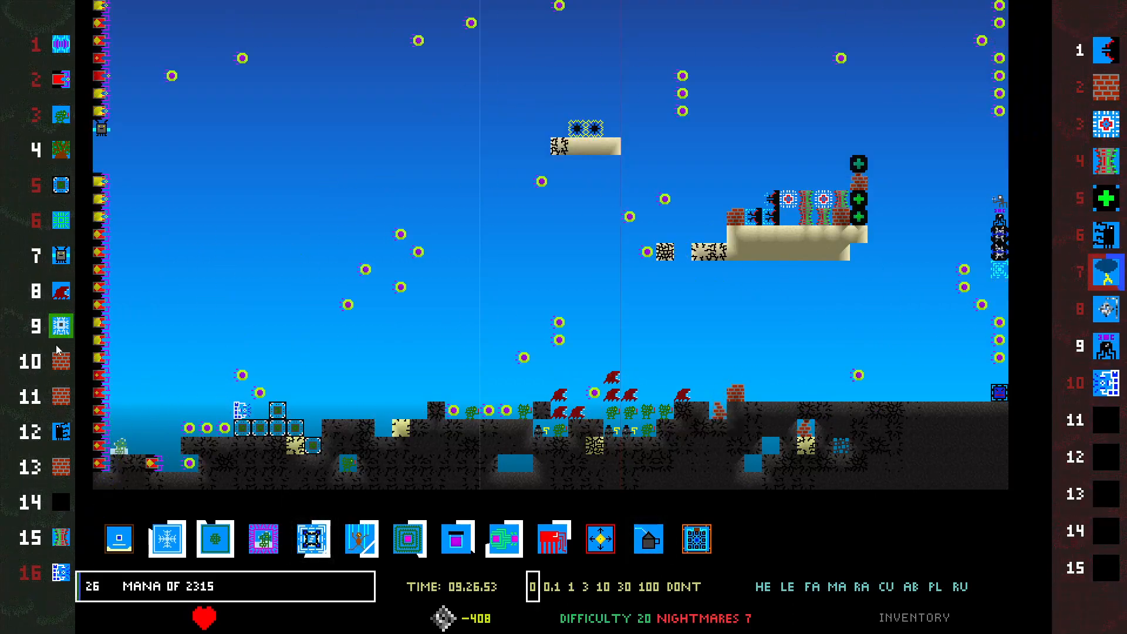
{"action": "left_click", "coordinate": [166, 537]}
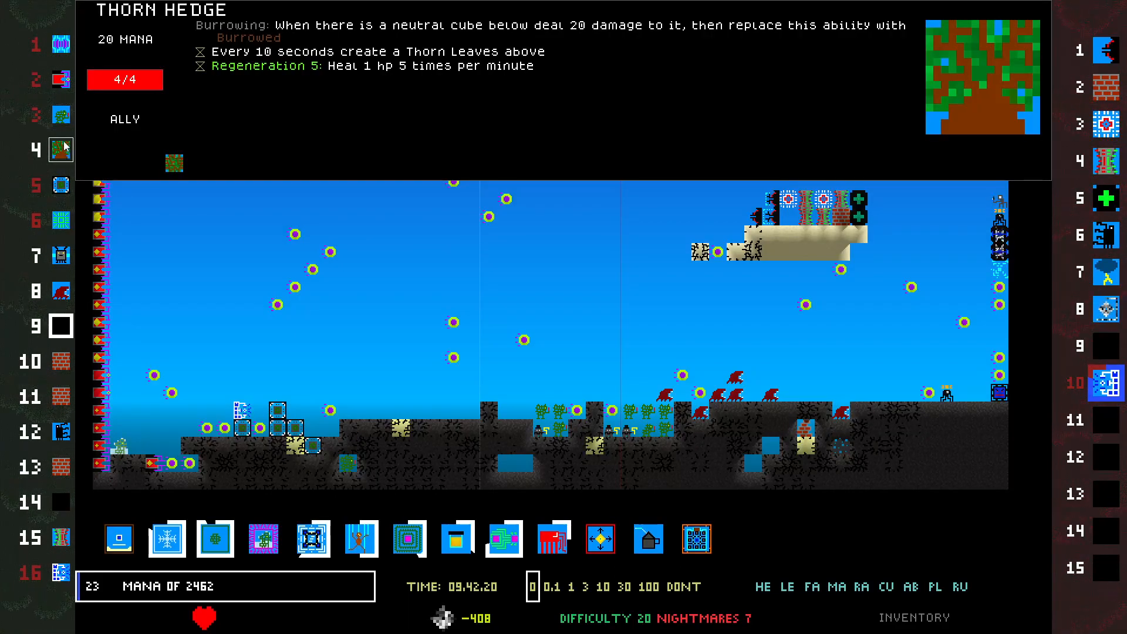
Inspect cubes and the enemy Difficulty Leader's stats until the battle ends in defeat to Spirit Funnel
{"action": "left_click", "coordinate": [60, 43]}
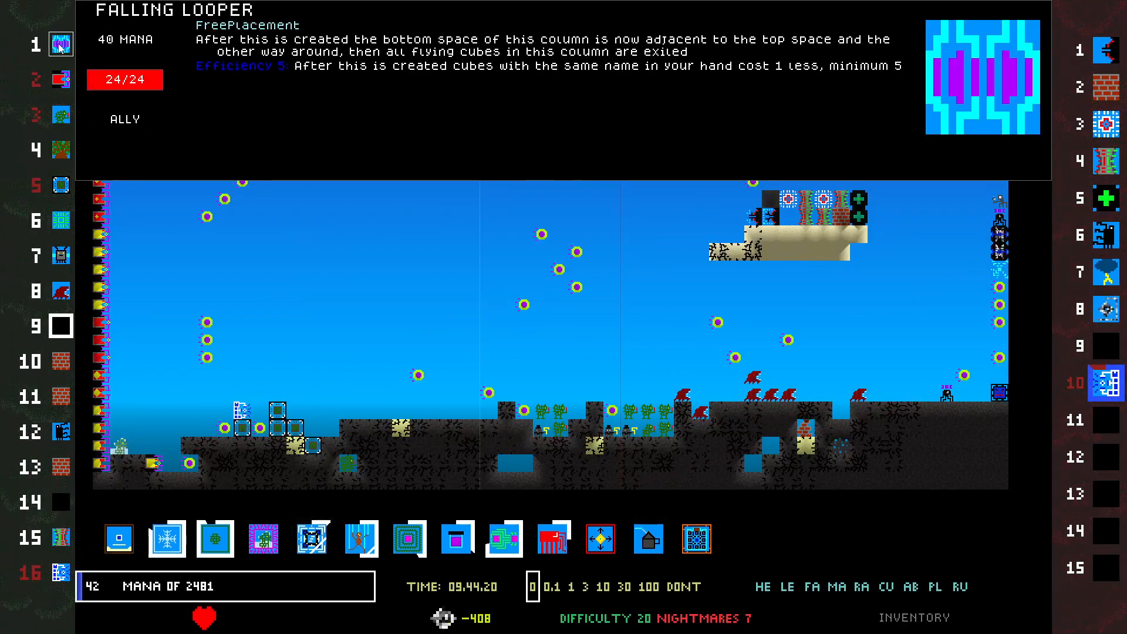
{"action": "left_click", "coordinate": [311, 539]}
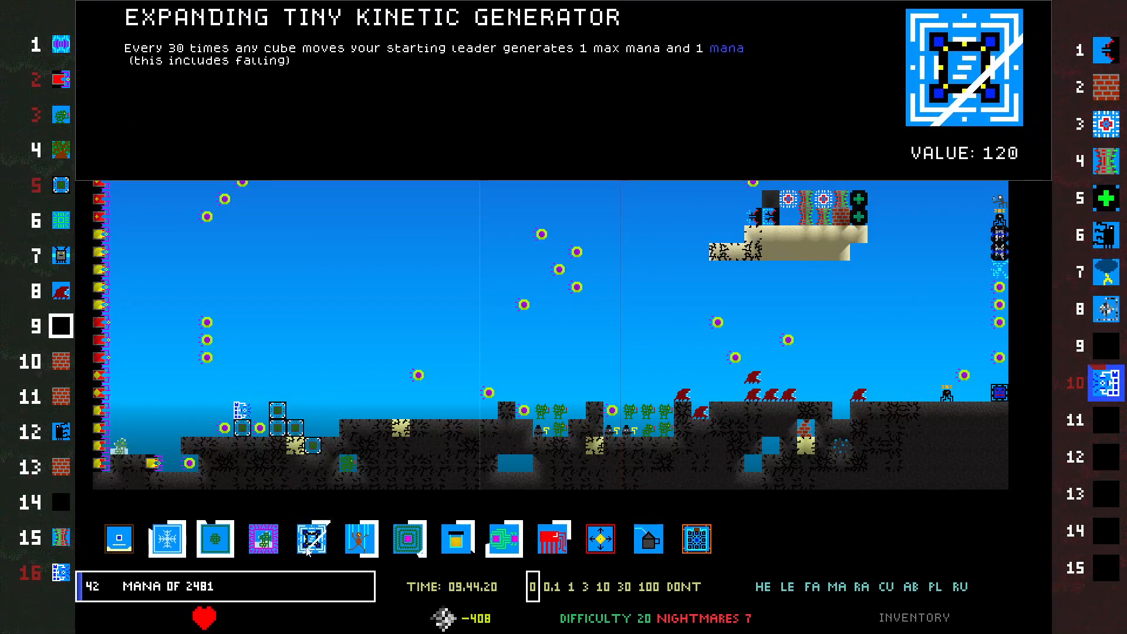
{"action": "left_click", "coordinate": [309, 539]}
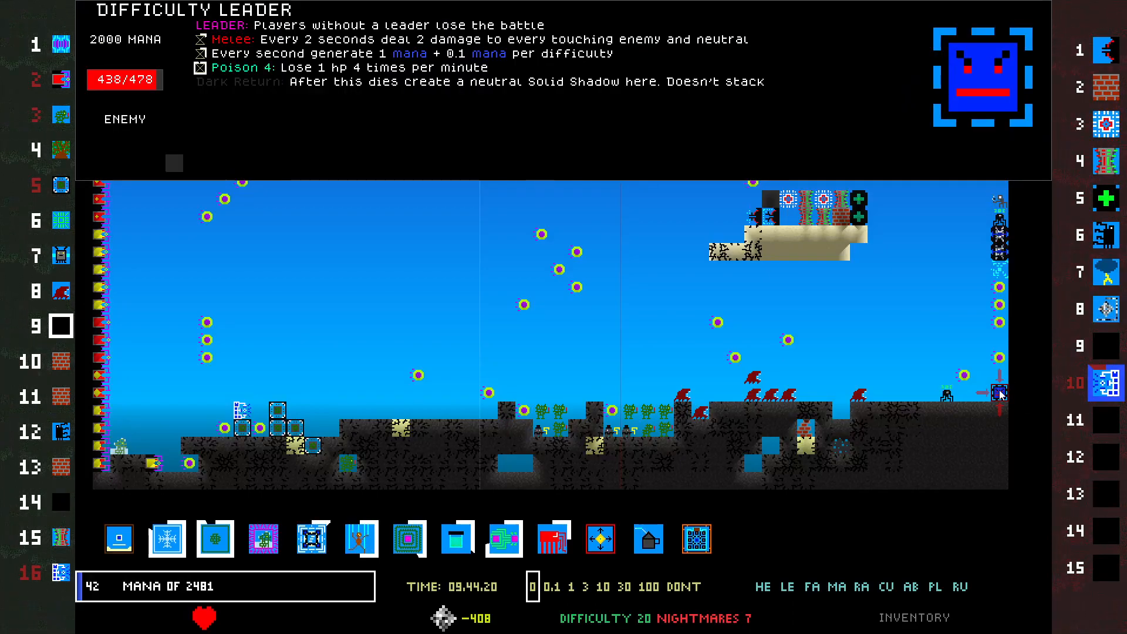
{"action": "left_click", "coordinate": [60, 220]}
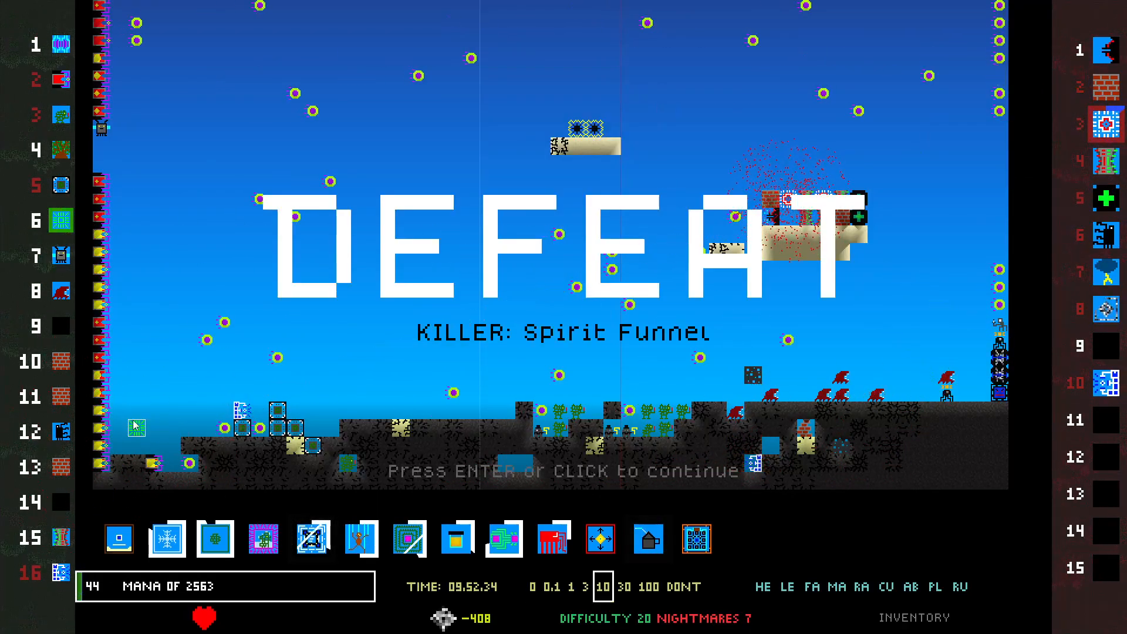
Leave the game-over summary and acknowledge the no-more-unlocks notice to reach the main menu
{"action": "left_click", "coordinate": [561, 471]}
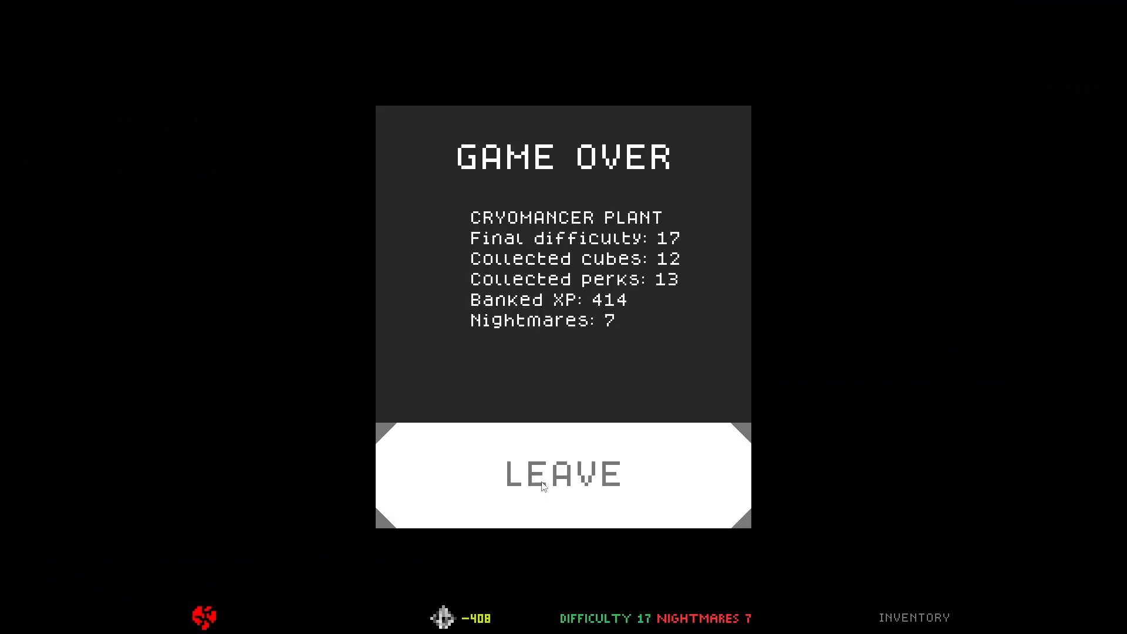
{"action": "left_click", "coordinate": [563, 473]}
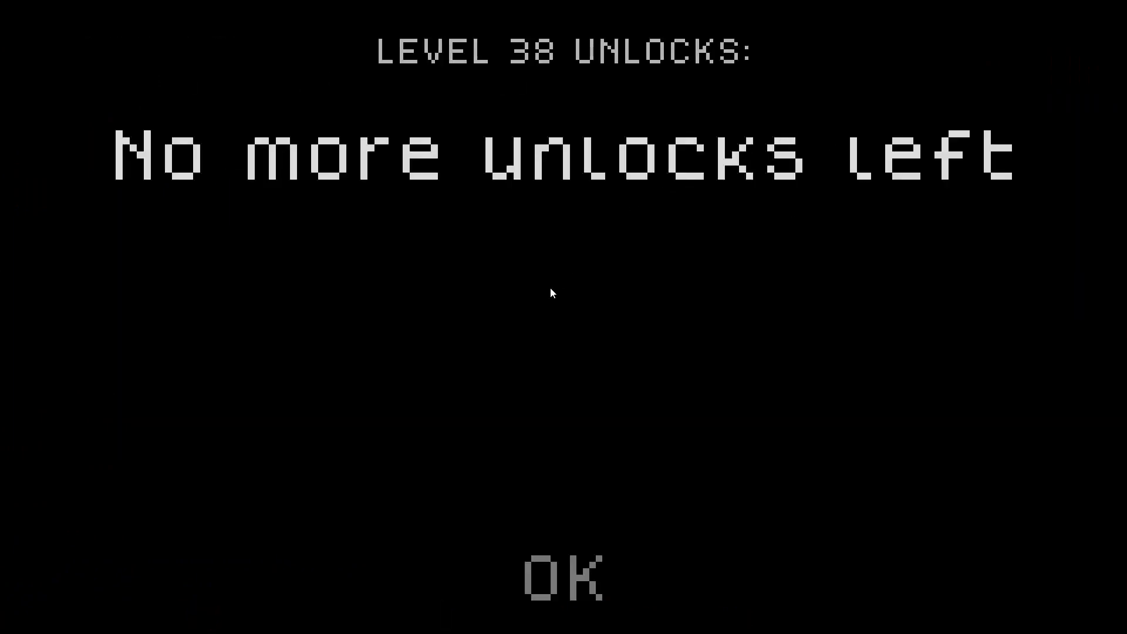
{"action": "left_click", "coordinate": [567, 579]}
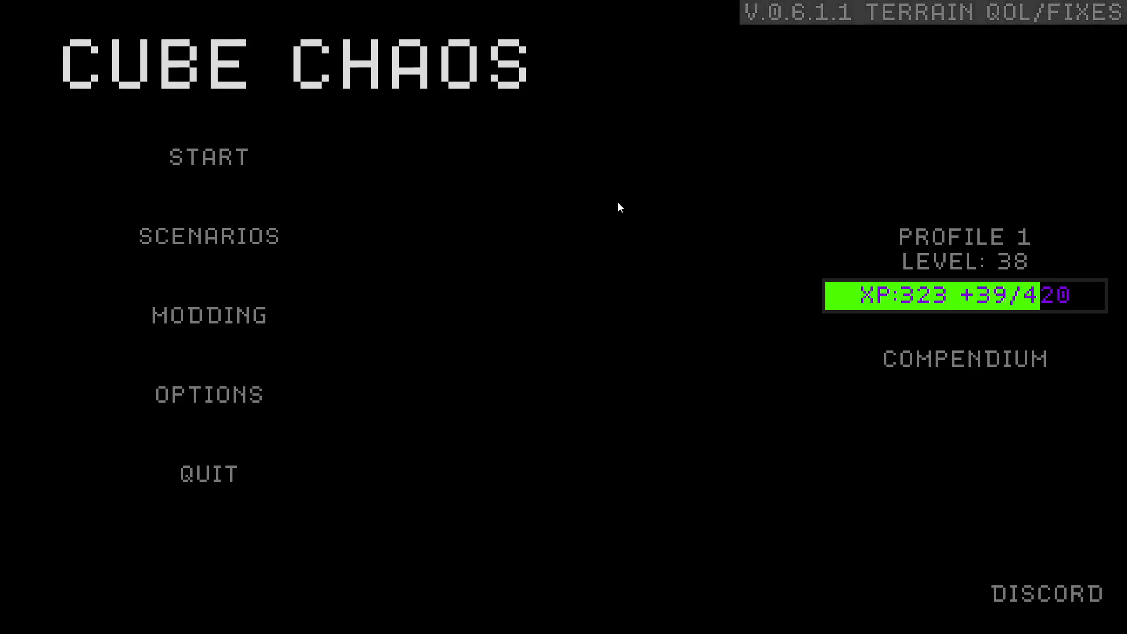
Start a new run and pick Plant as the species alongside the Priest class
{"action": "left_click", "coordinate": [209, 157]}
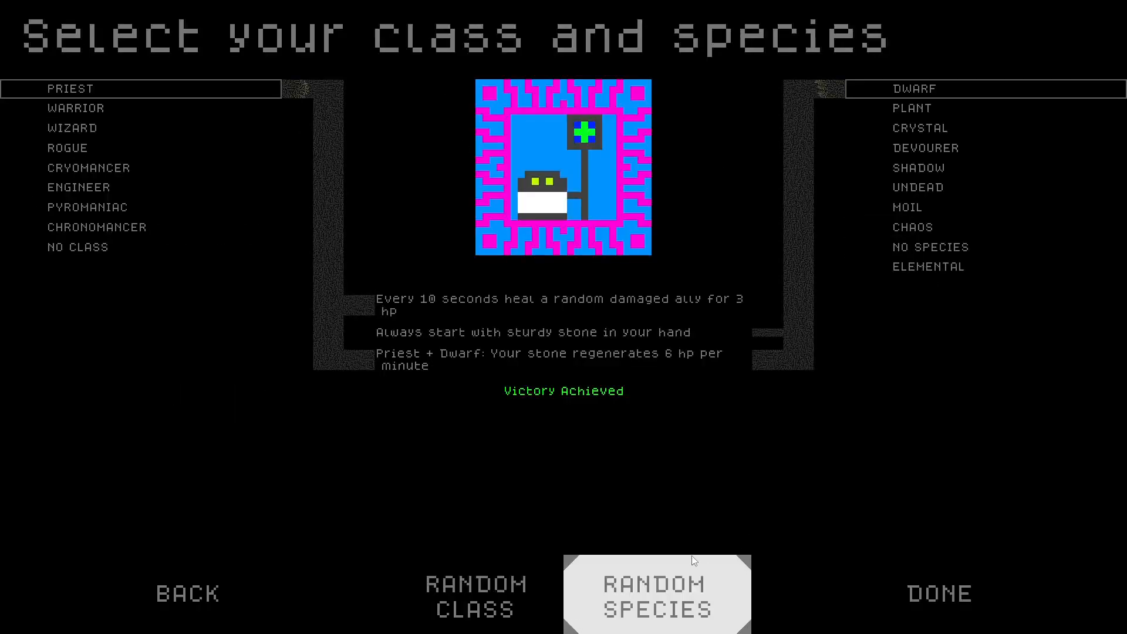
{"action": "mouse_move", "coordinate": [279, 422]}
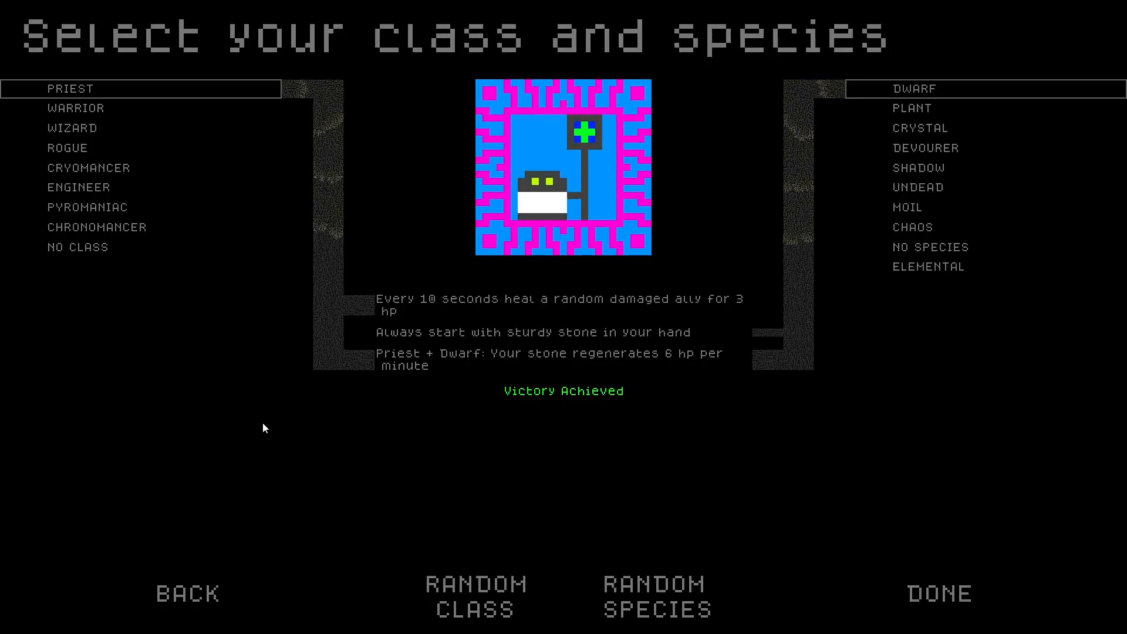
{"action": "mouse_move", "coordinate": [306, 130]}
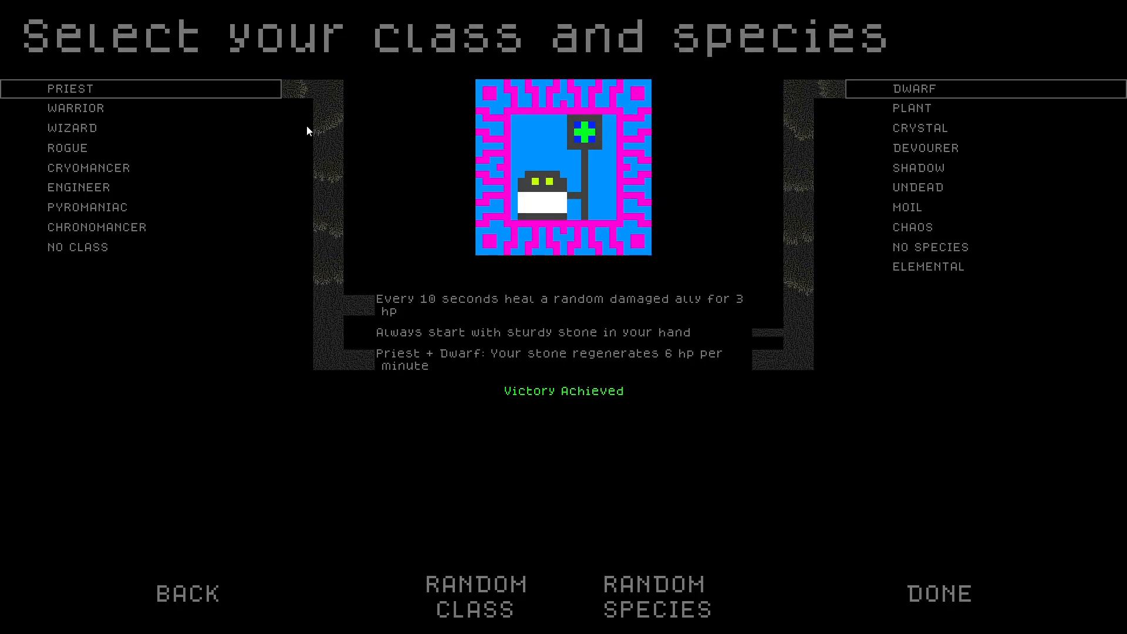
{"action": "left_click", "coordinate": [935, 109]}
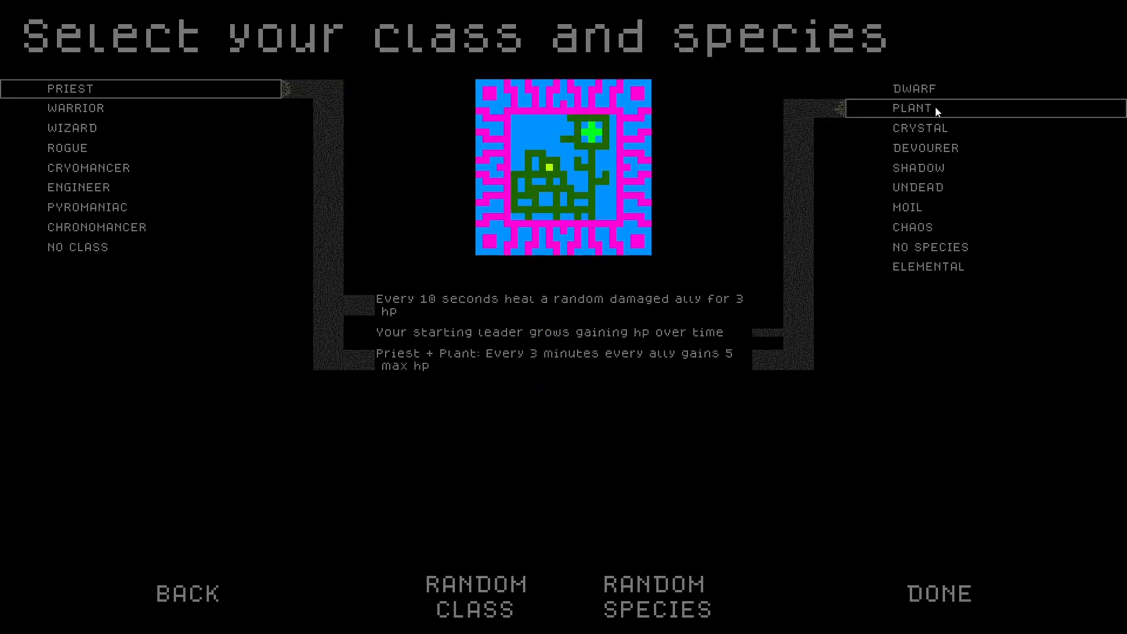
{"action": "mouse_move", "coordinate": [579, 369]}
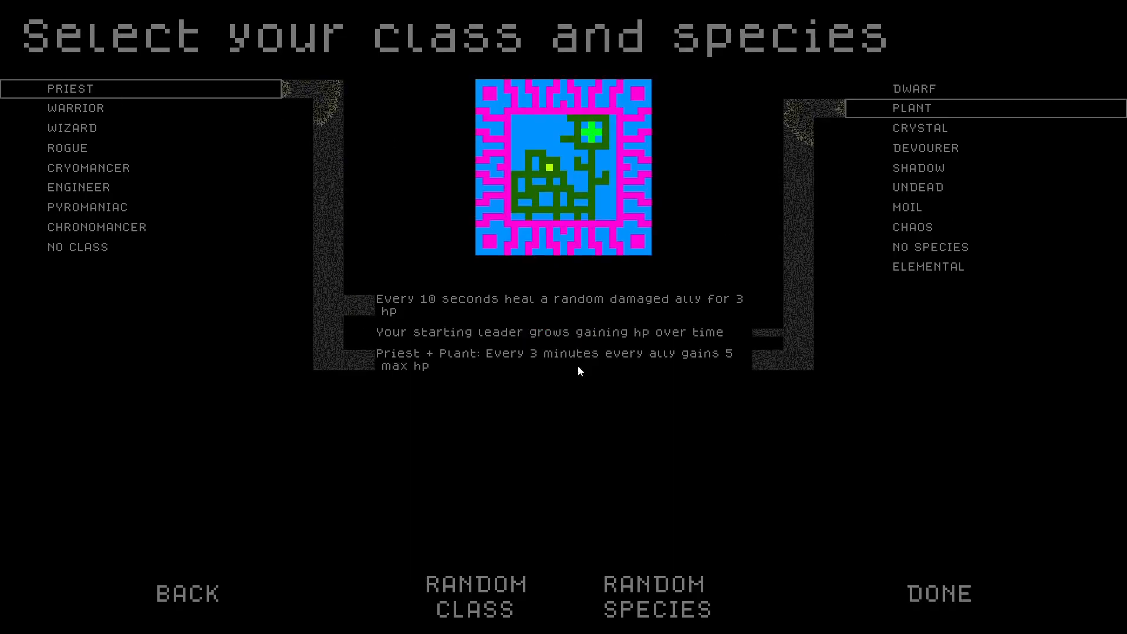
{"action": "mouse_move", "coordinate": [491, 322]}
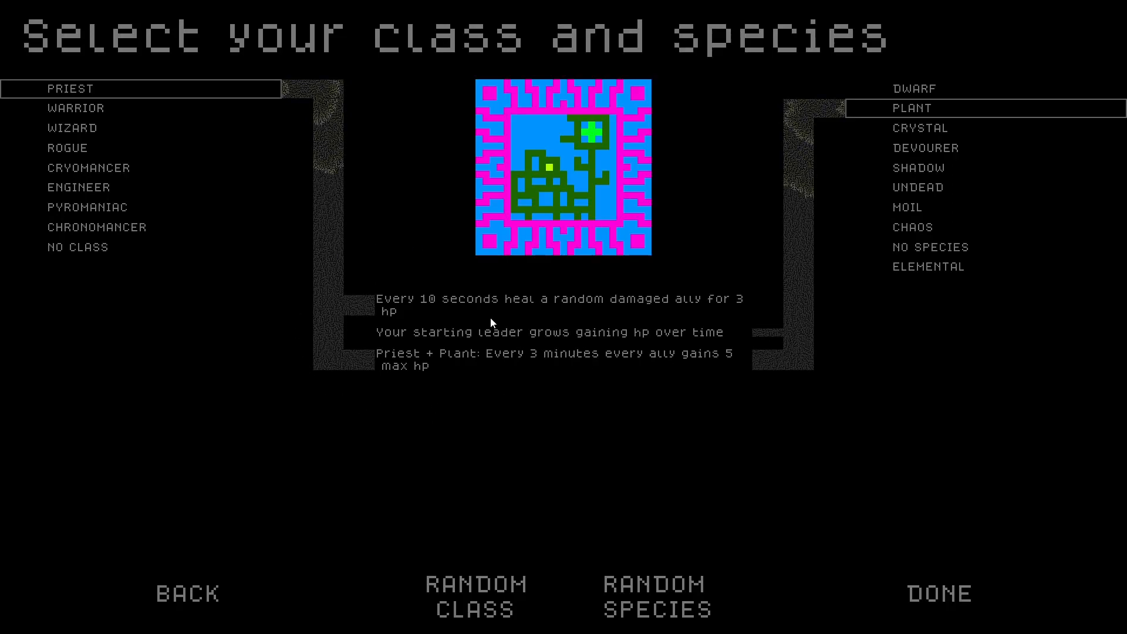
{"action": "mouse_move", "coordinate": [25, 105]}
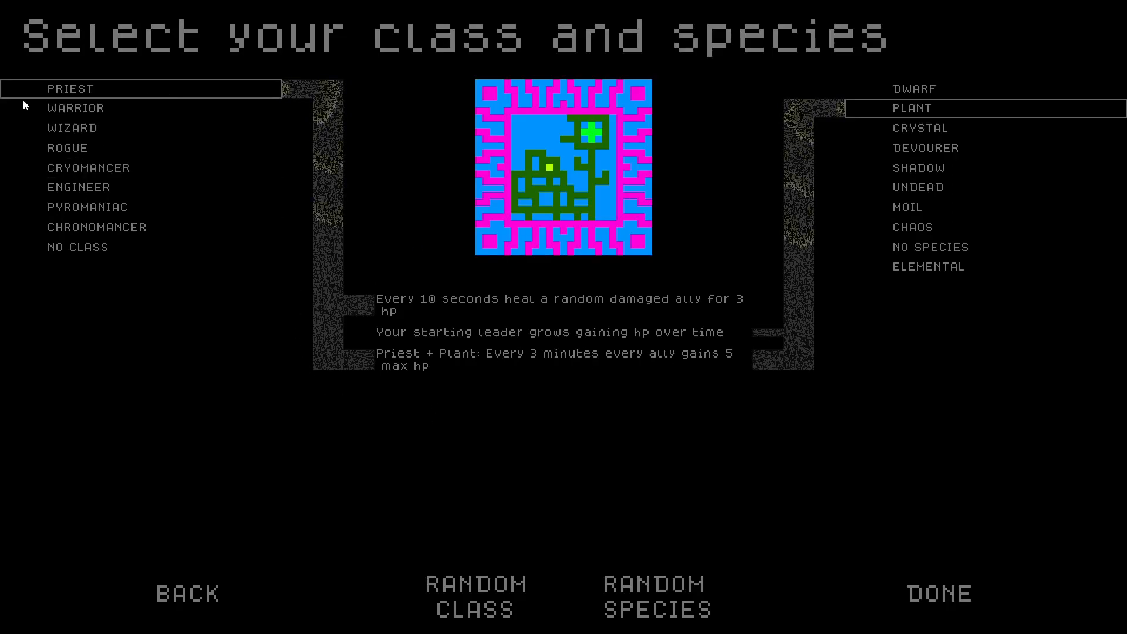
{"action": "mouse_move", "coordinate": [210, 148]}
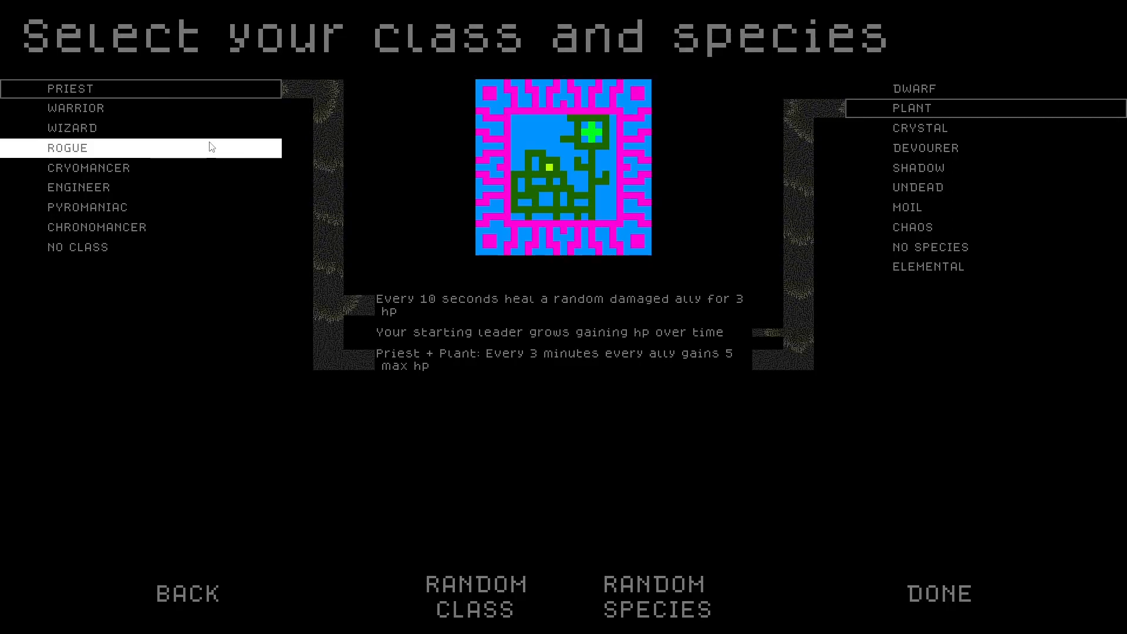
{"action": "mouse_move", "coordinate": [292, 274]}
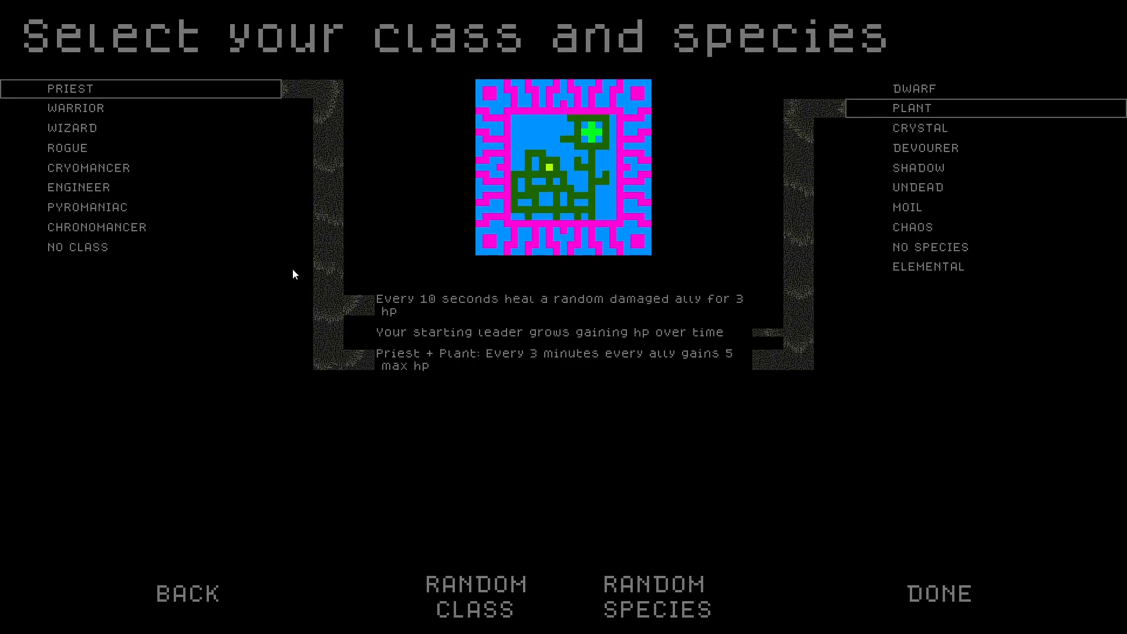